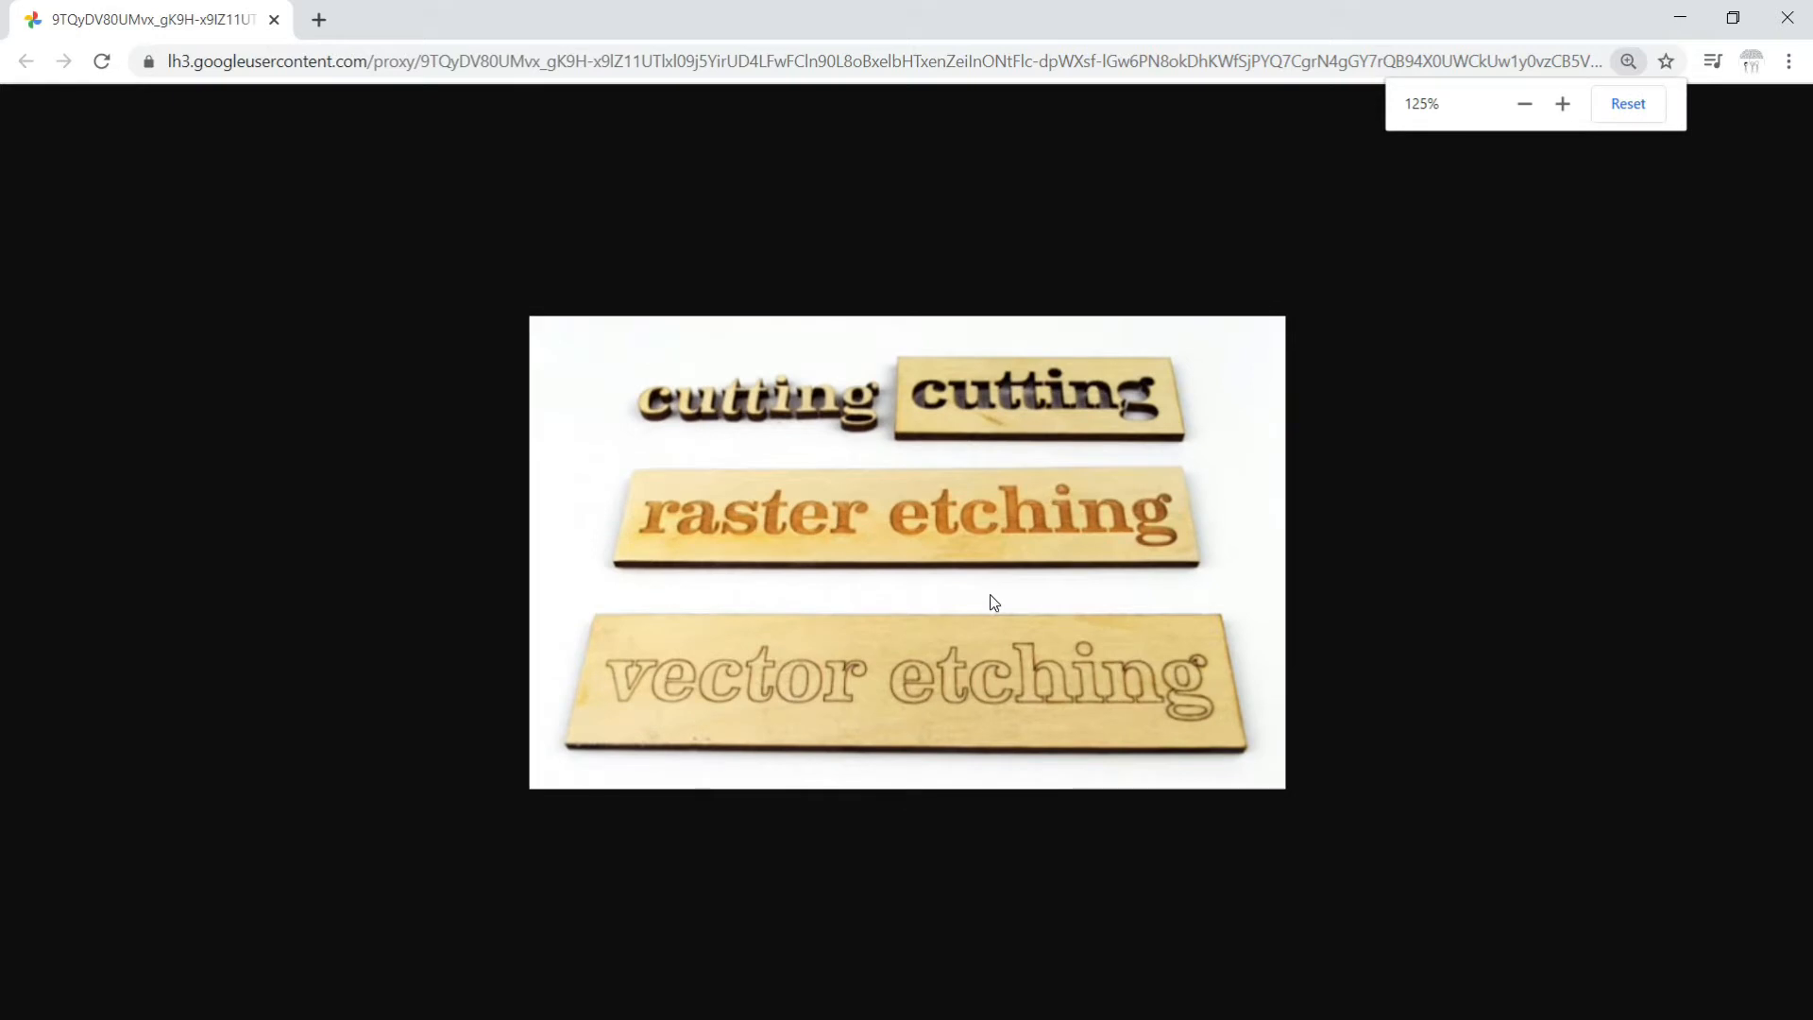
Zoom in on the photo of wooden laser cutting, raster etching and vector etching samples.
click(1561, 103)
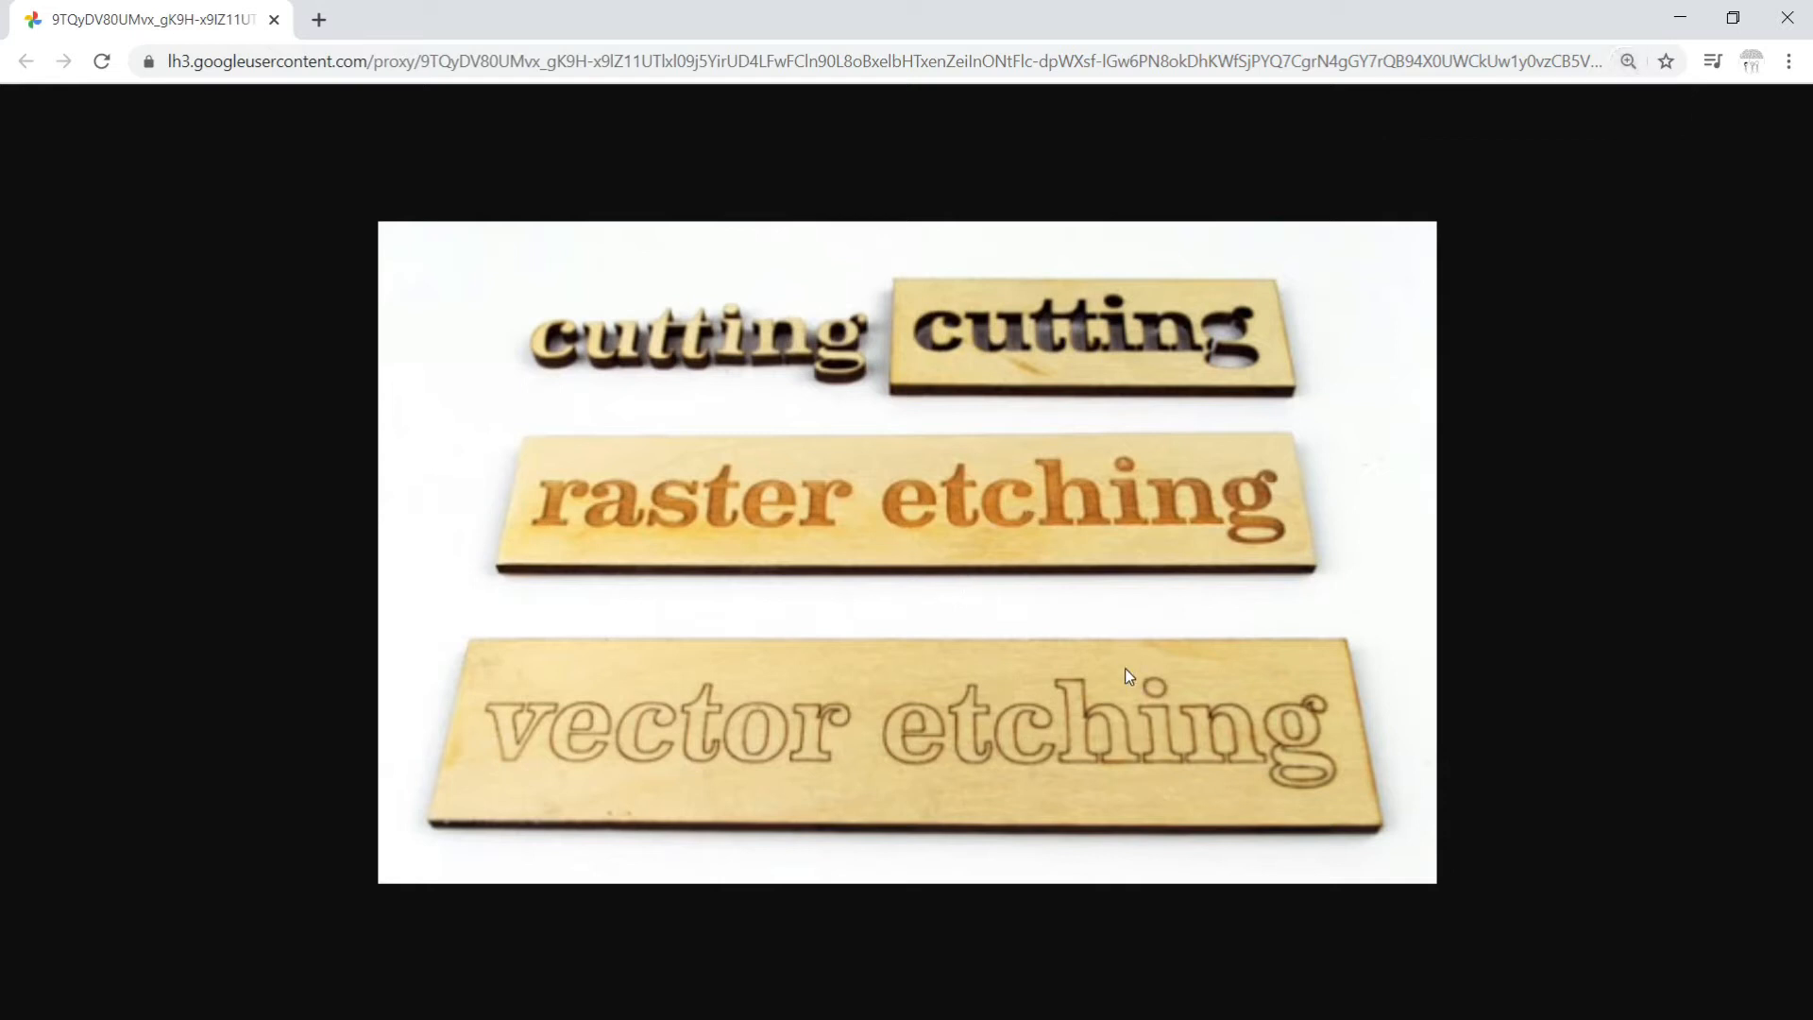
mouse_move(1106, 646)
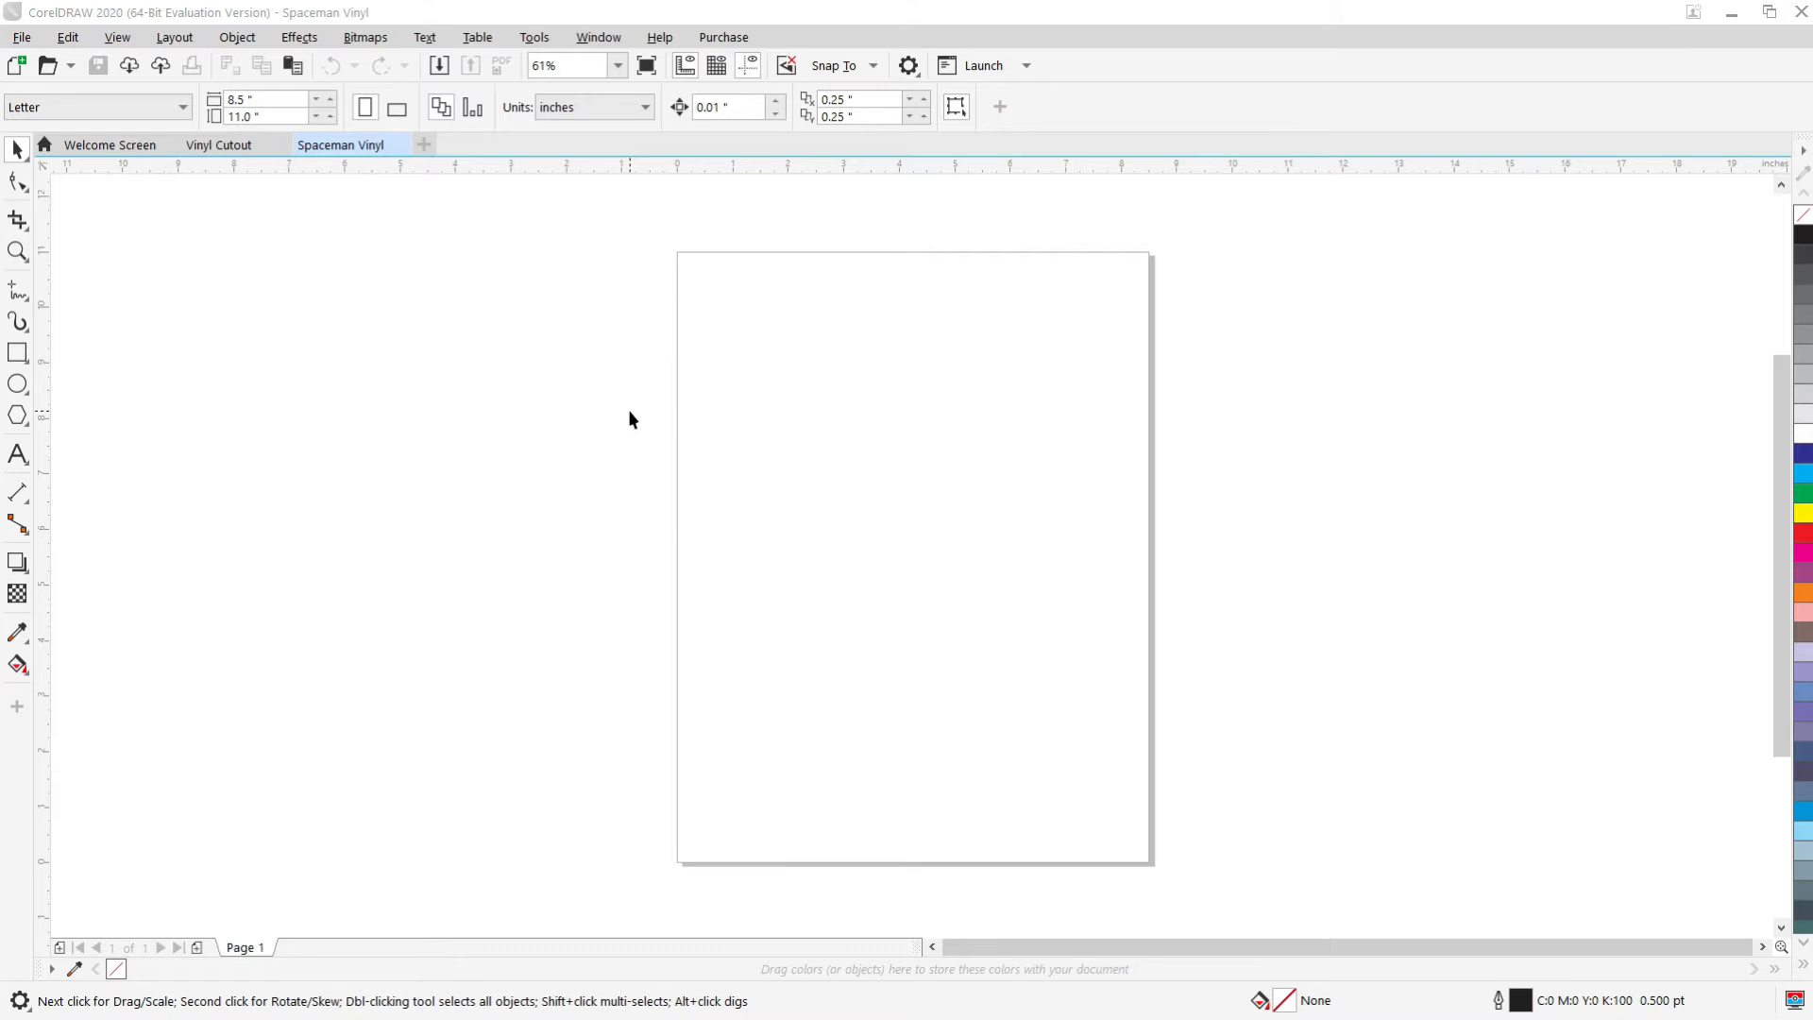
mouse_move(450, 450)
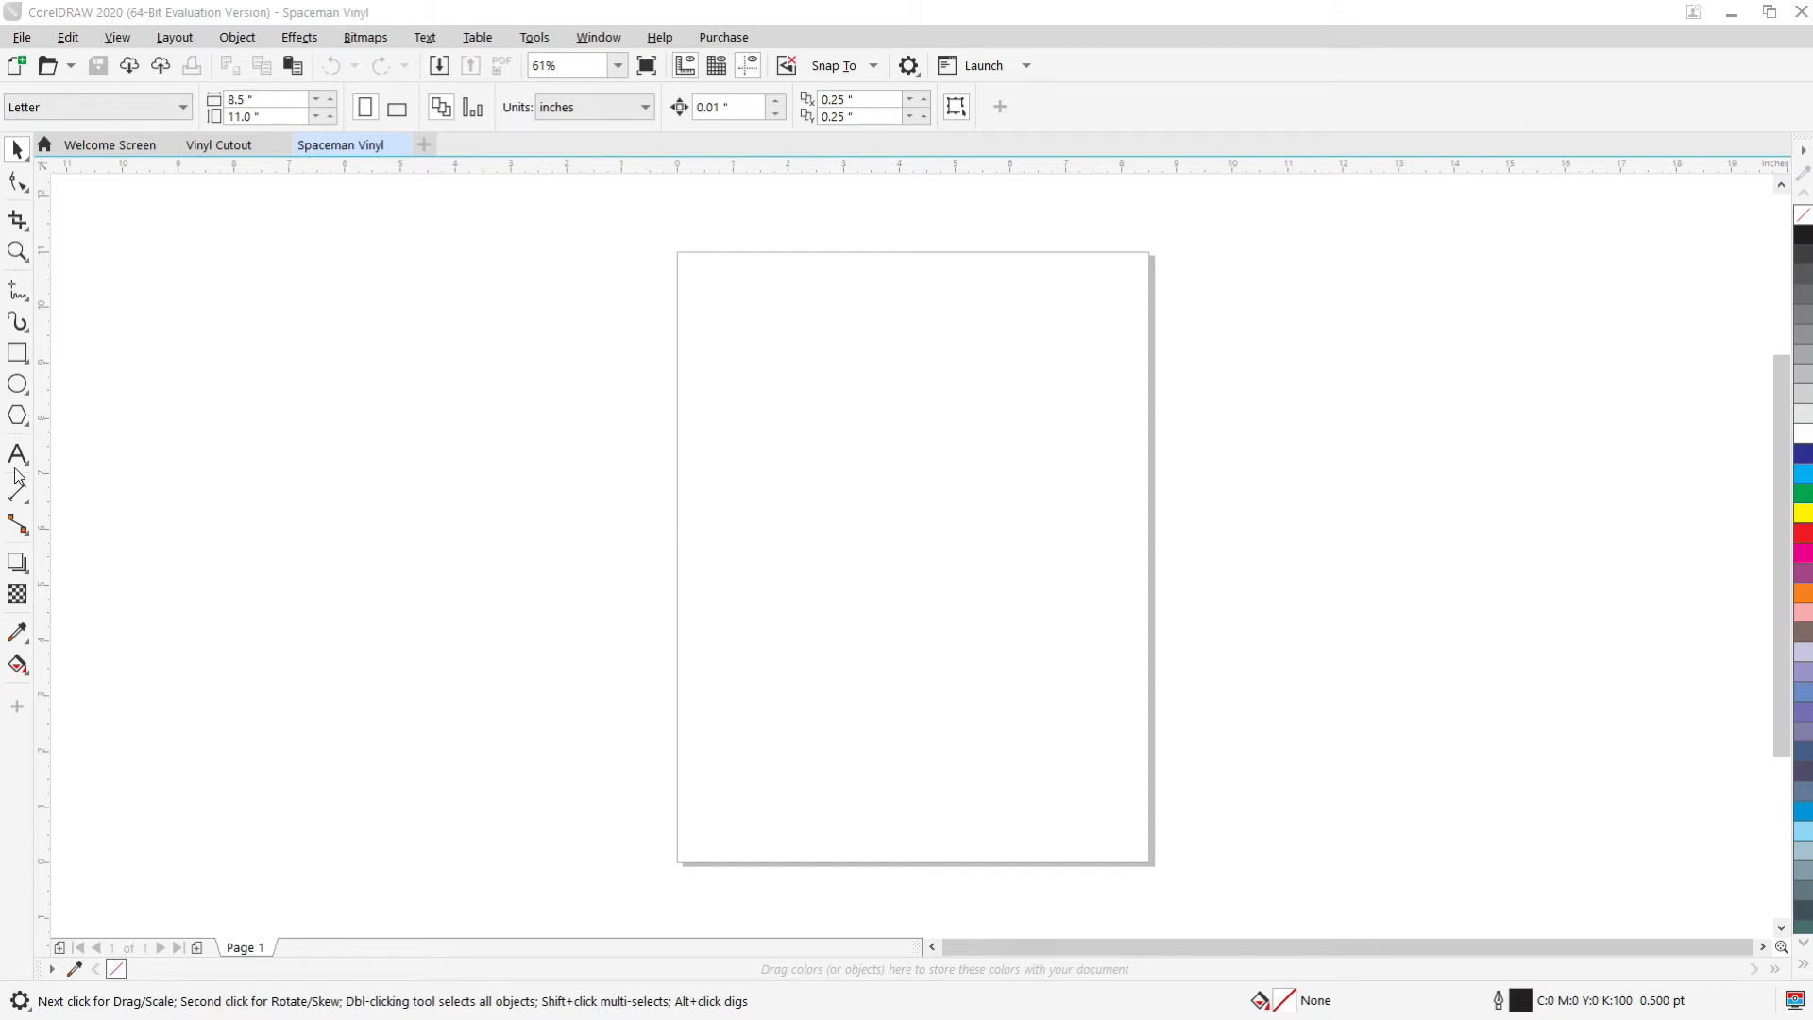
Add a paragraph text frame reading 'I need more space' near the page top at 72 pt.
click(17, 453)
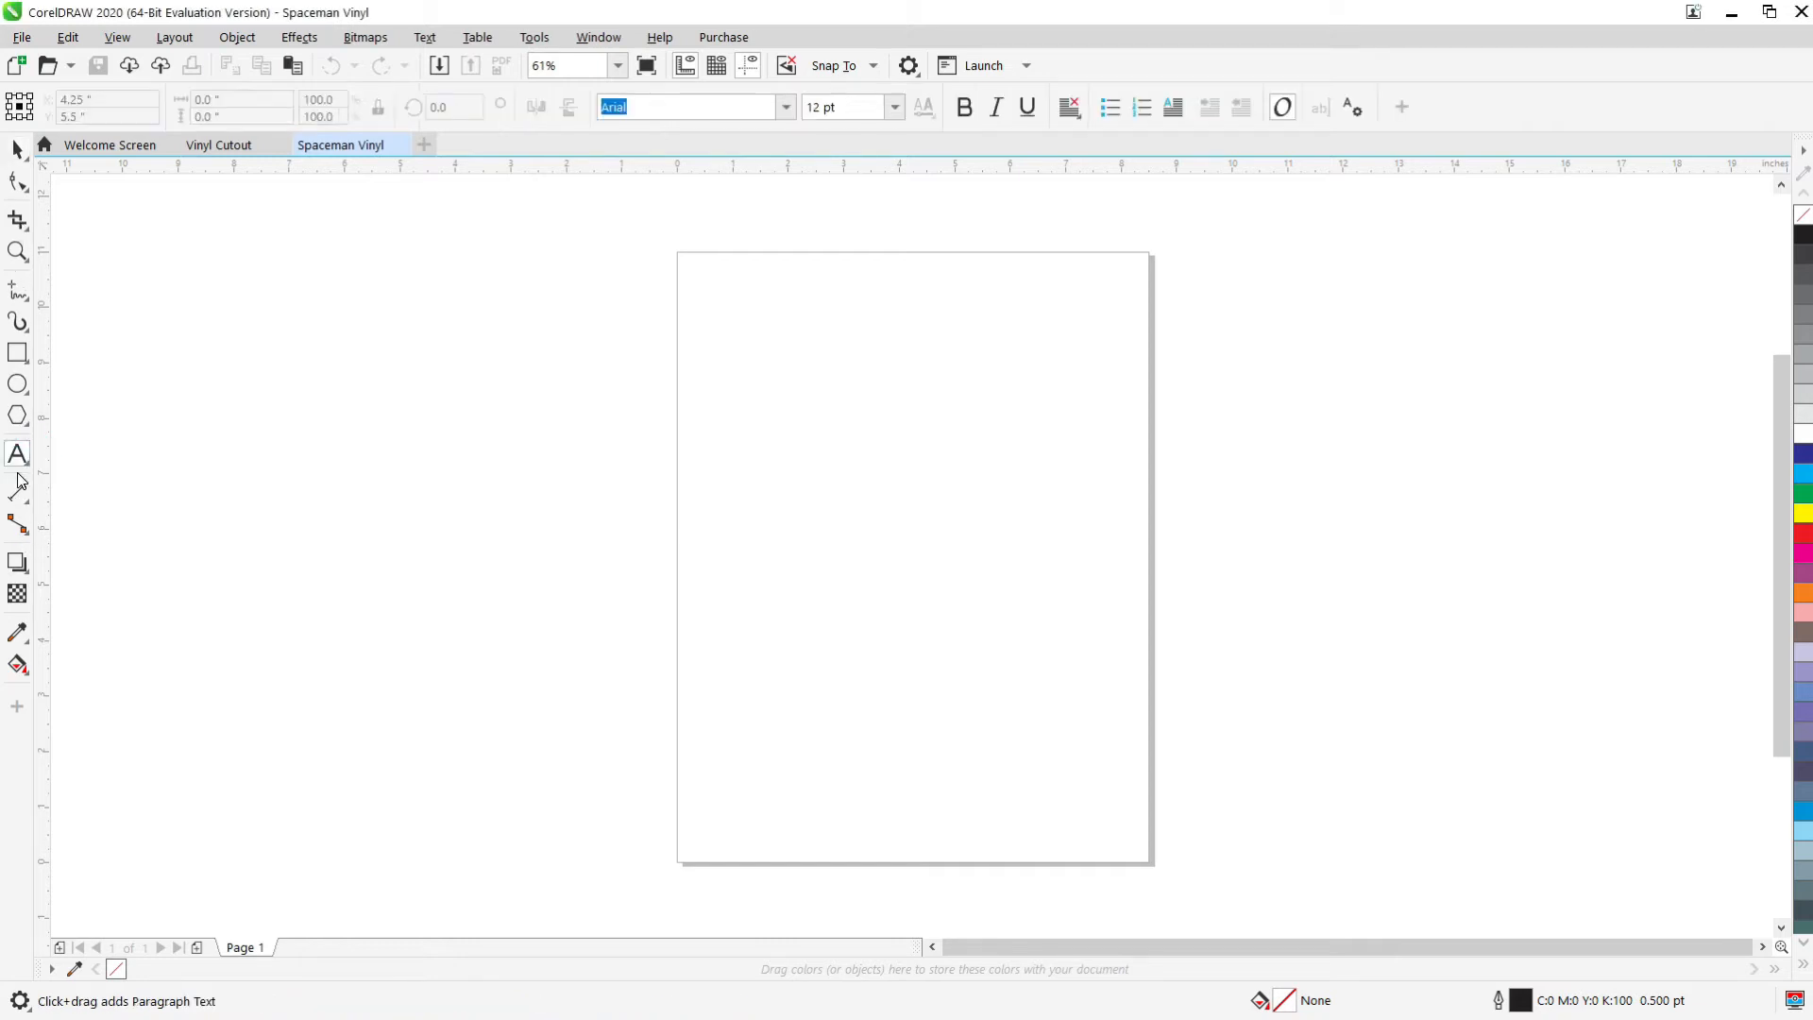
drag(712, 306, 1088, 391)
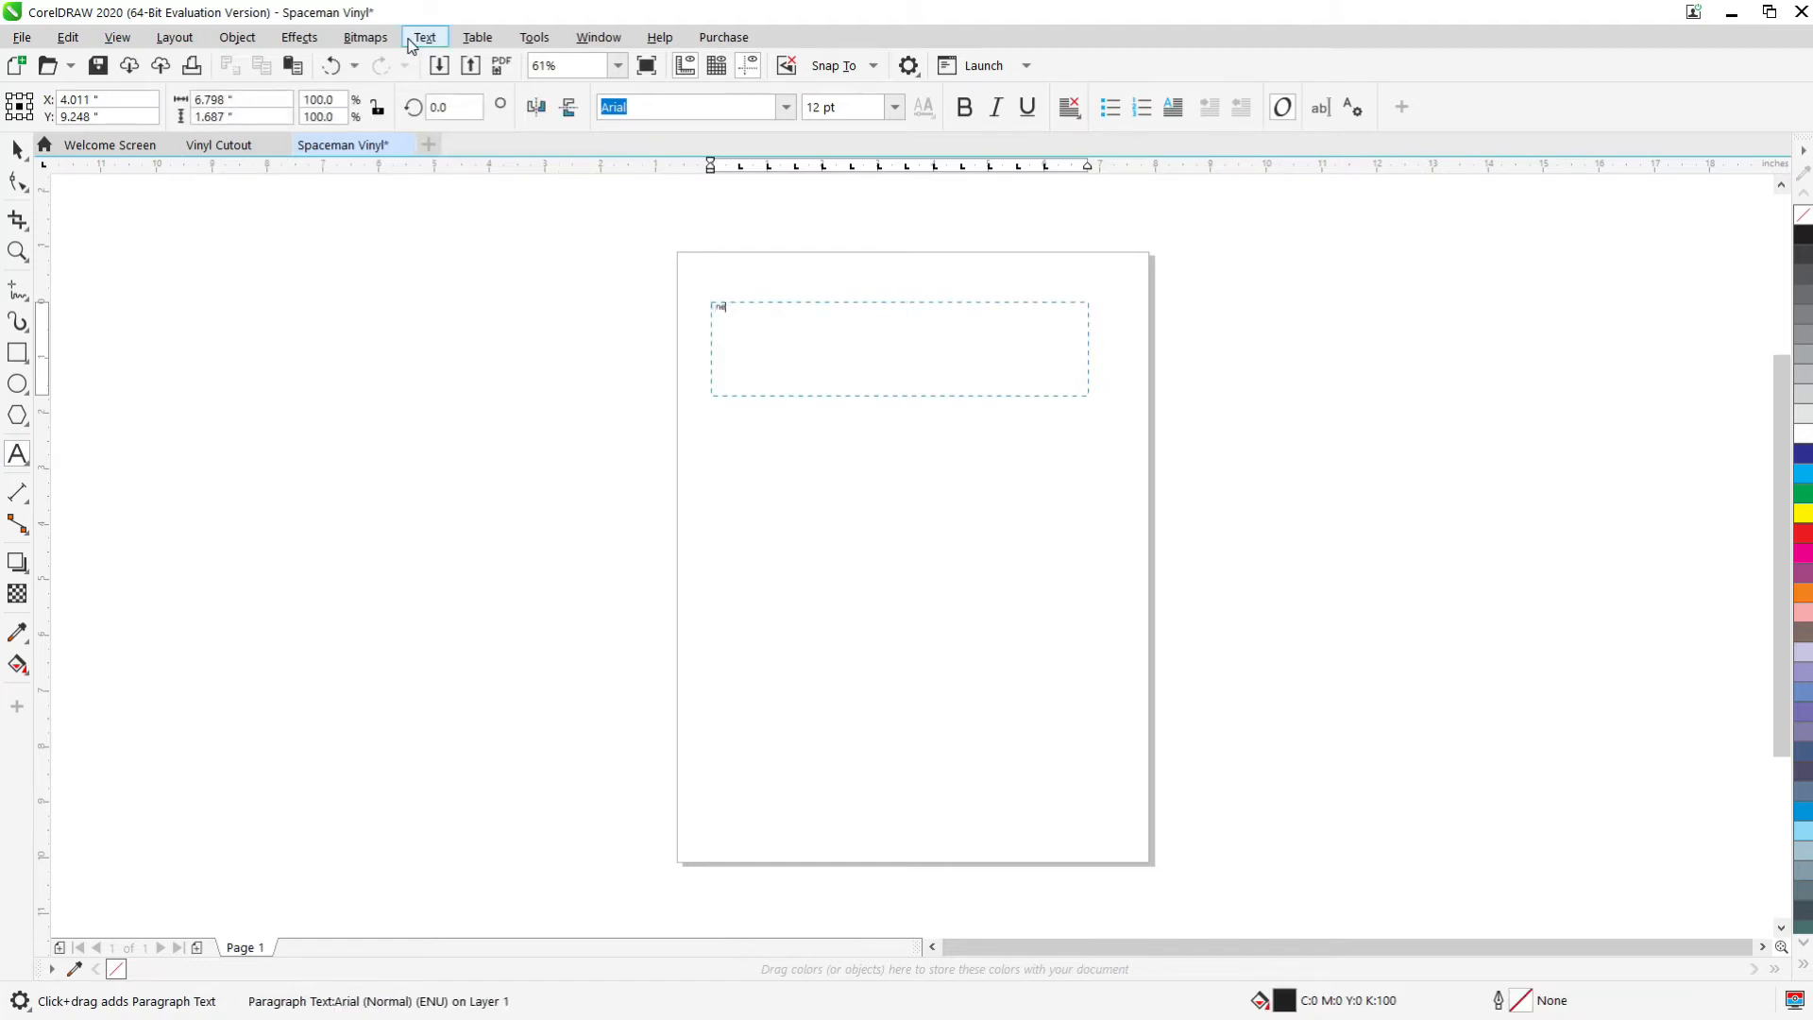
text(need more space)
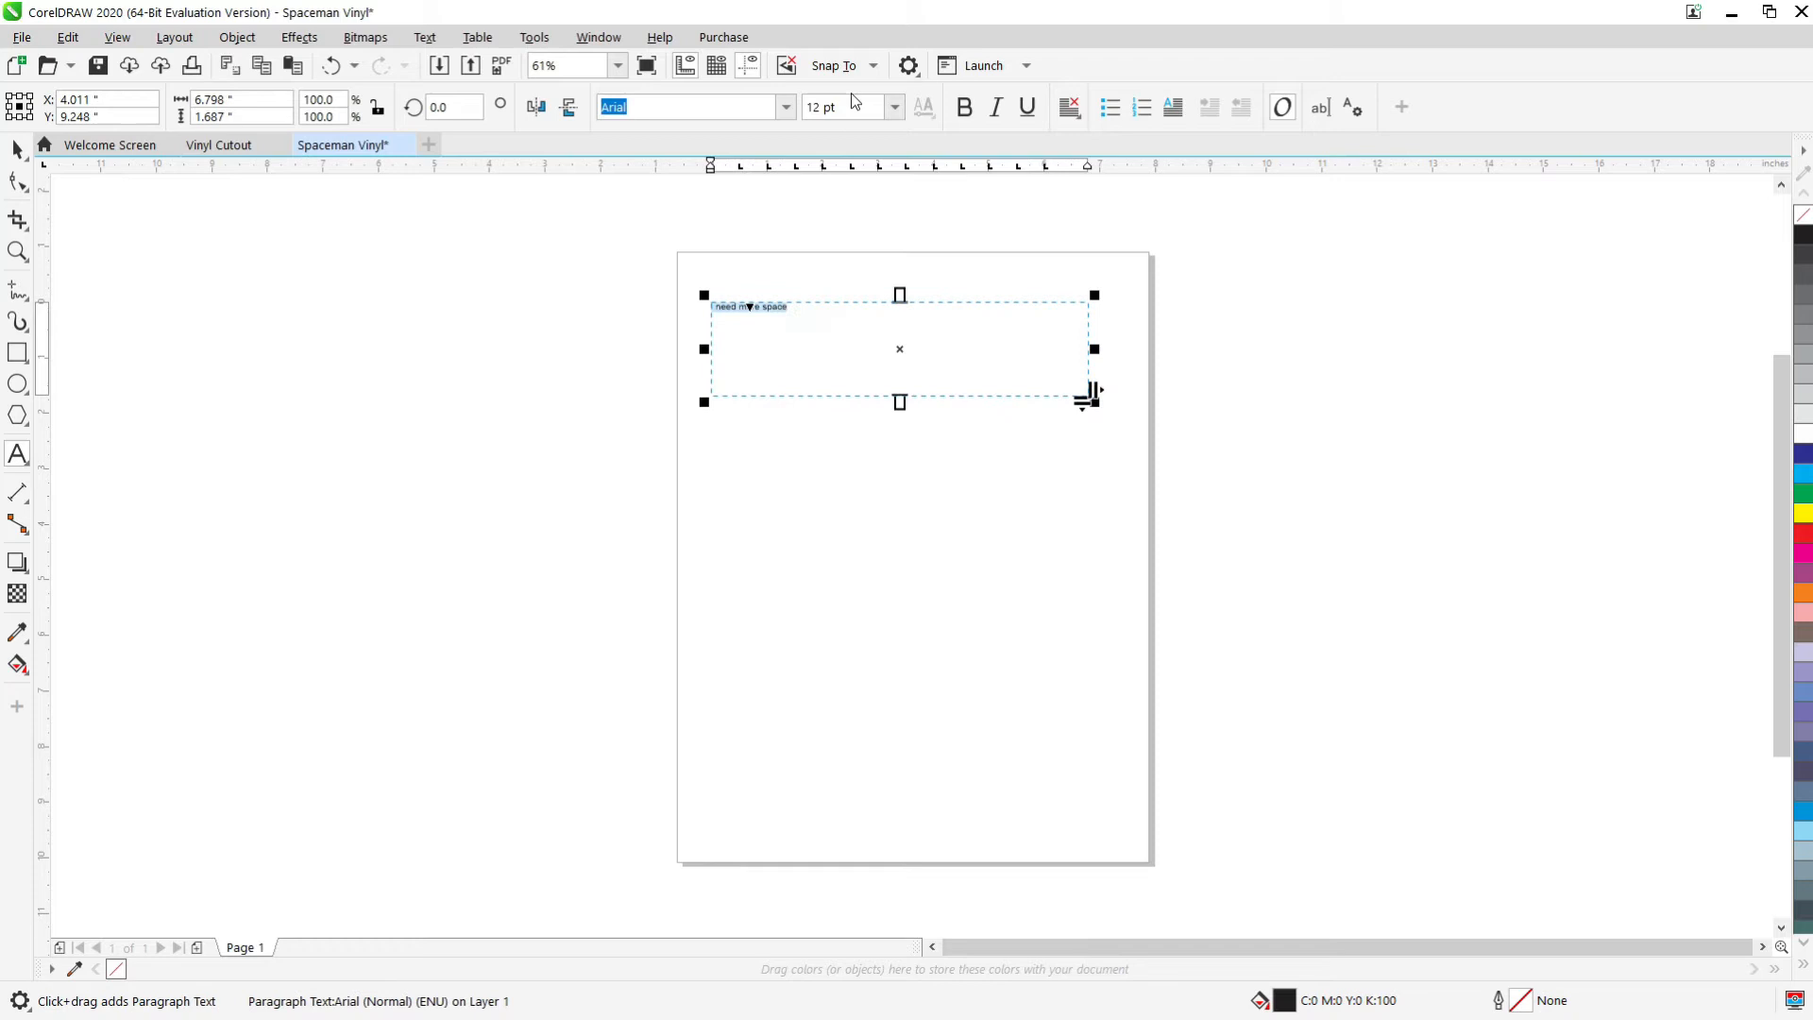
mouse_move(896, 107)
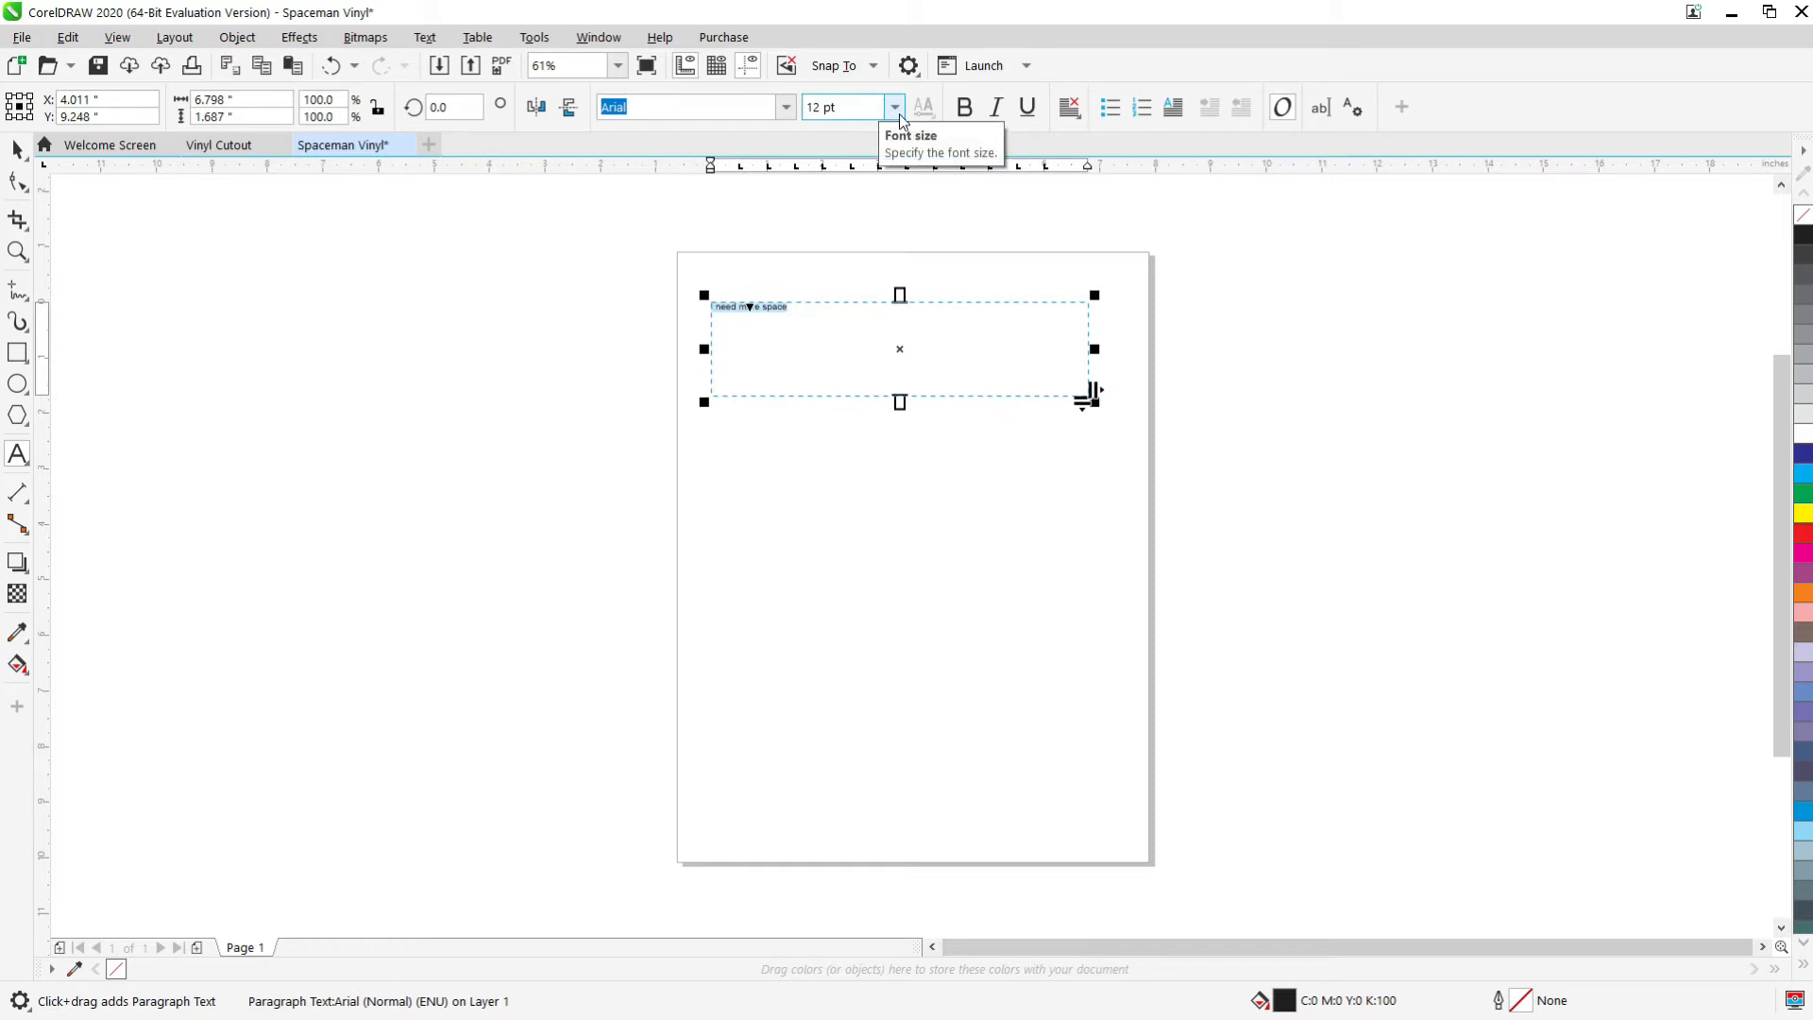
click(896, 107)
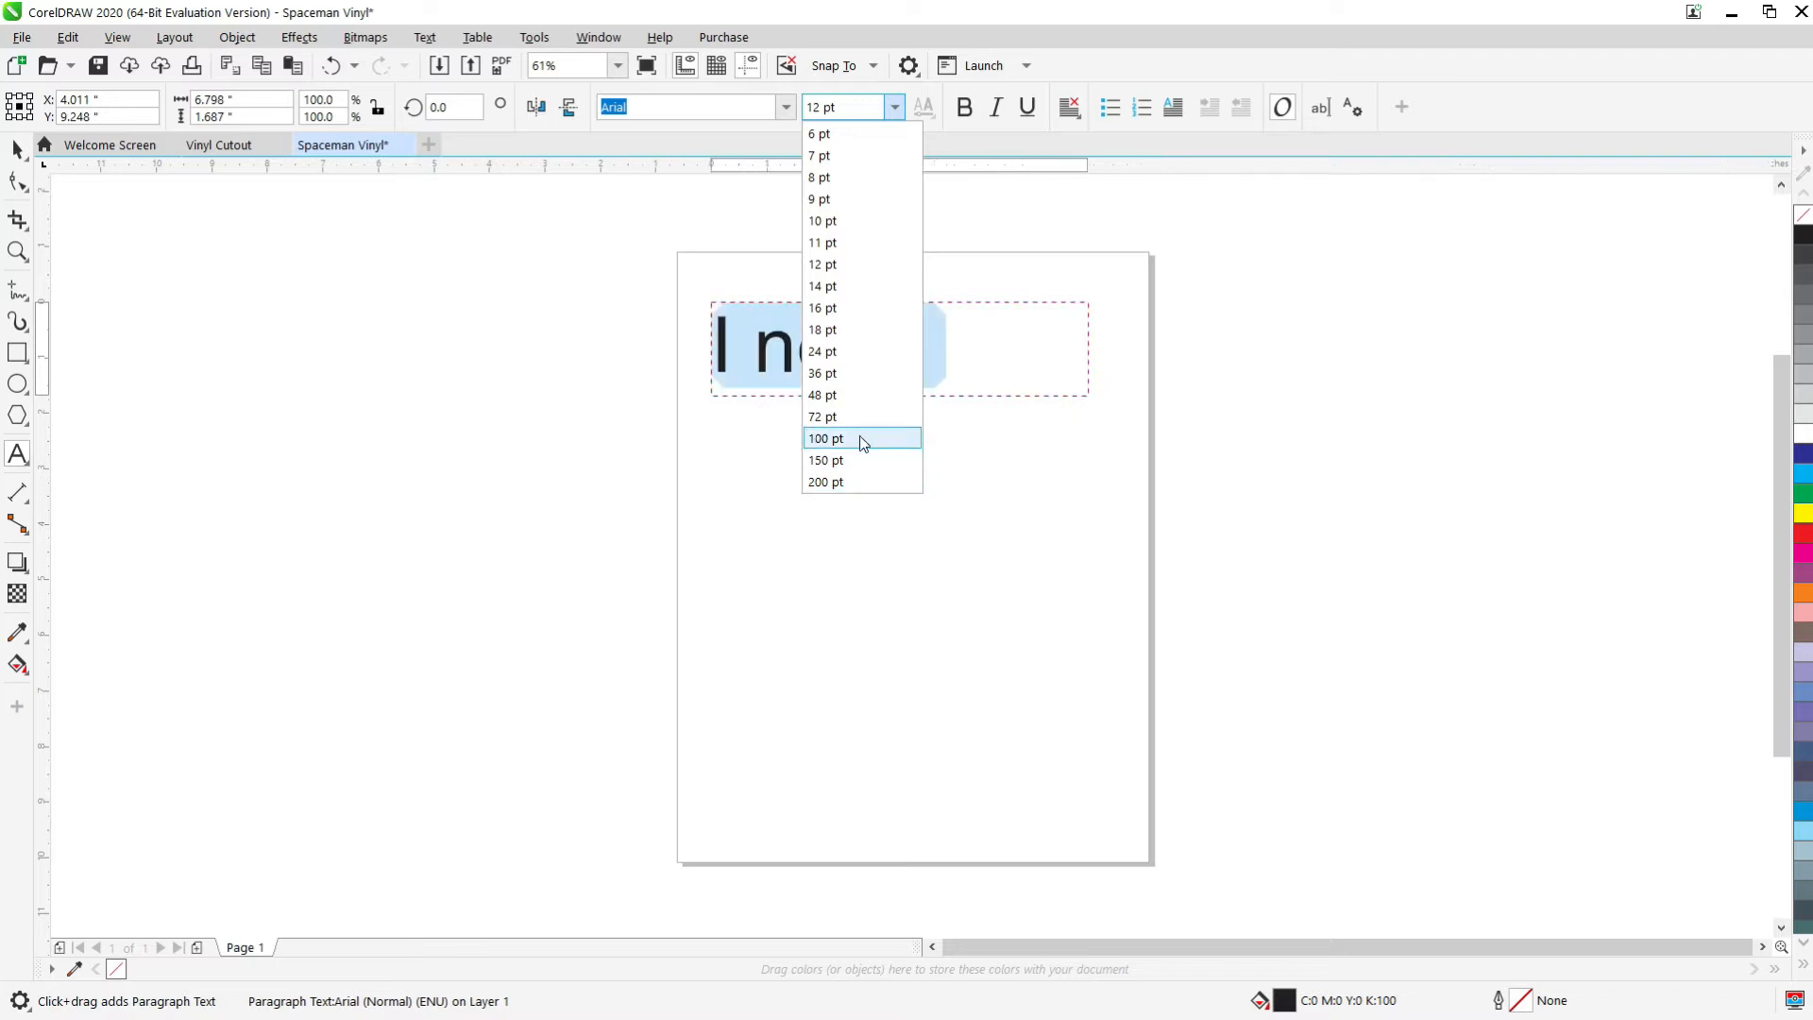
click(824, 416)
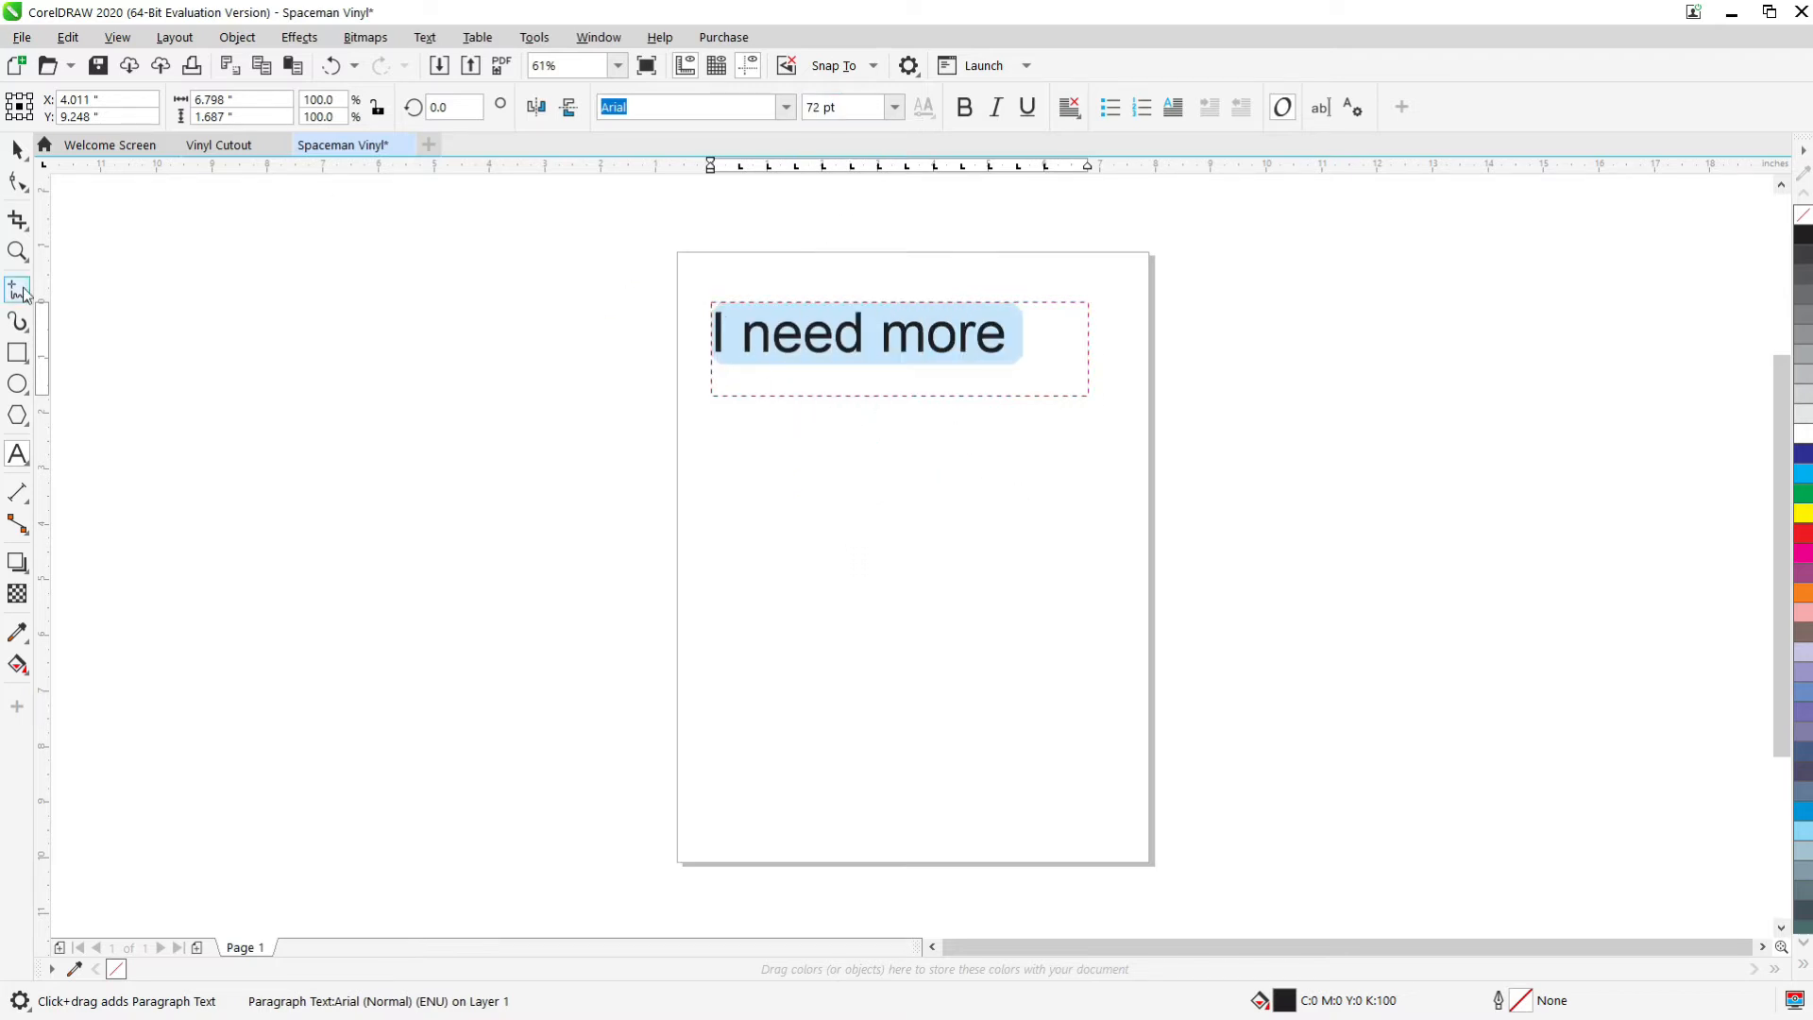
click(17, 152)
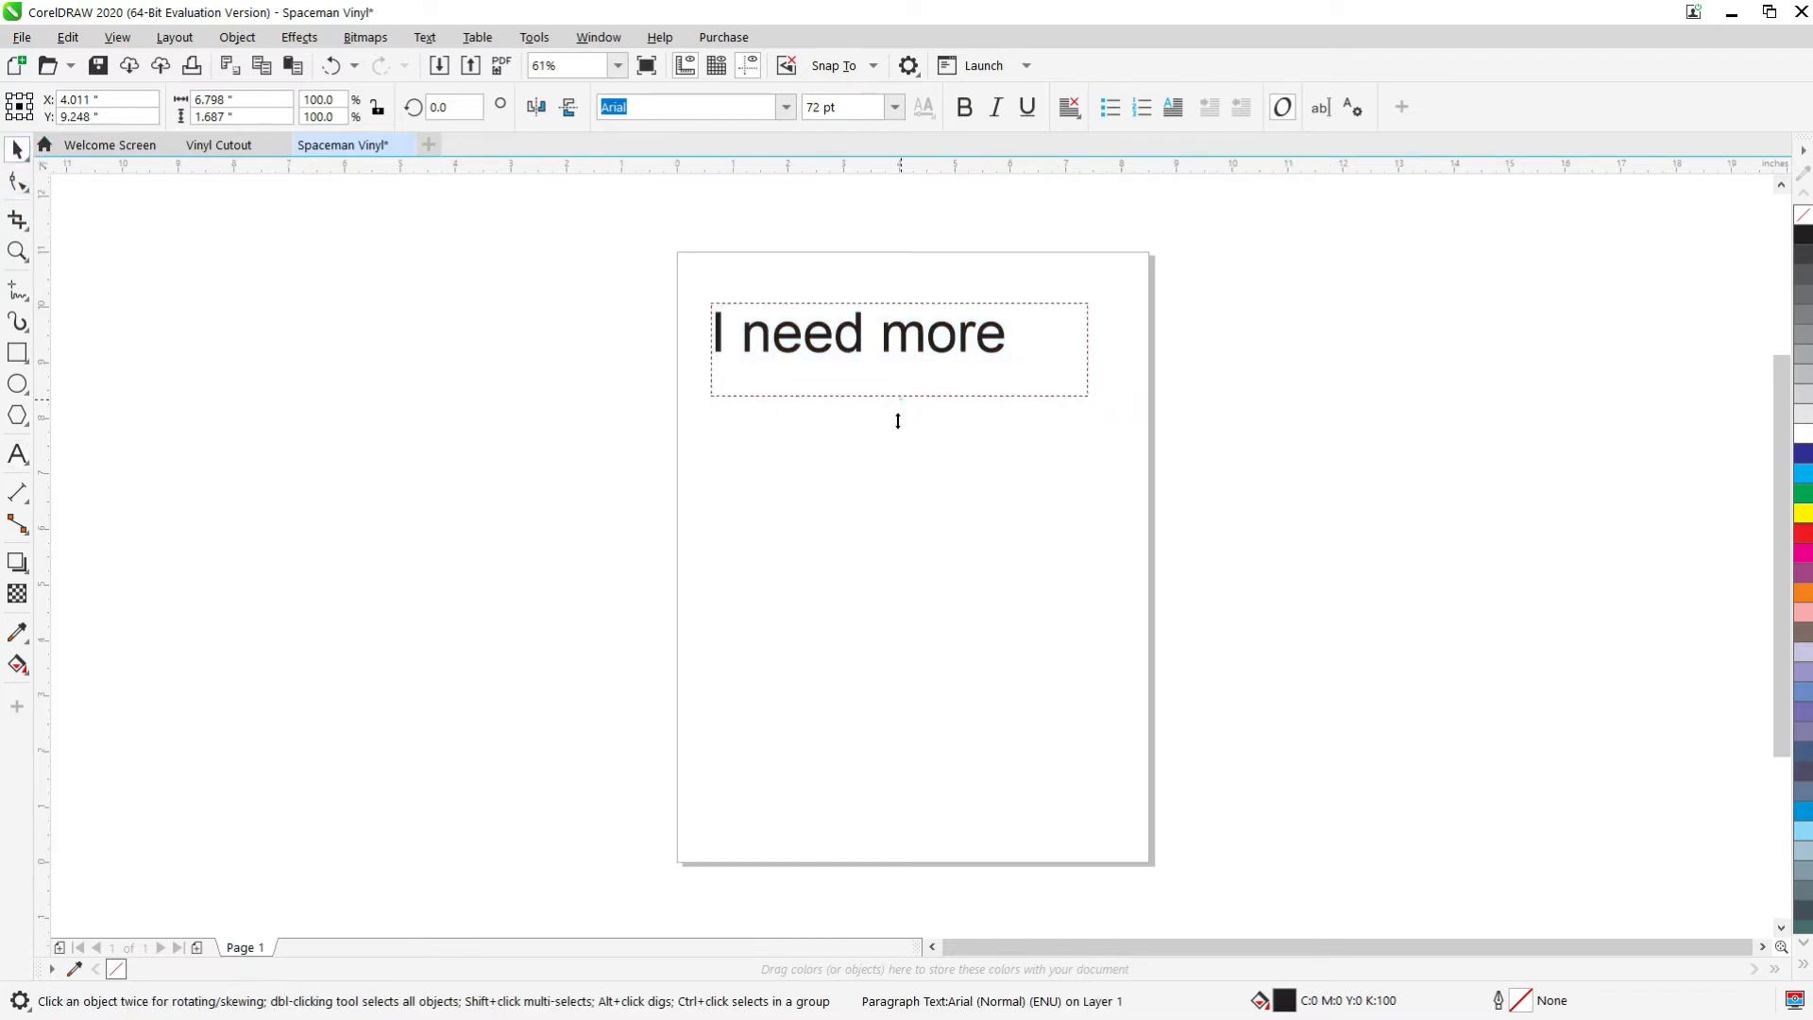
text(space)
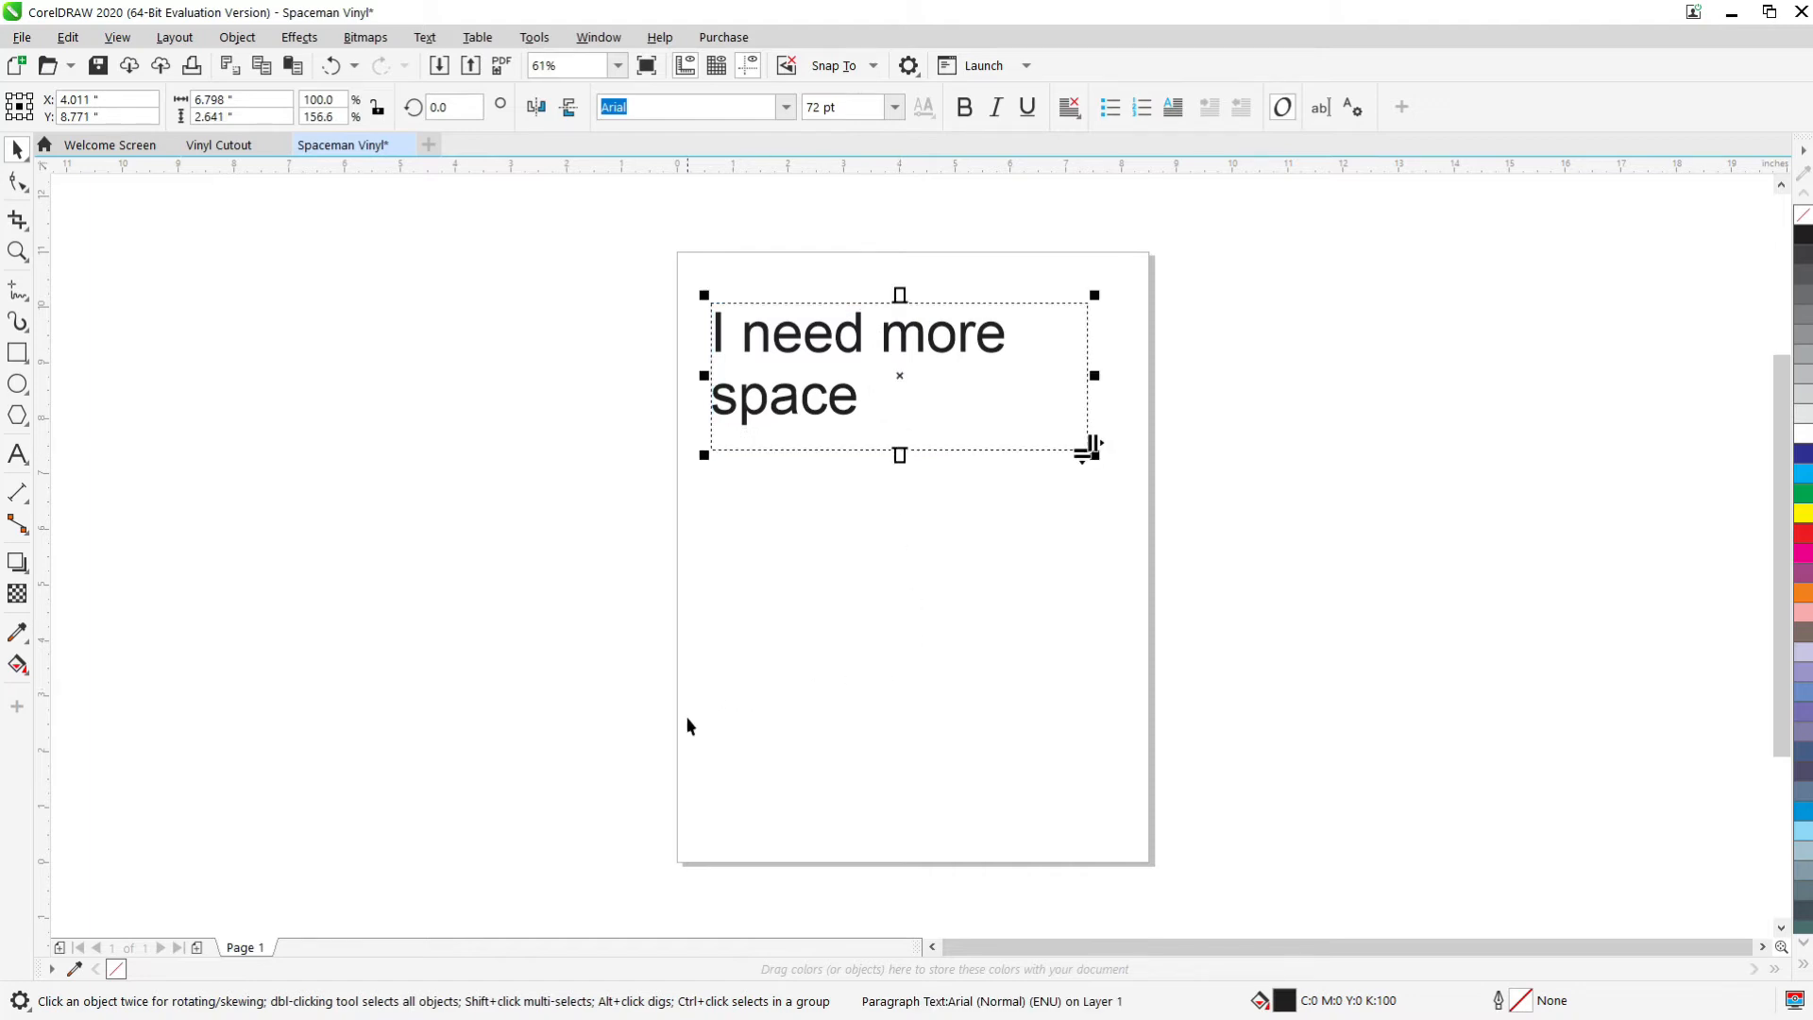
mouse_move(637, 738)
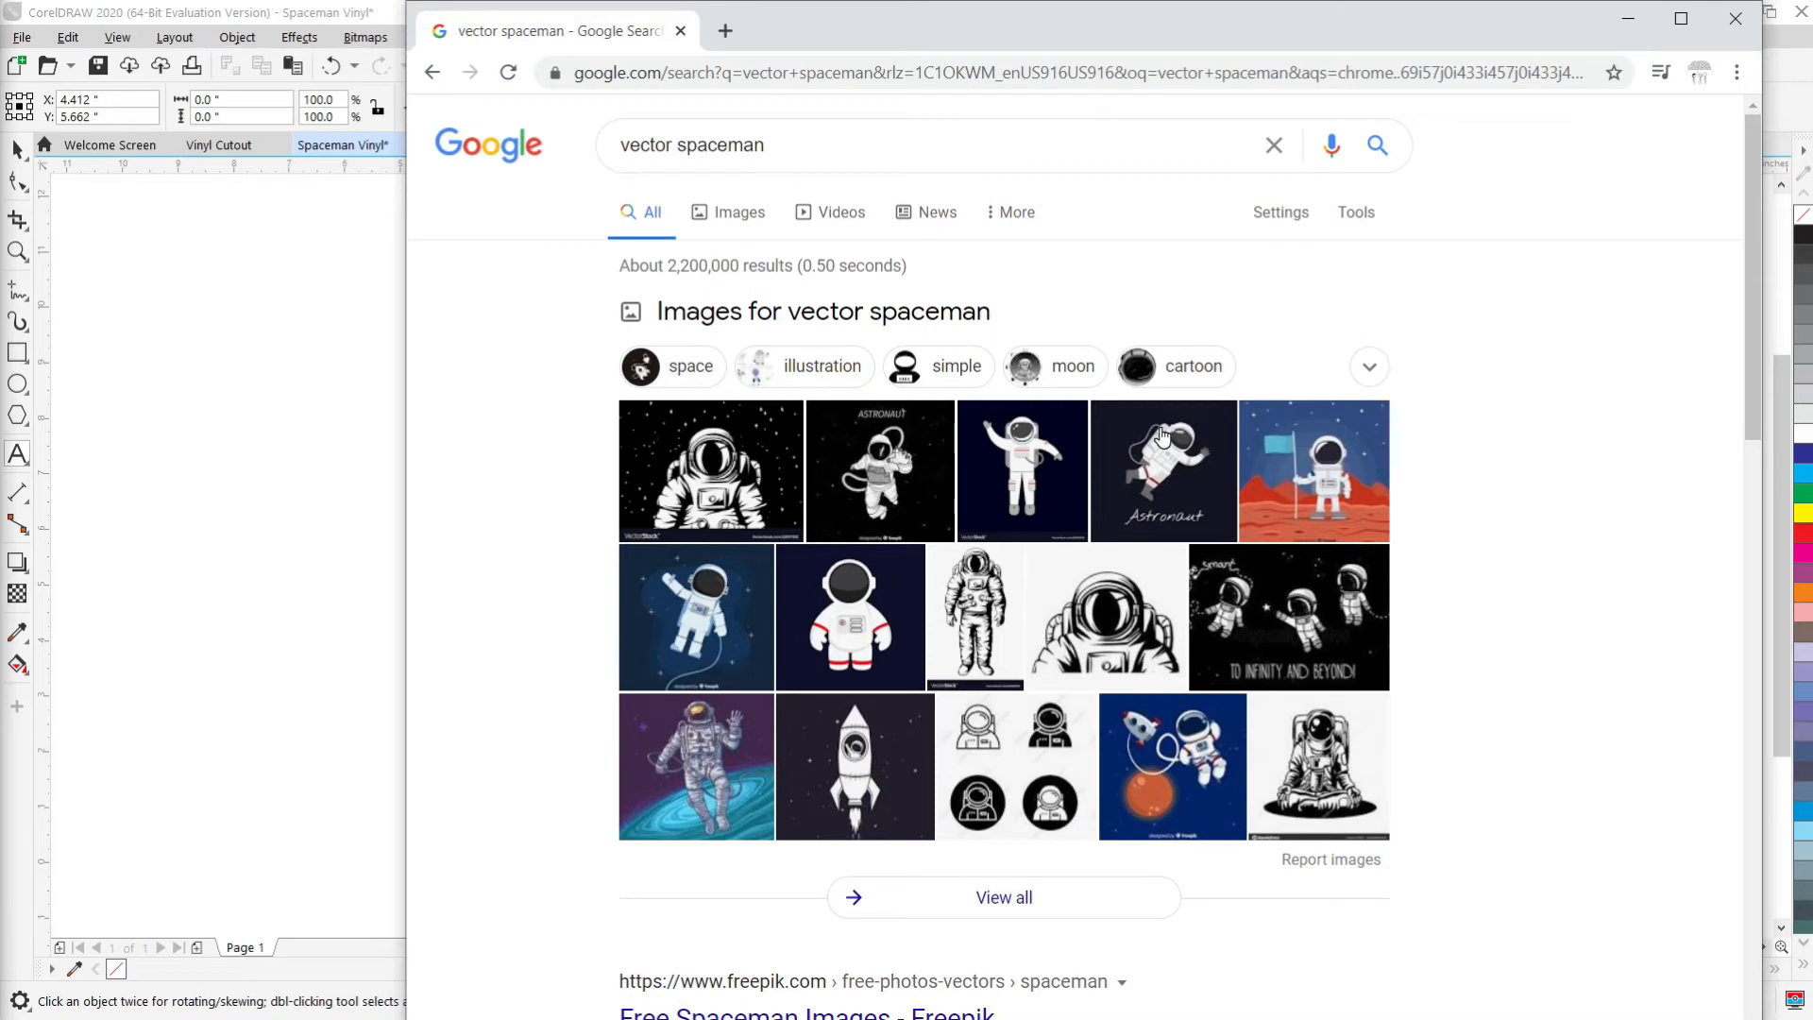
Edit the 'vector spaceman' search and open options for the VectorStock astronaut-in-suit image.
click(676, 144)
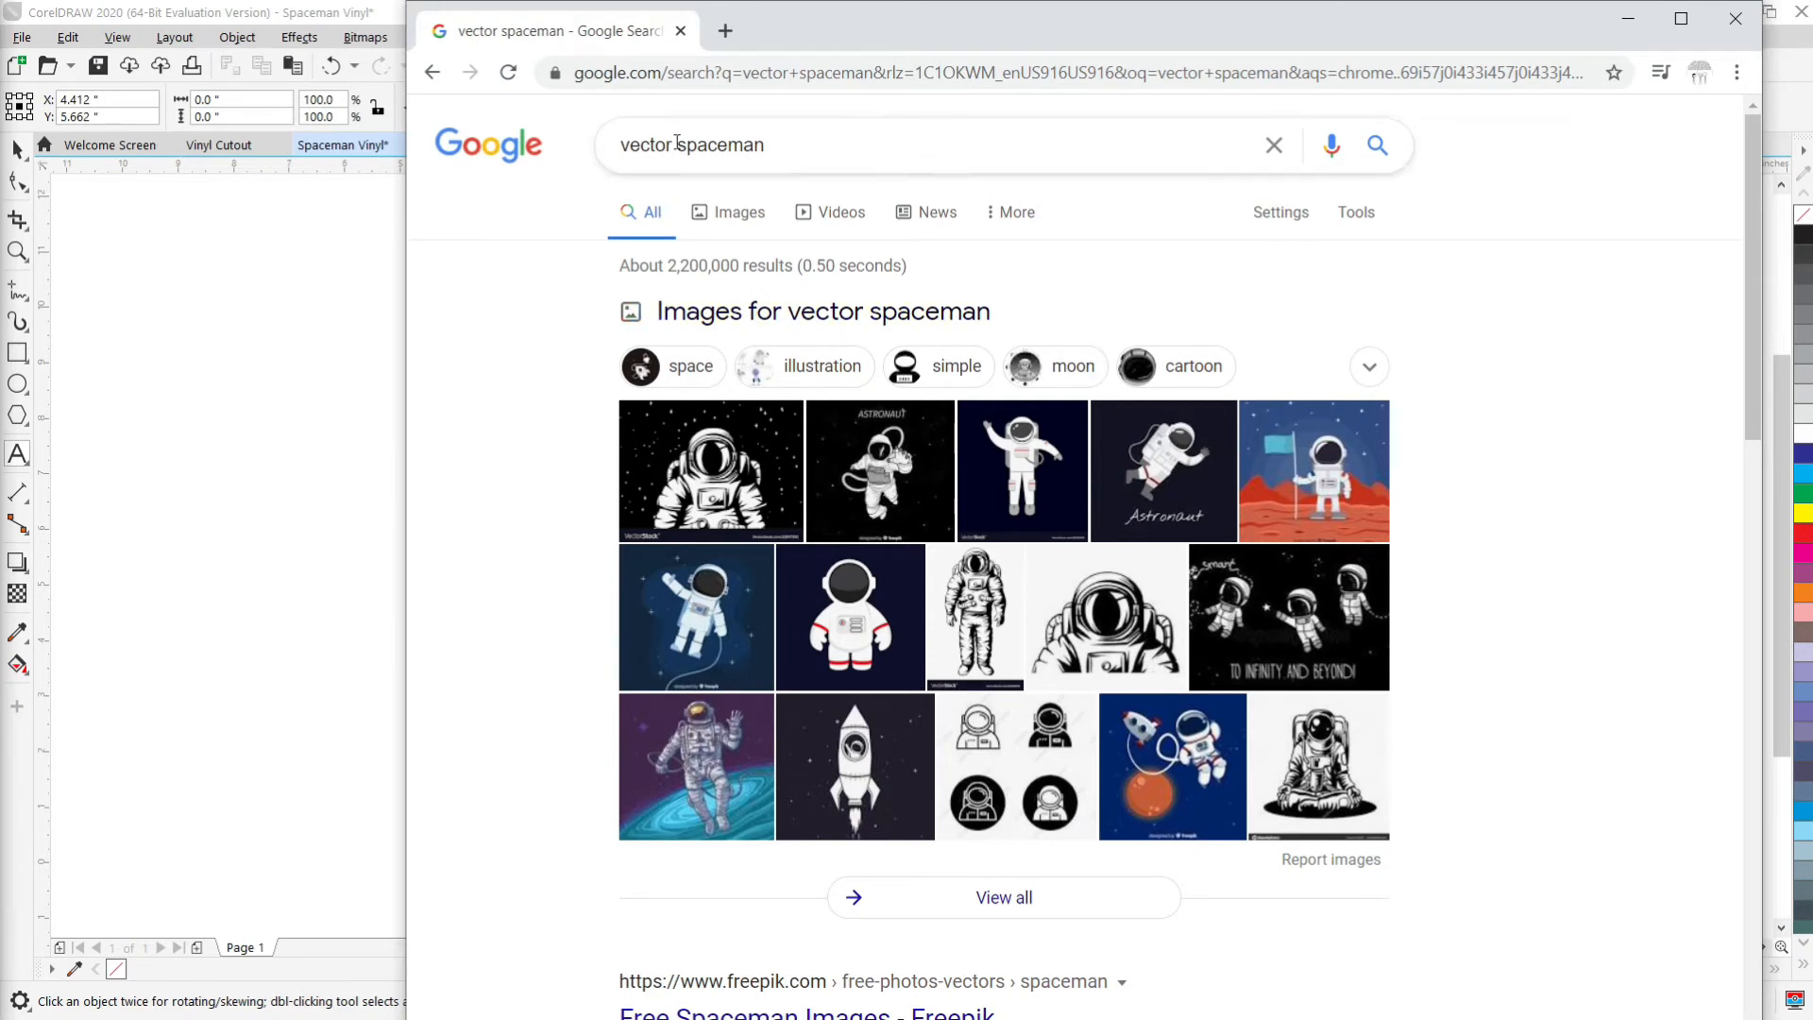
double_click(648, 144)
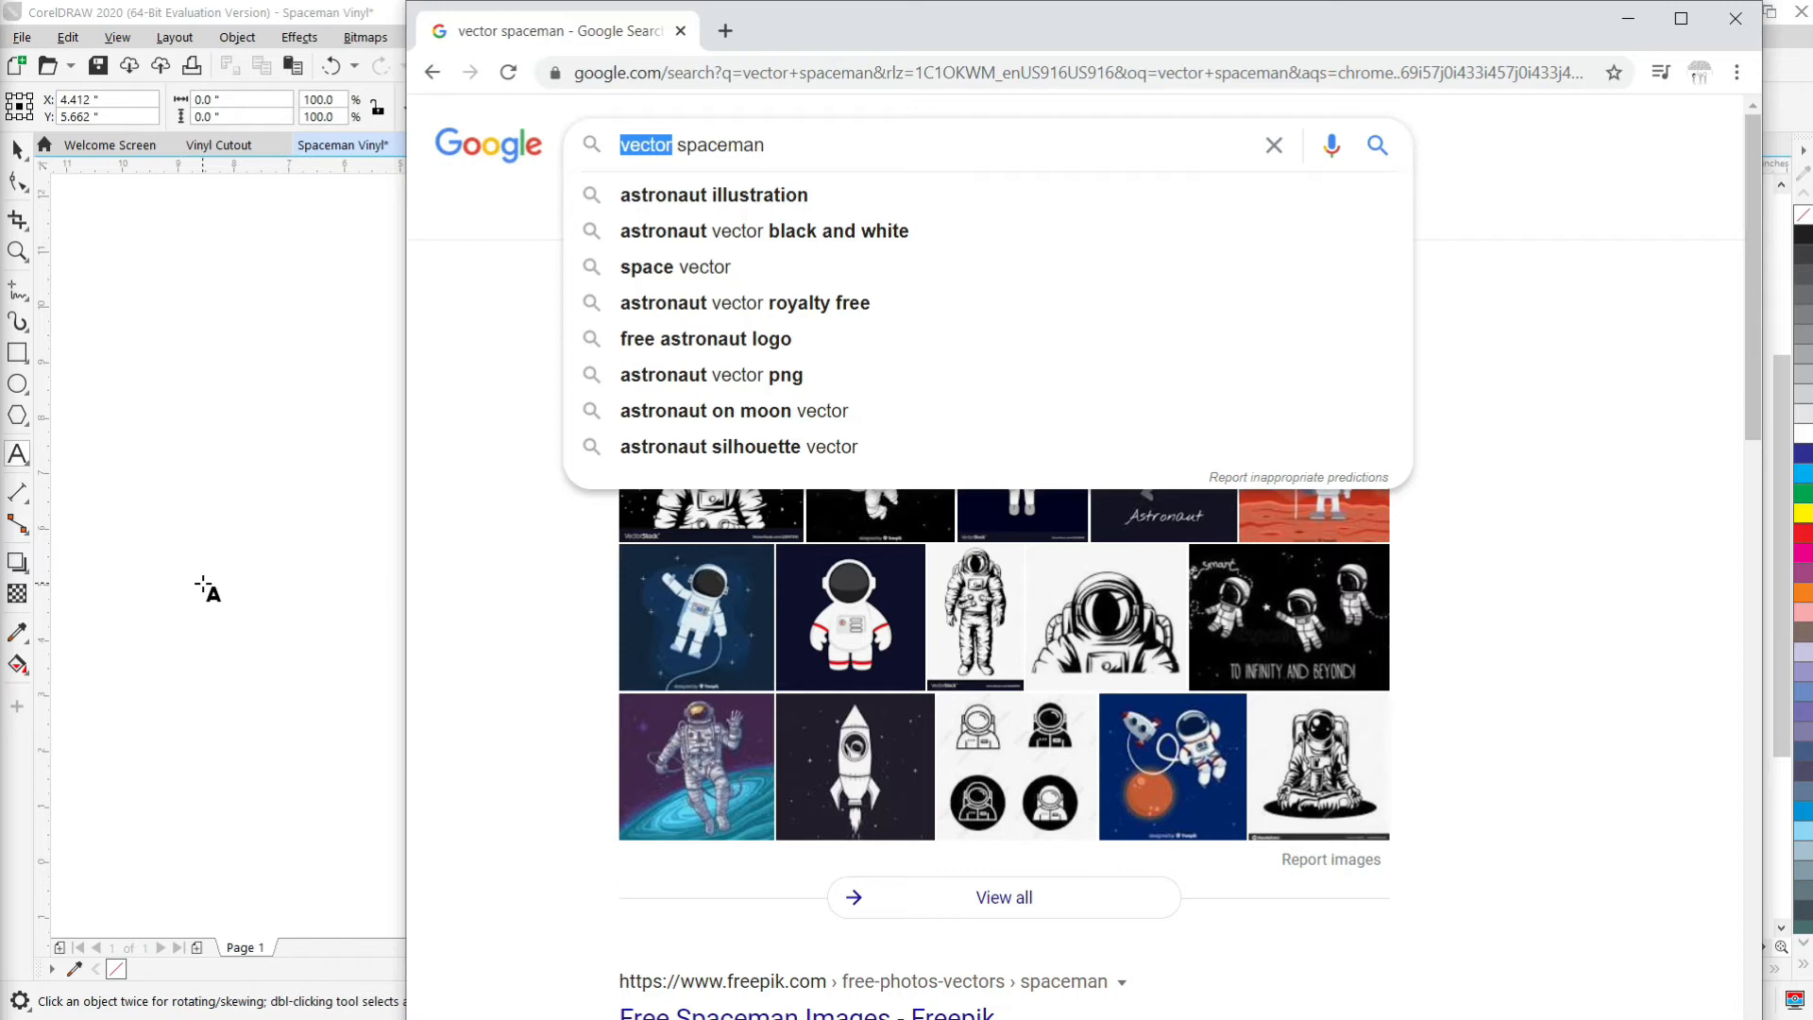
mouse_move(236, 562)
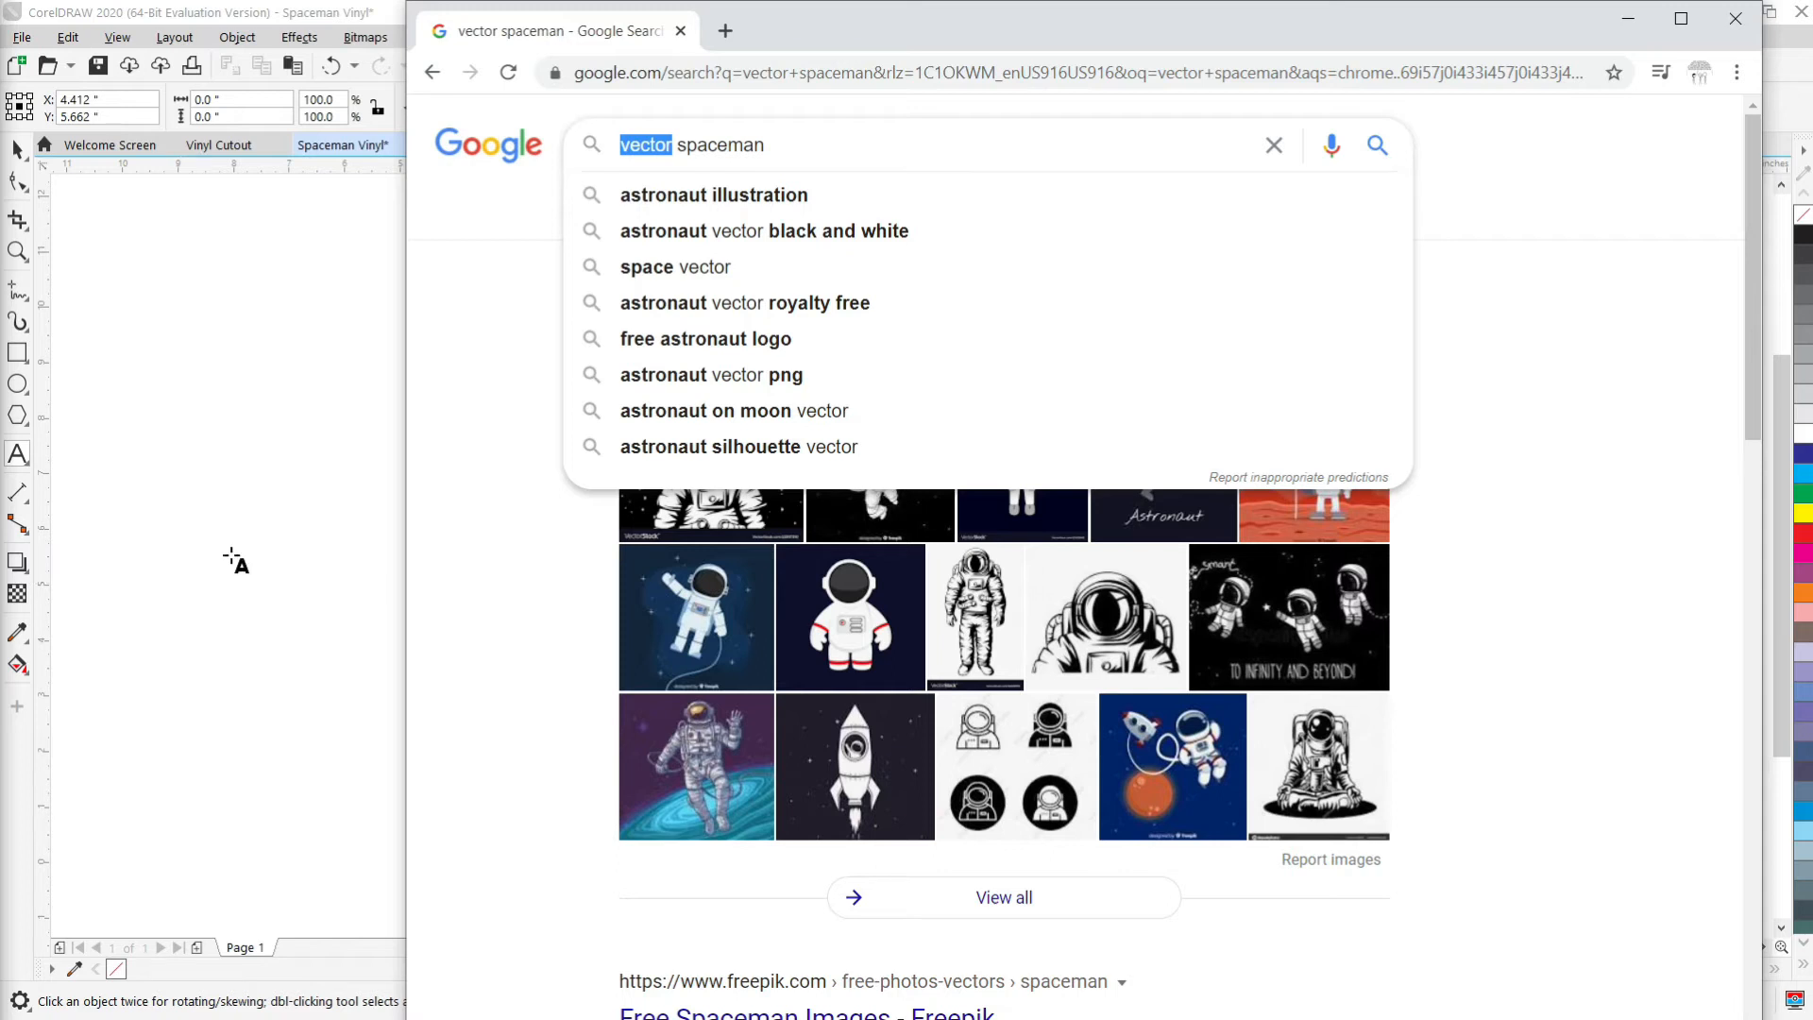
mouse_move(651, 135)
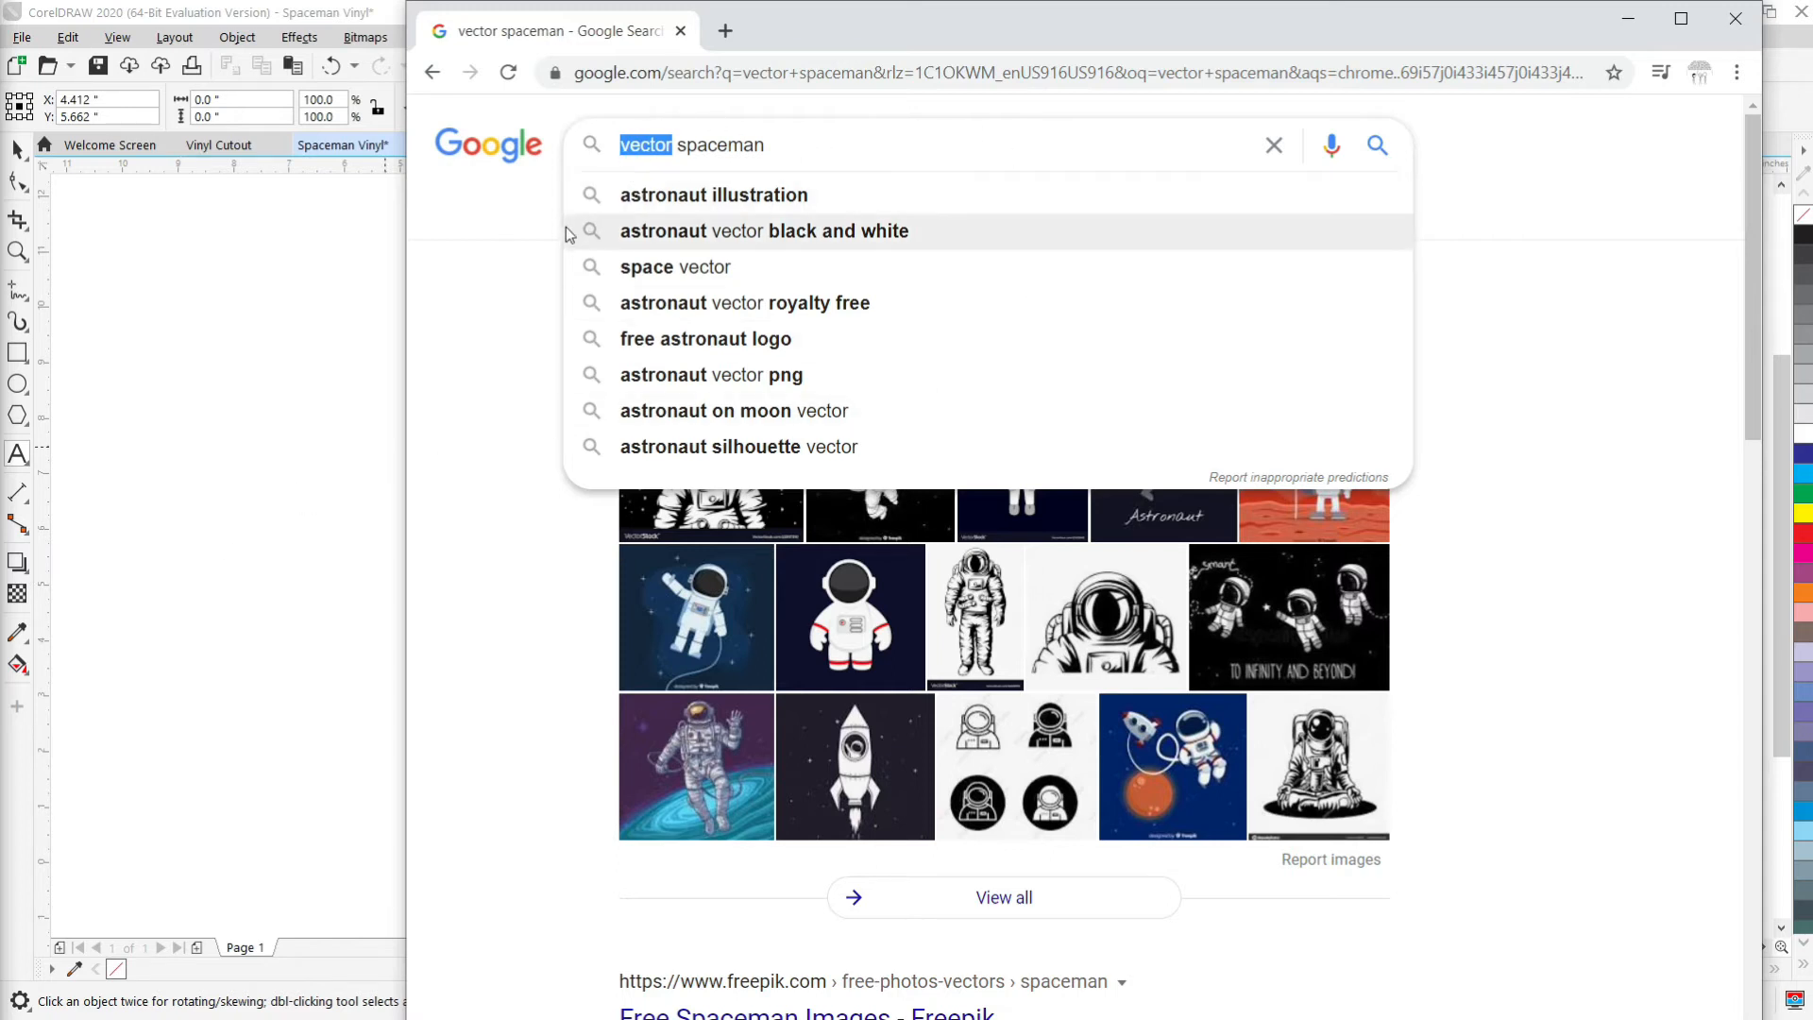
mouse_move(567, 237)
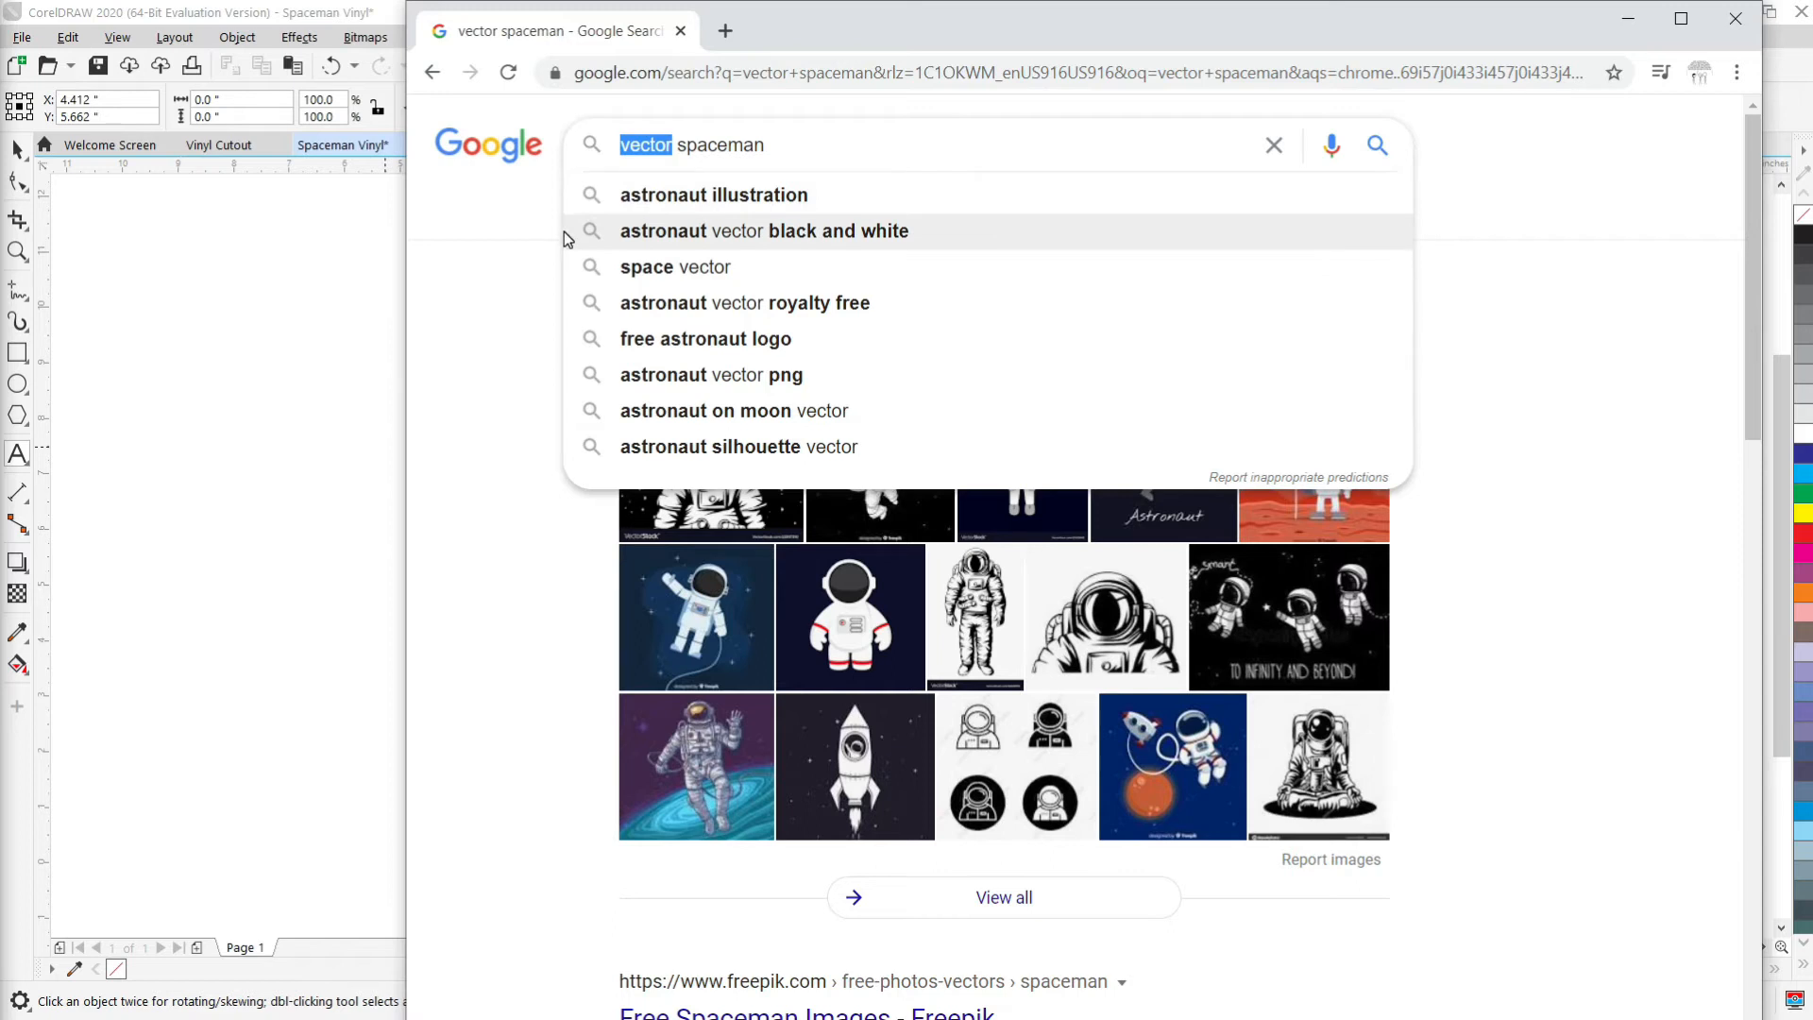
mouse_move(573, 237)
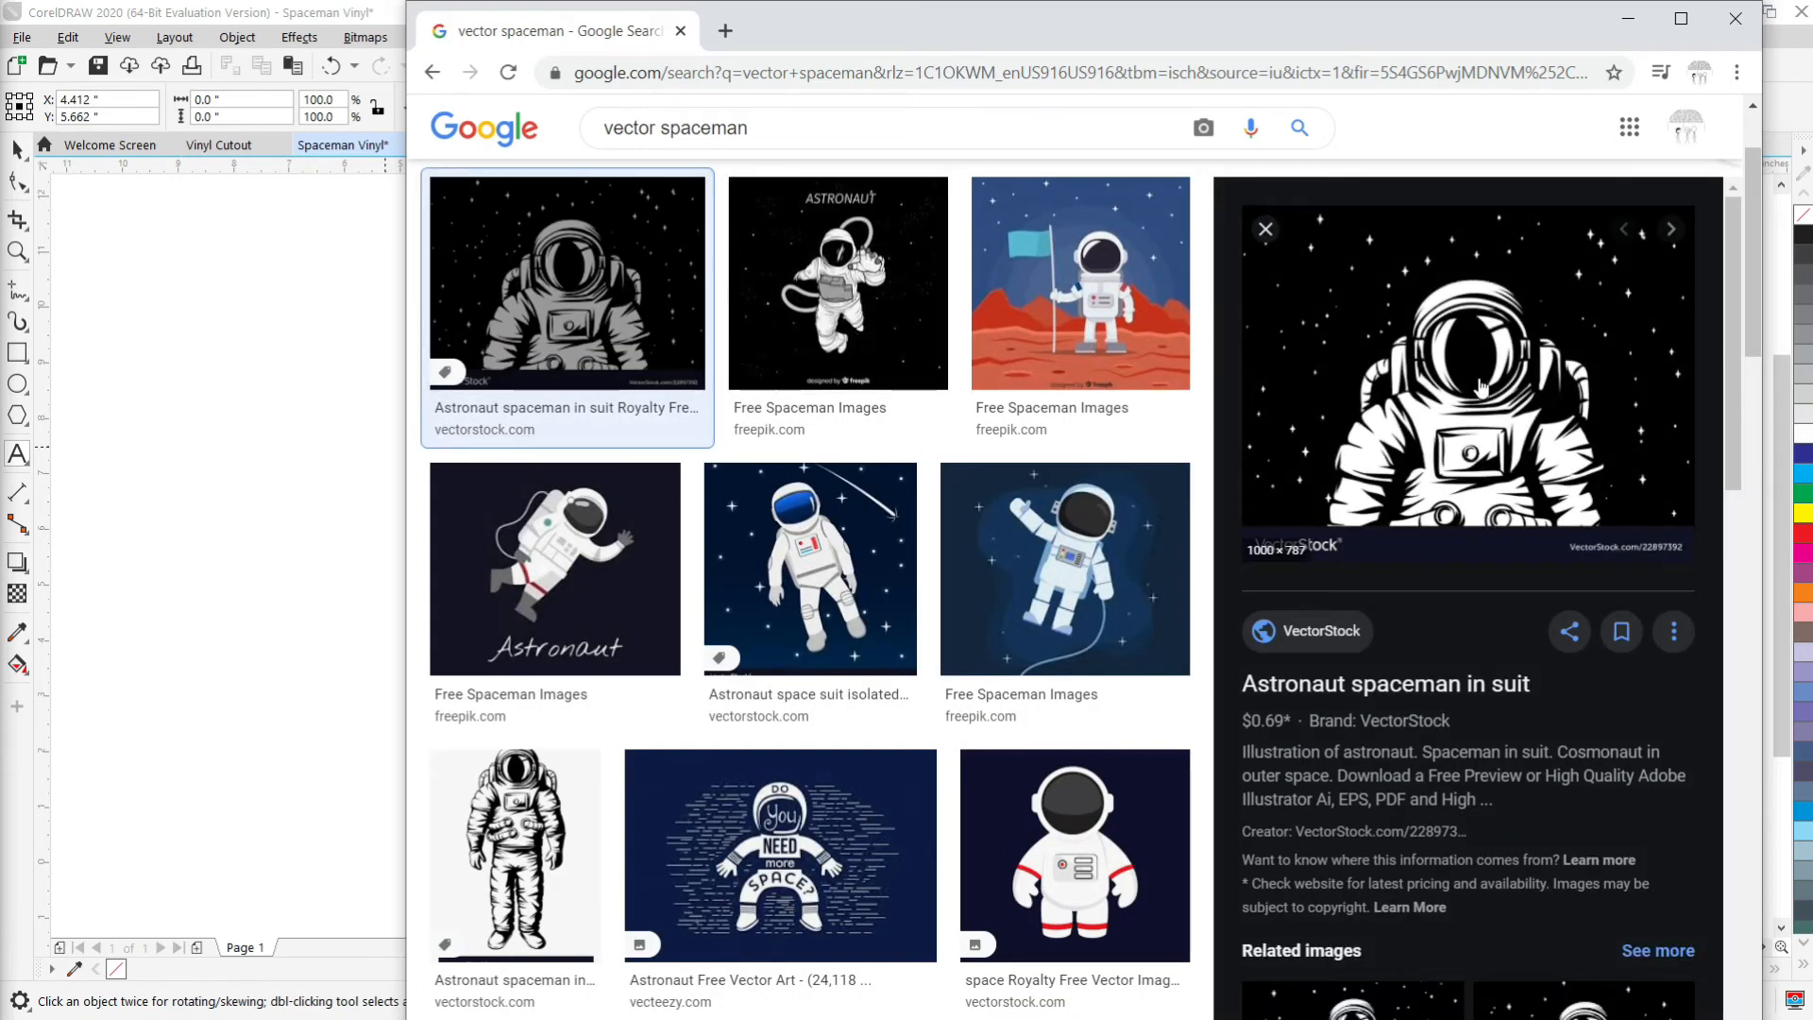
right_click(1468, 382)
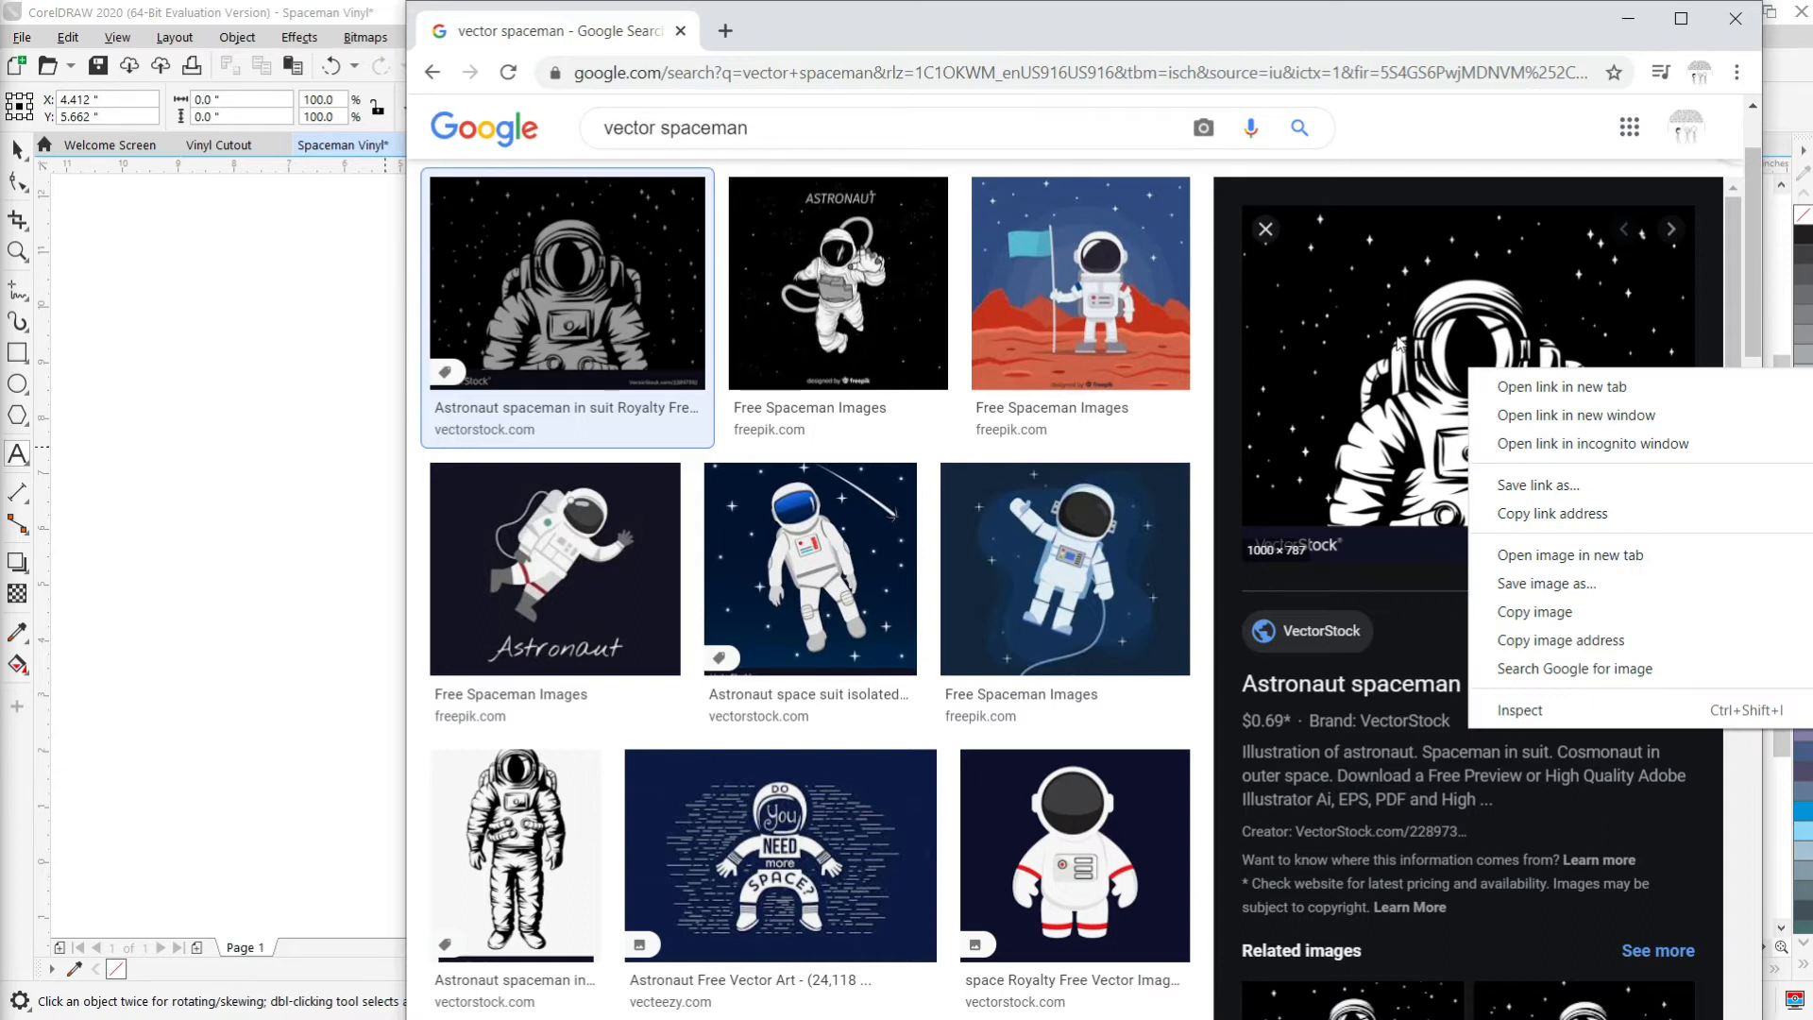
mouse_move(1367, 31)
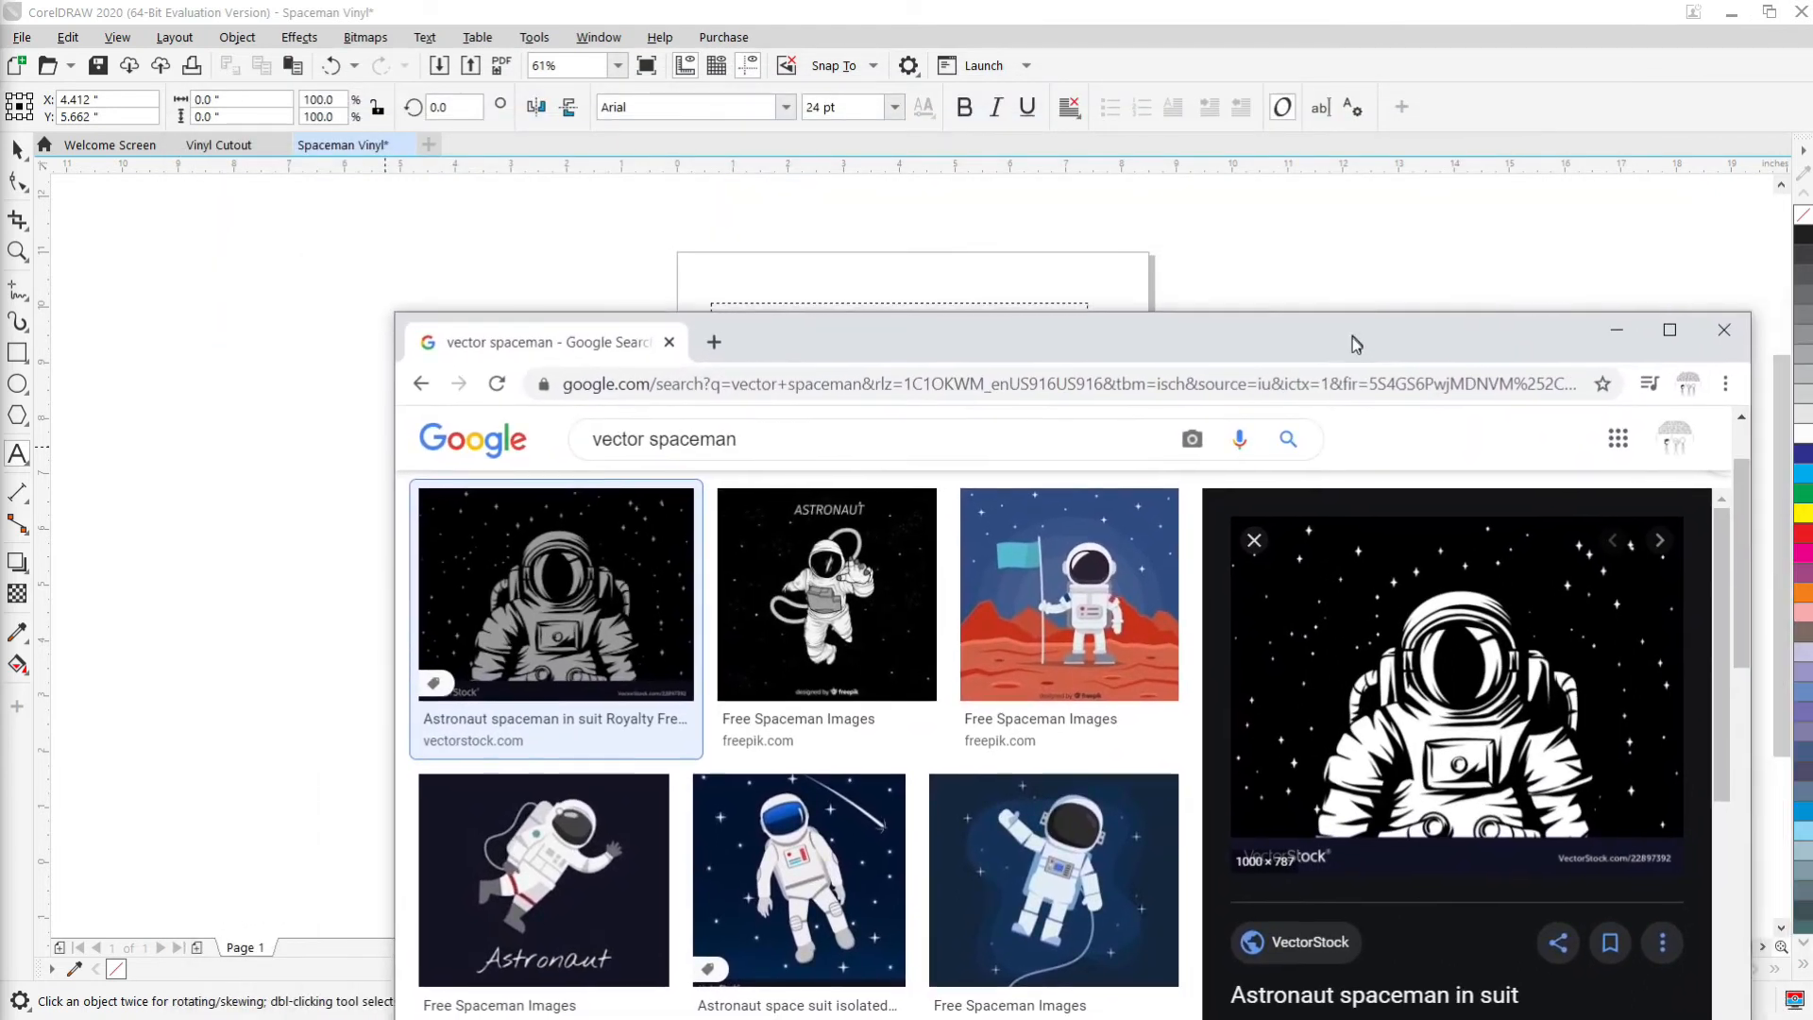
right_click(1411, 498)
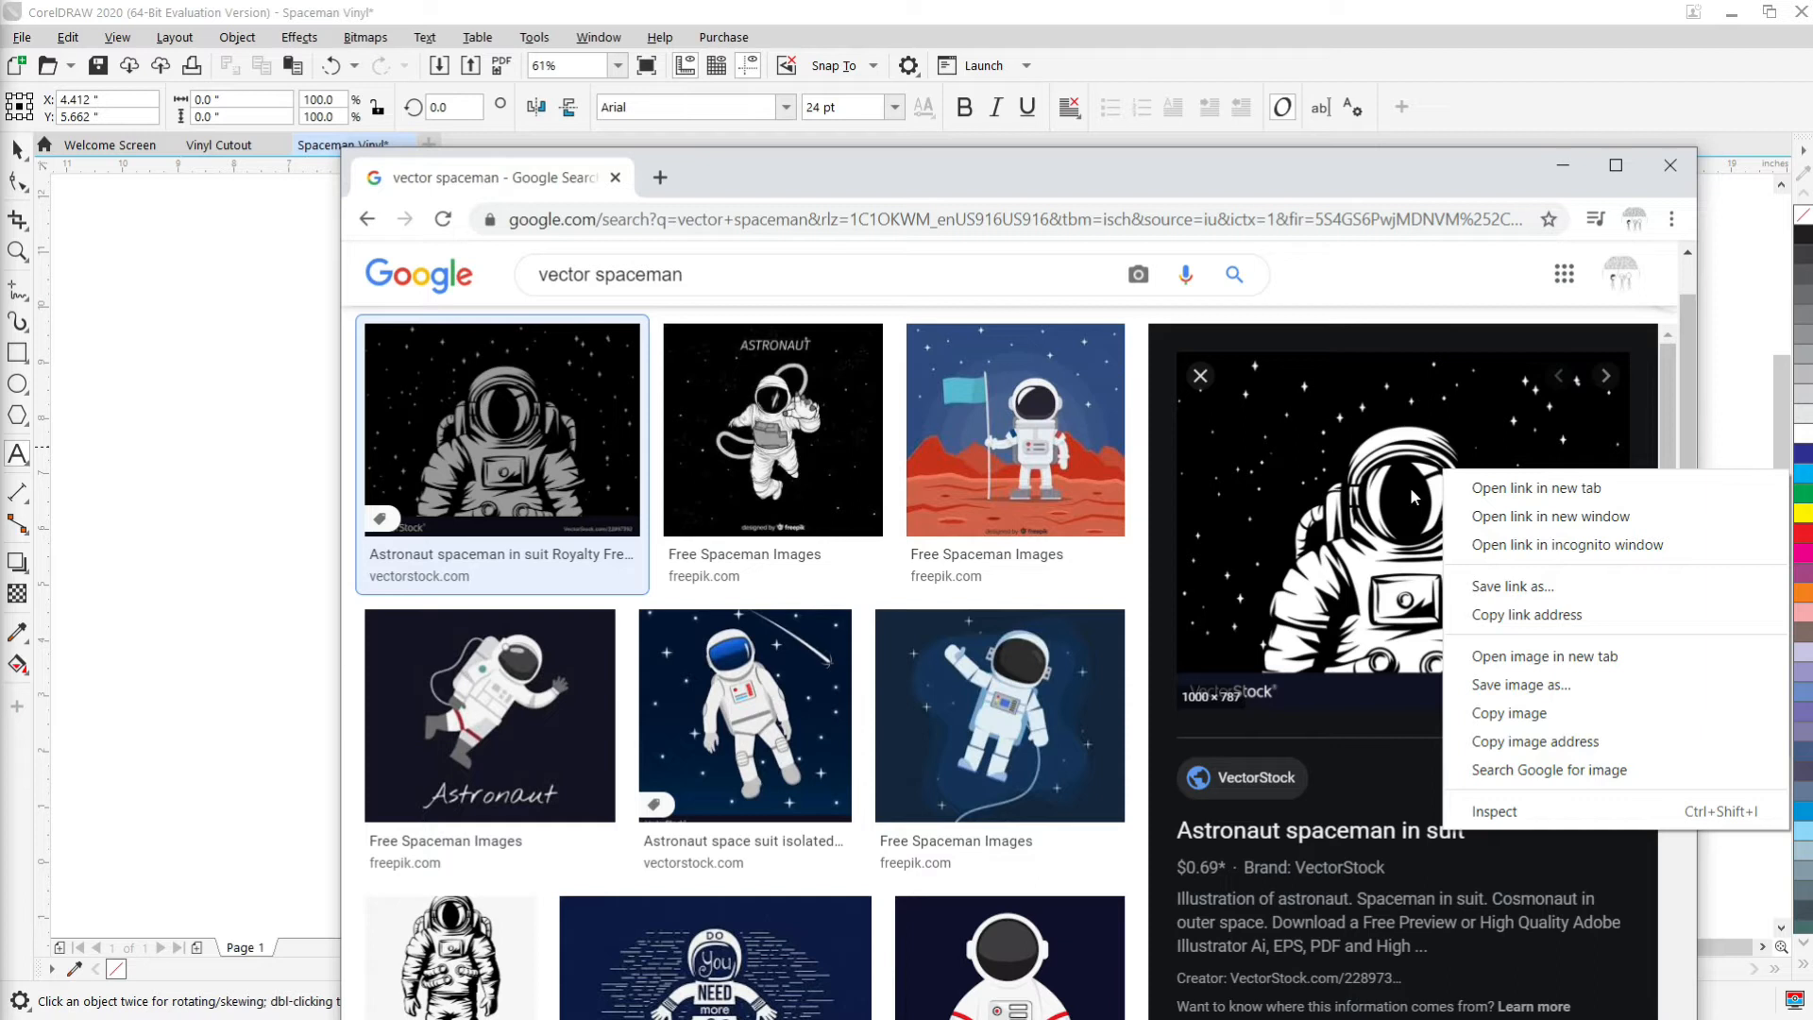
mouse_move(1508, 714)
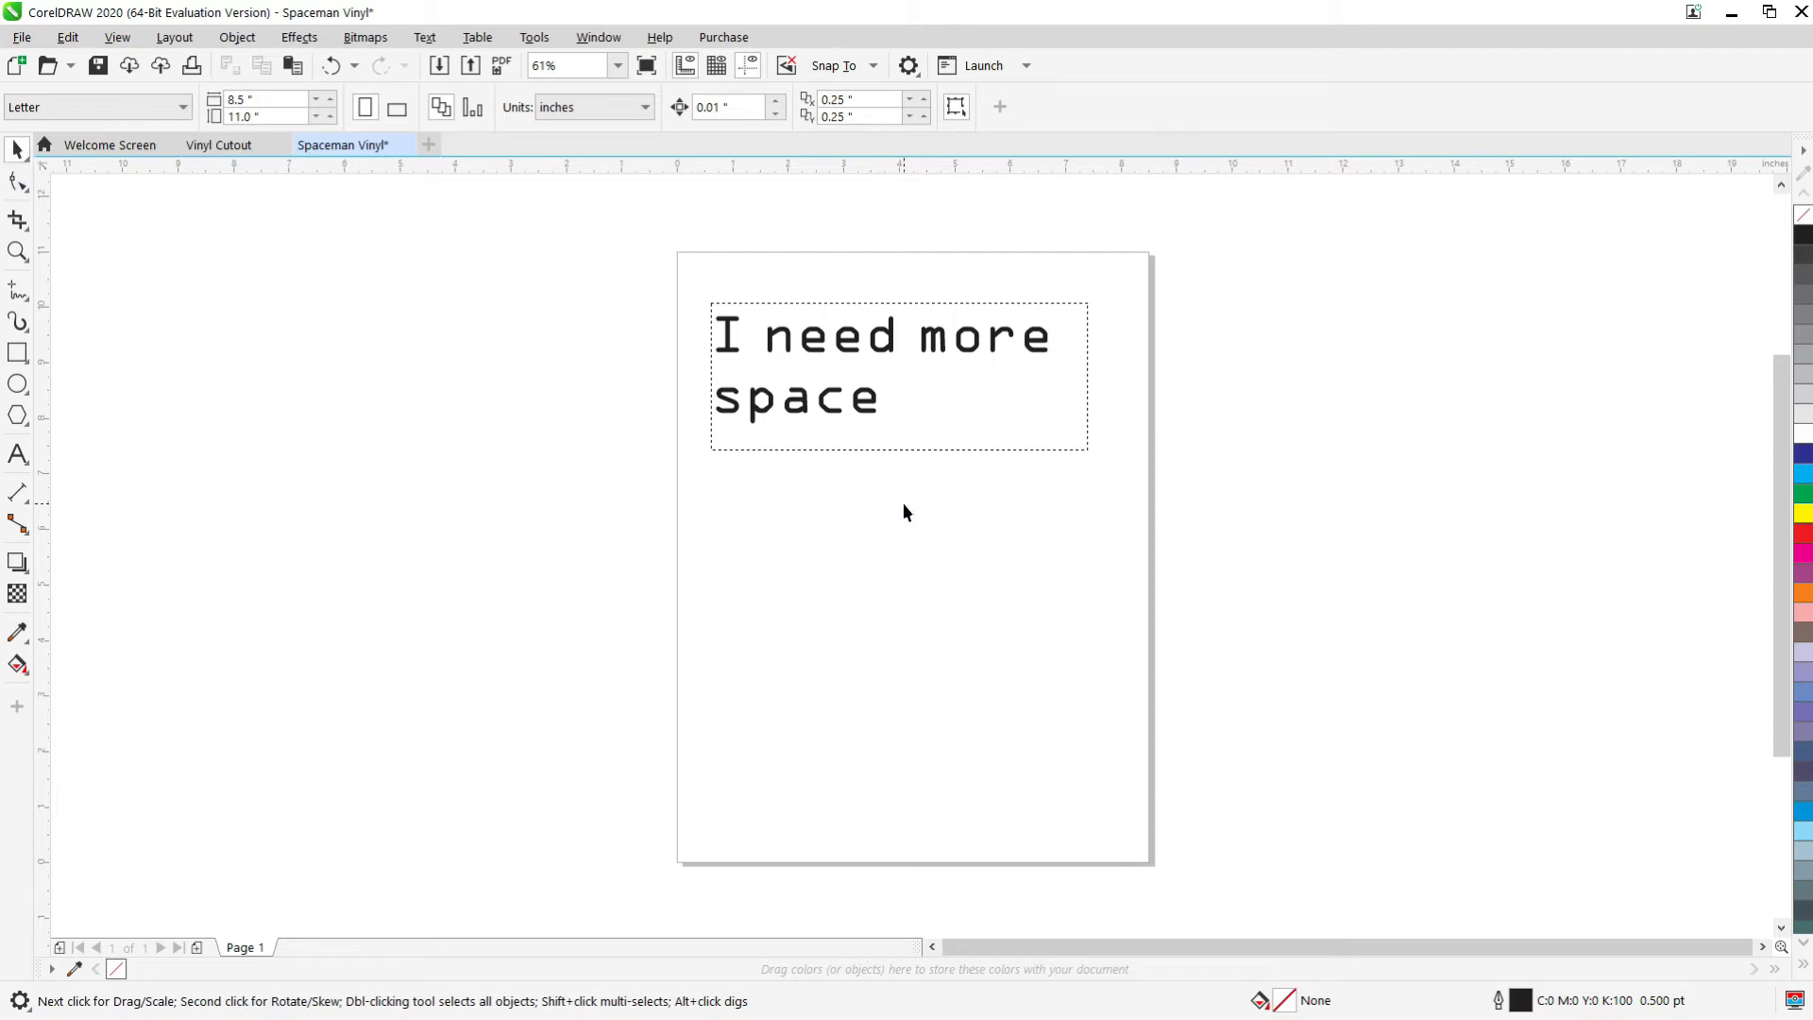
Scale the astronaut bitmap to about 40% and move it below the text.
click(979, 674)
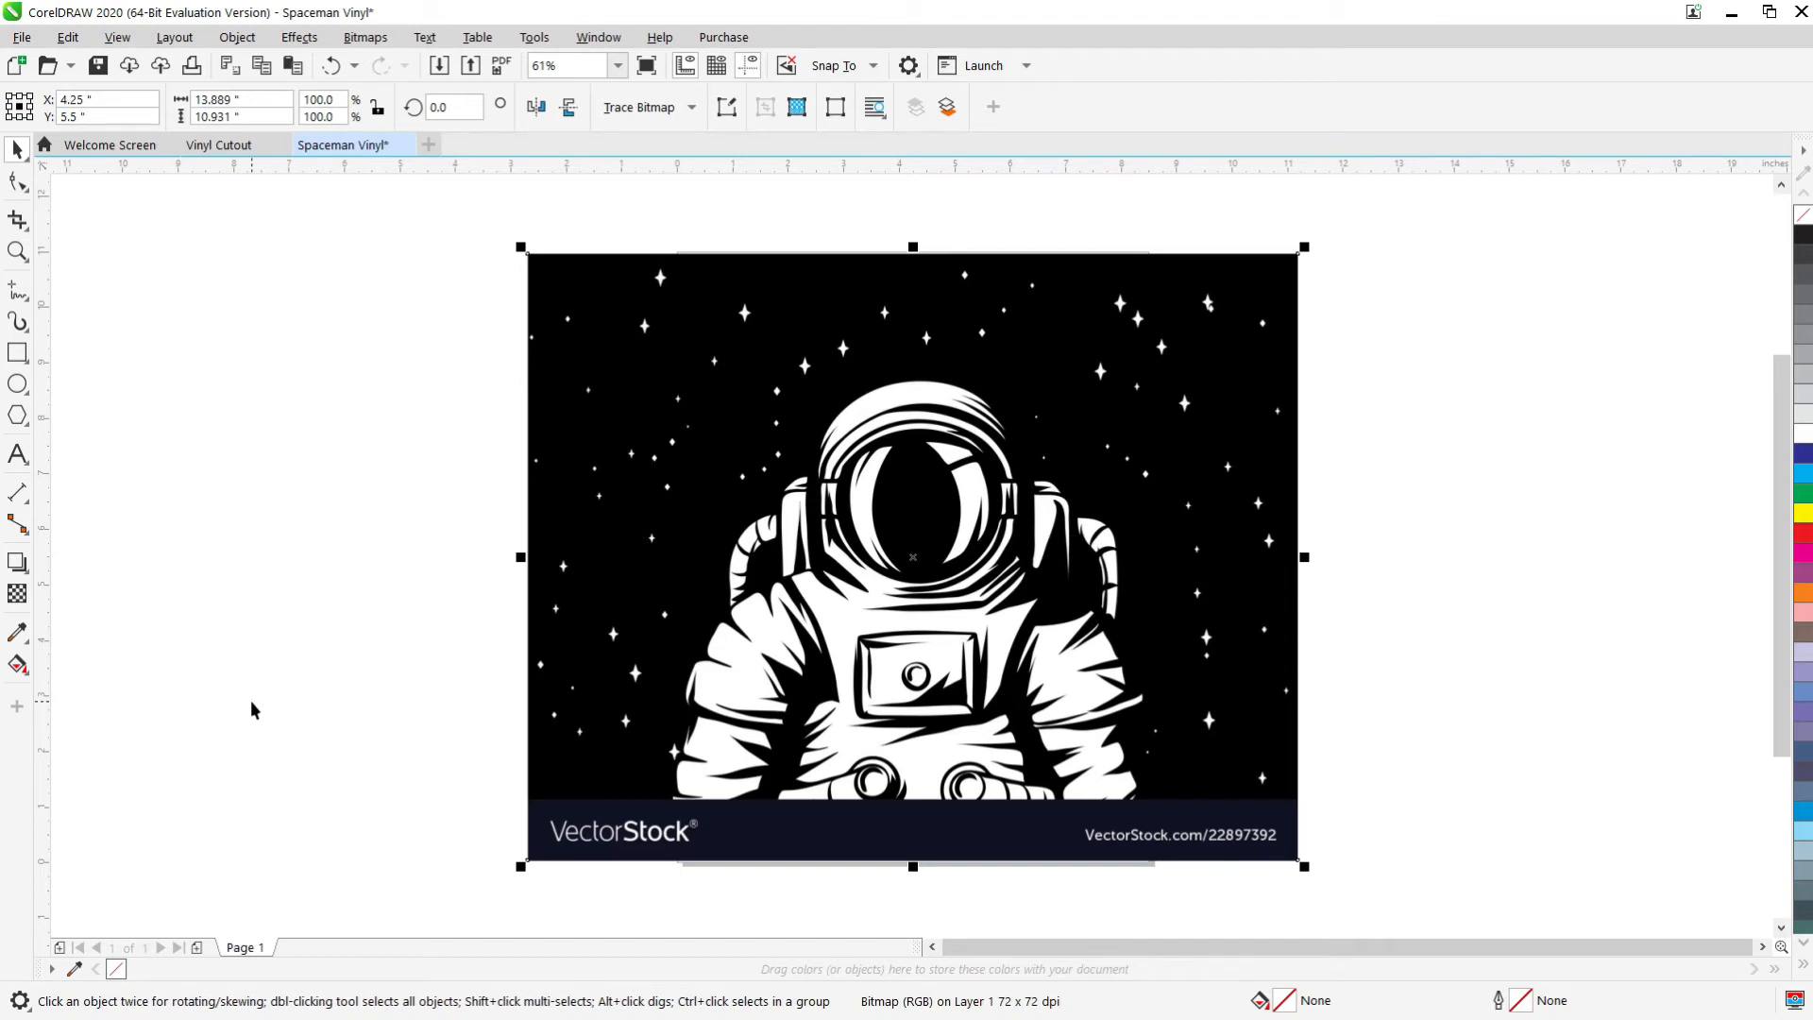
drag(520, 247, 651, 350)
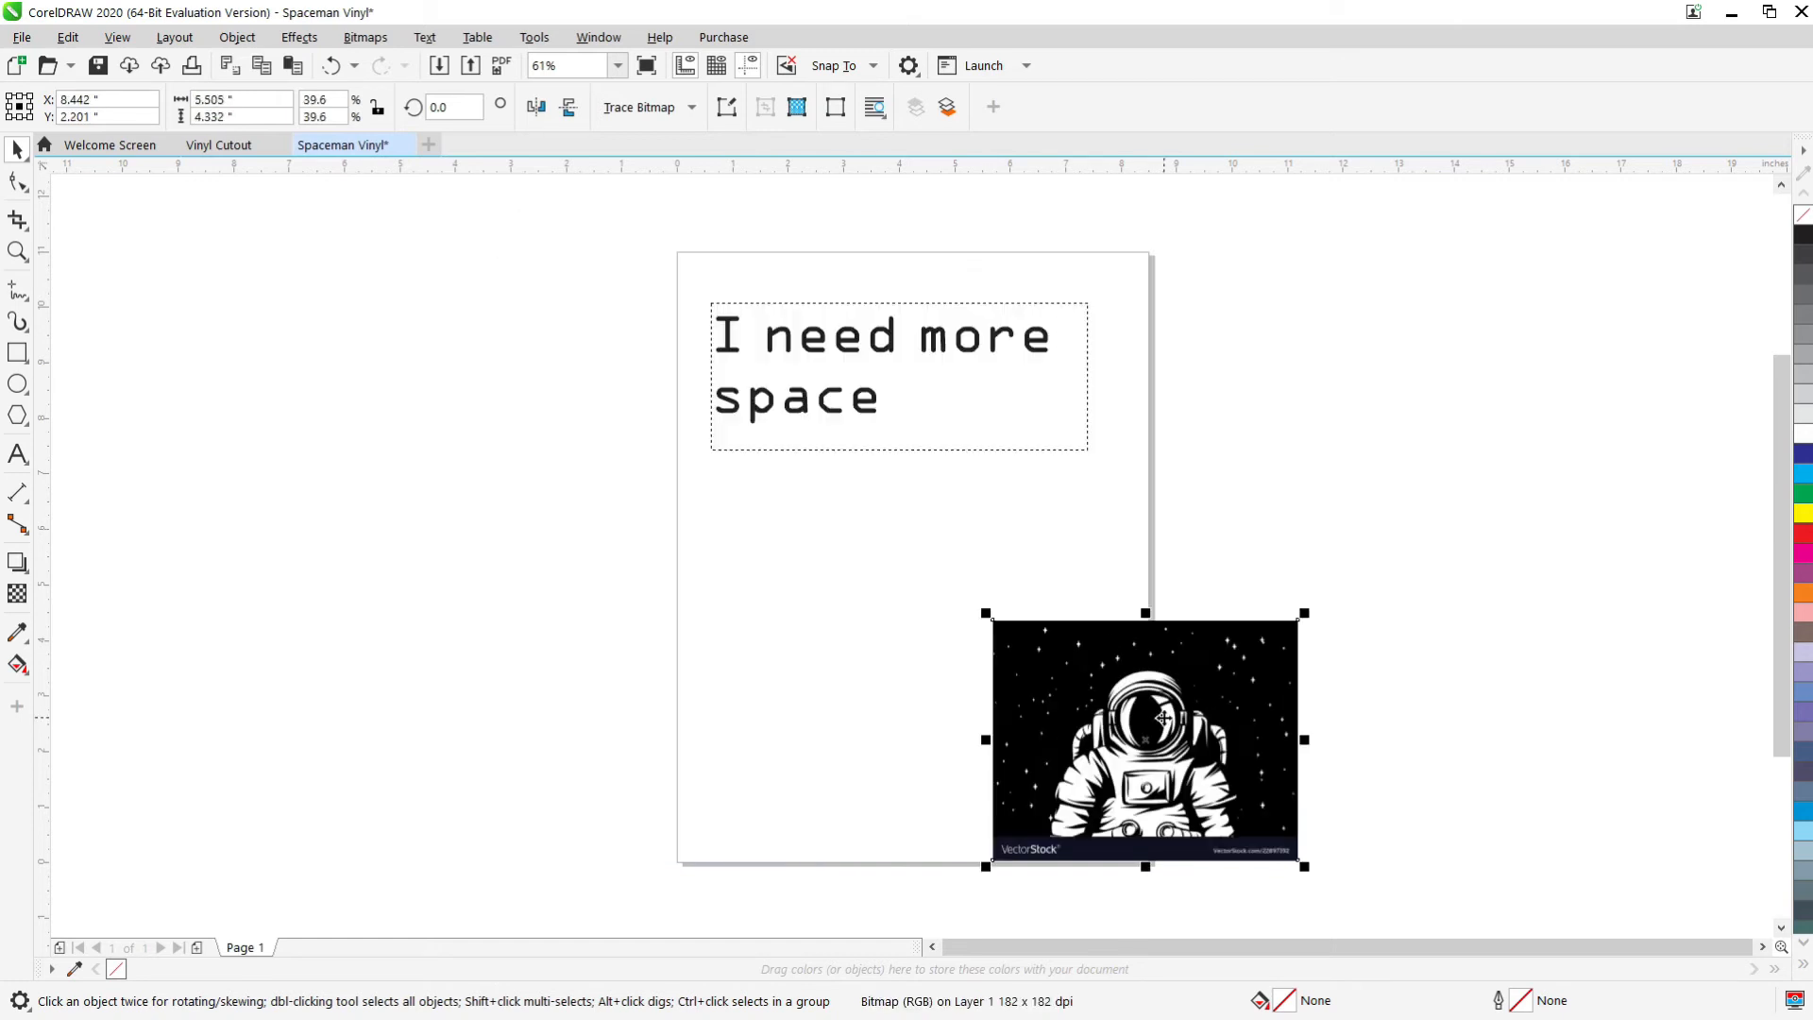
drag(1144, 740, 906, 594)
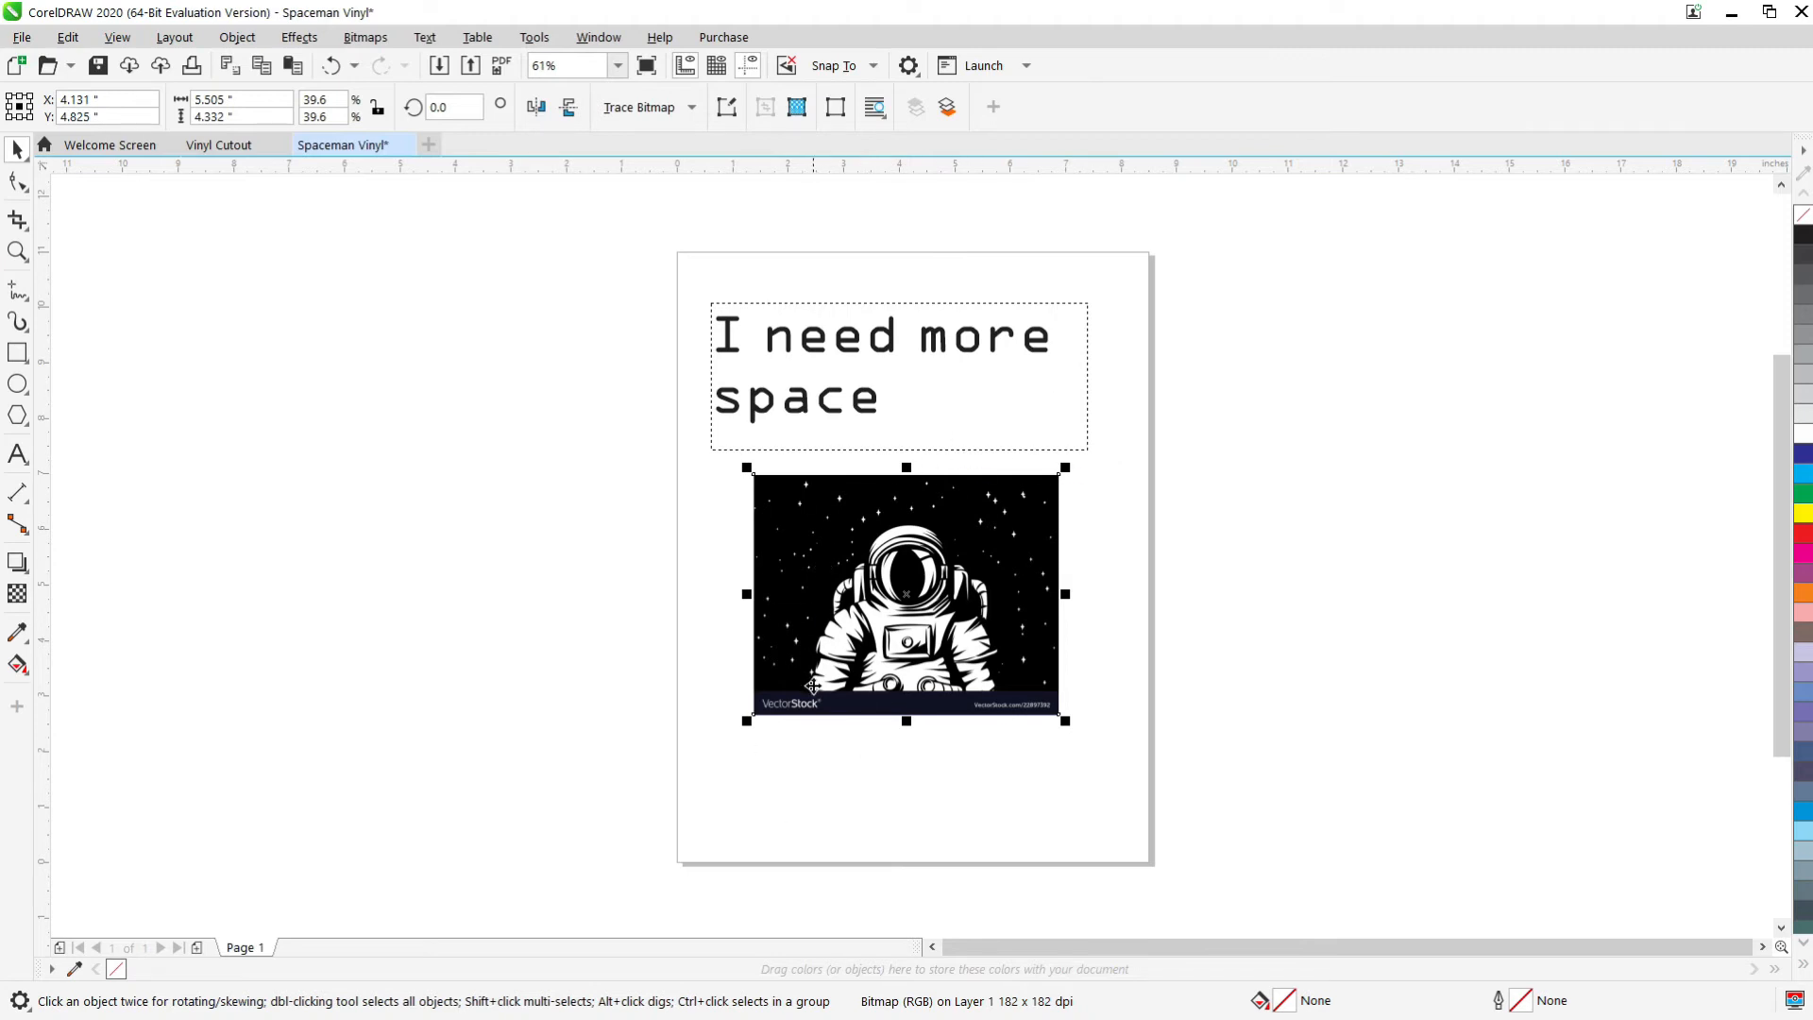
mouse_move(1035, 761)
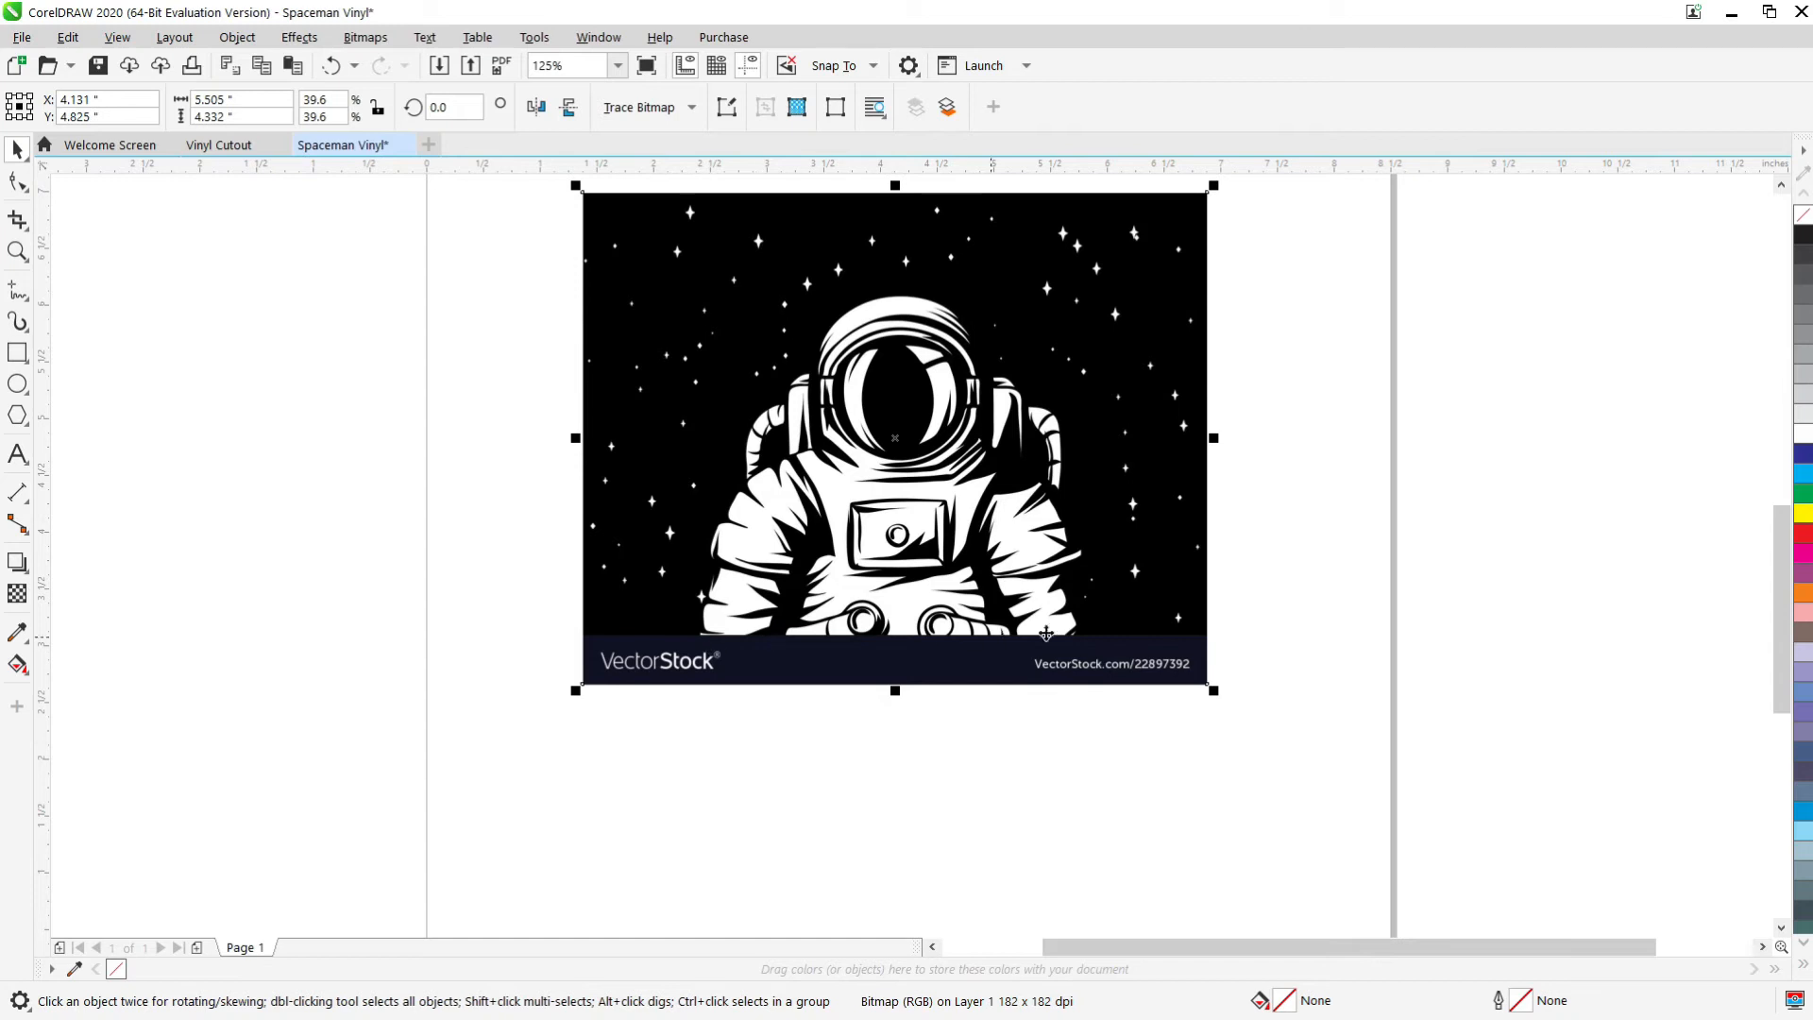
mouse_move(680, 654)
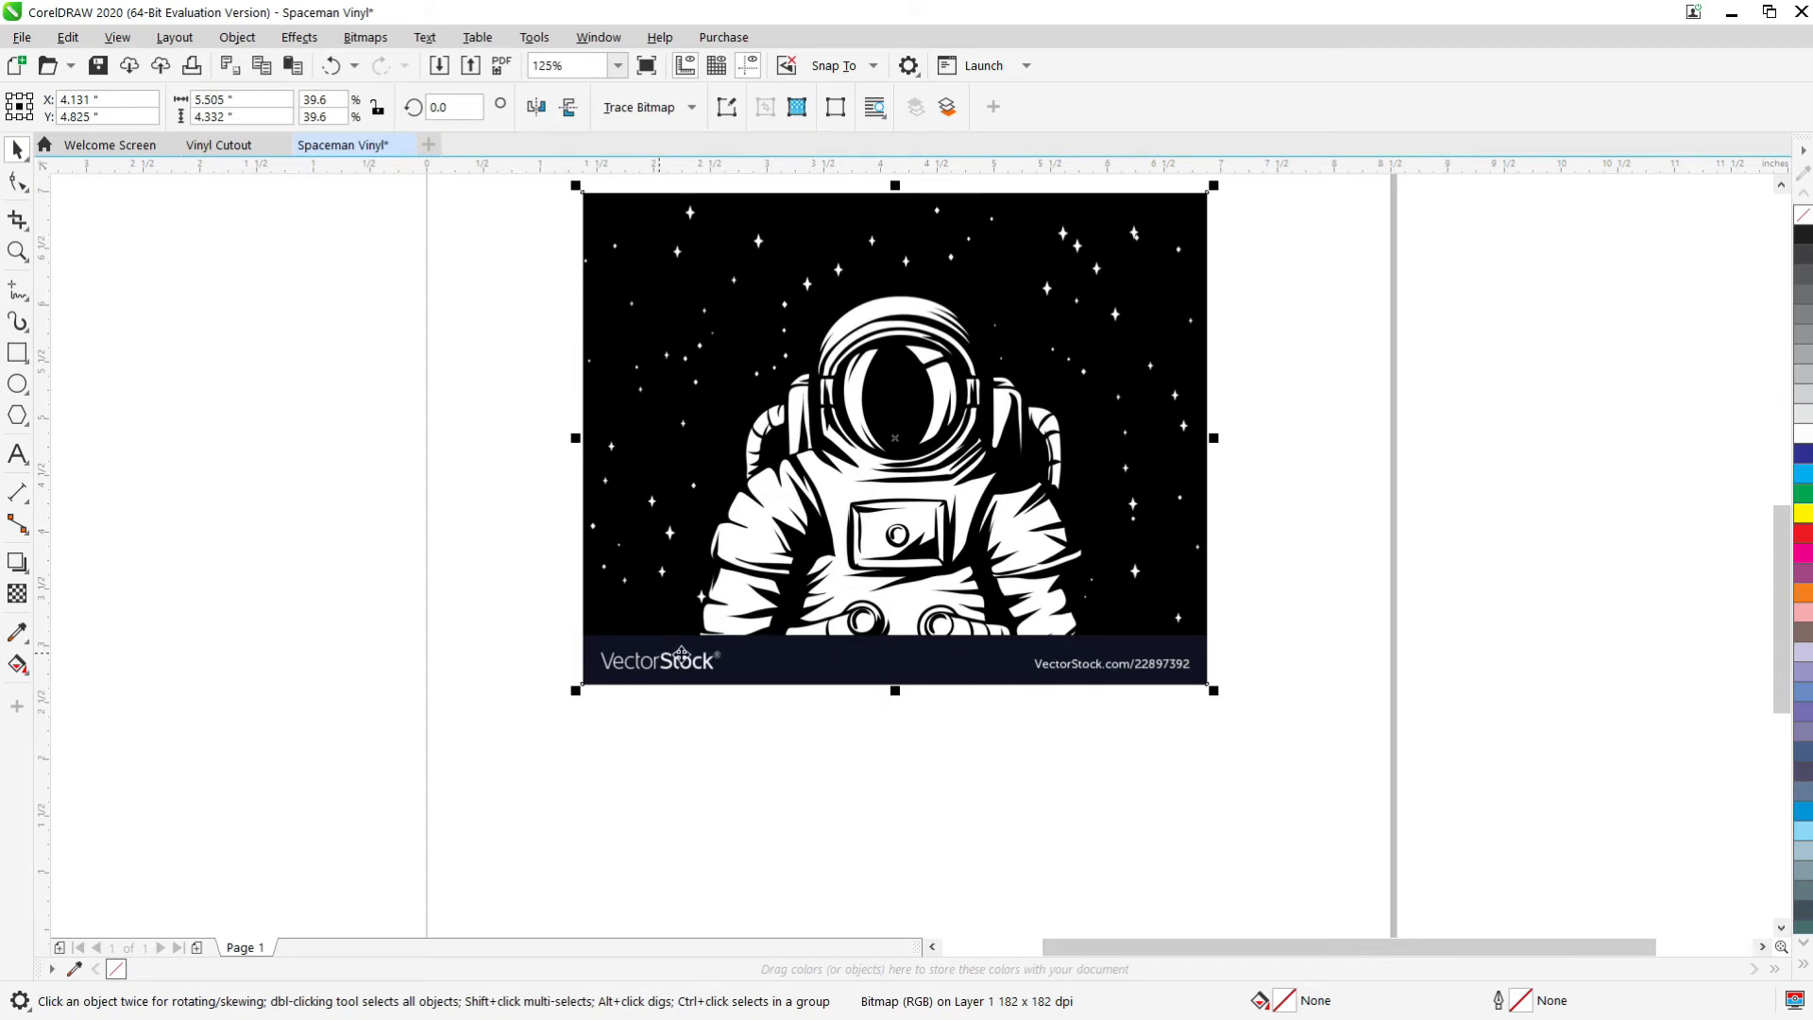
mouse_move(820, 668)
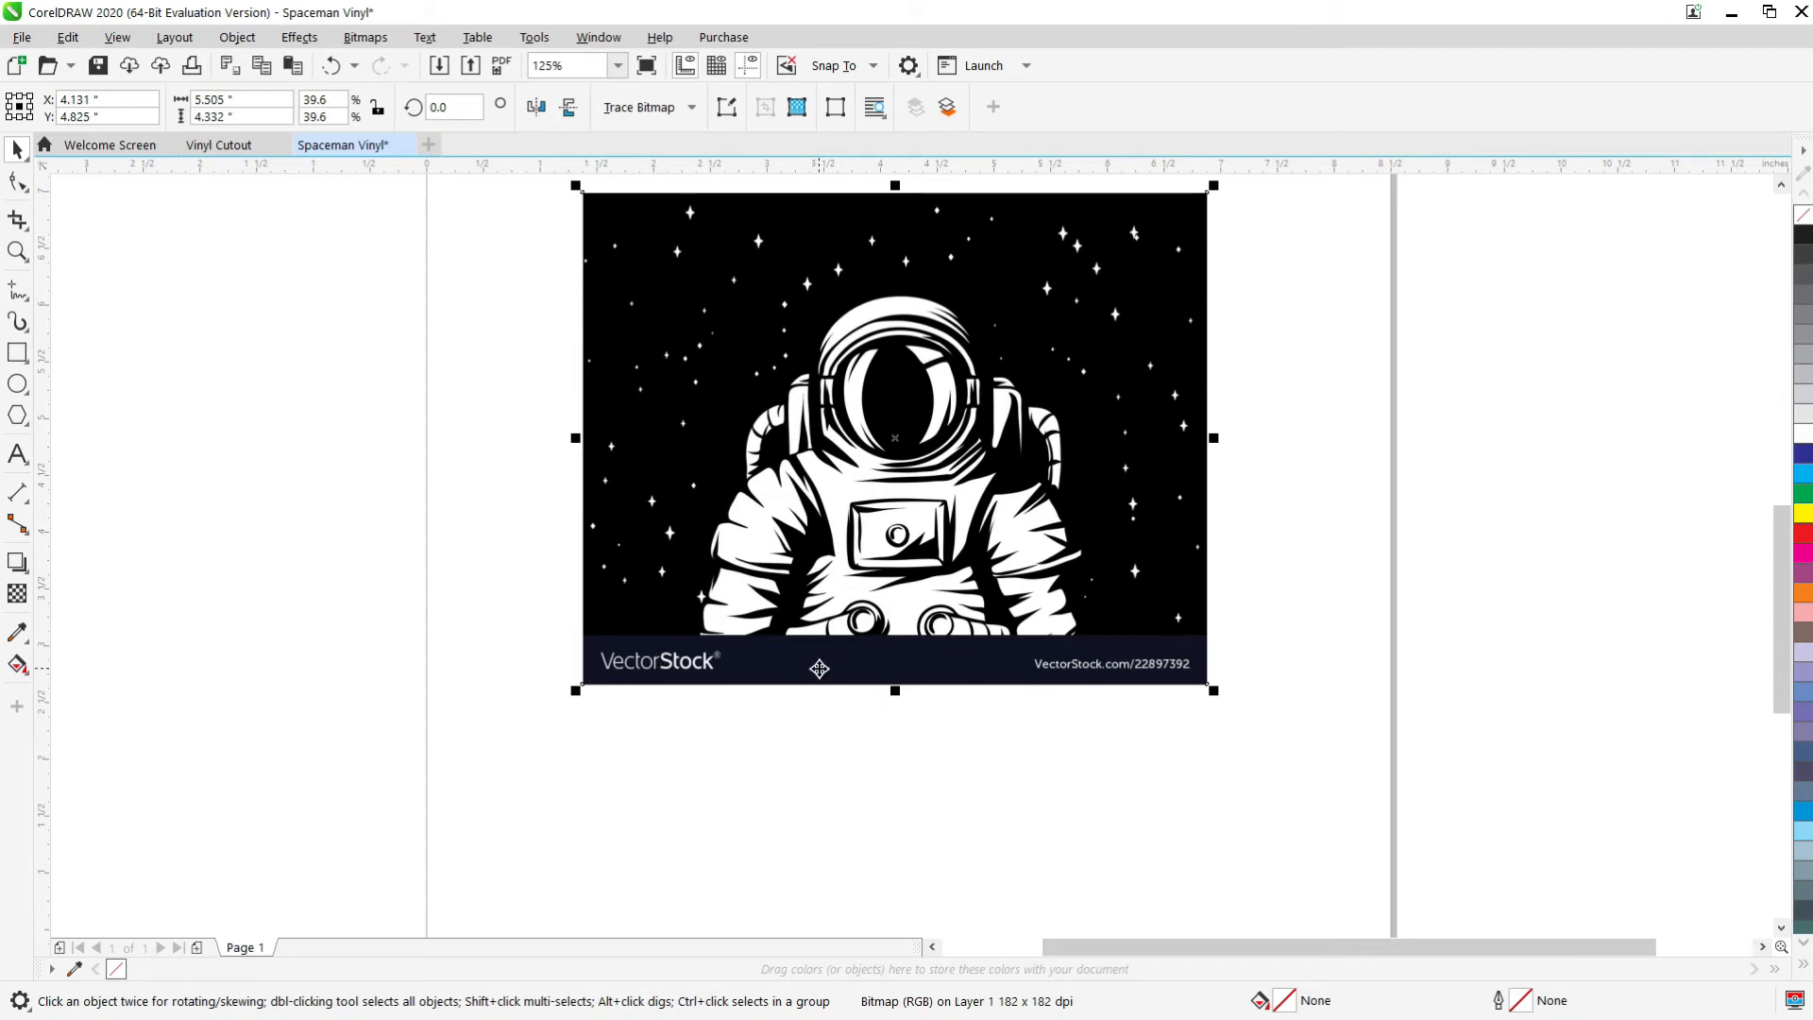
mouse_move(691, 670)
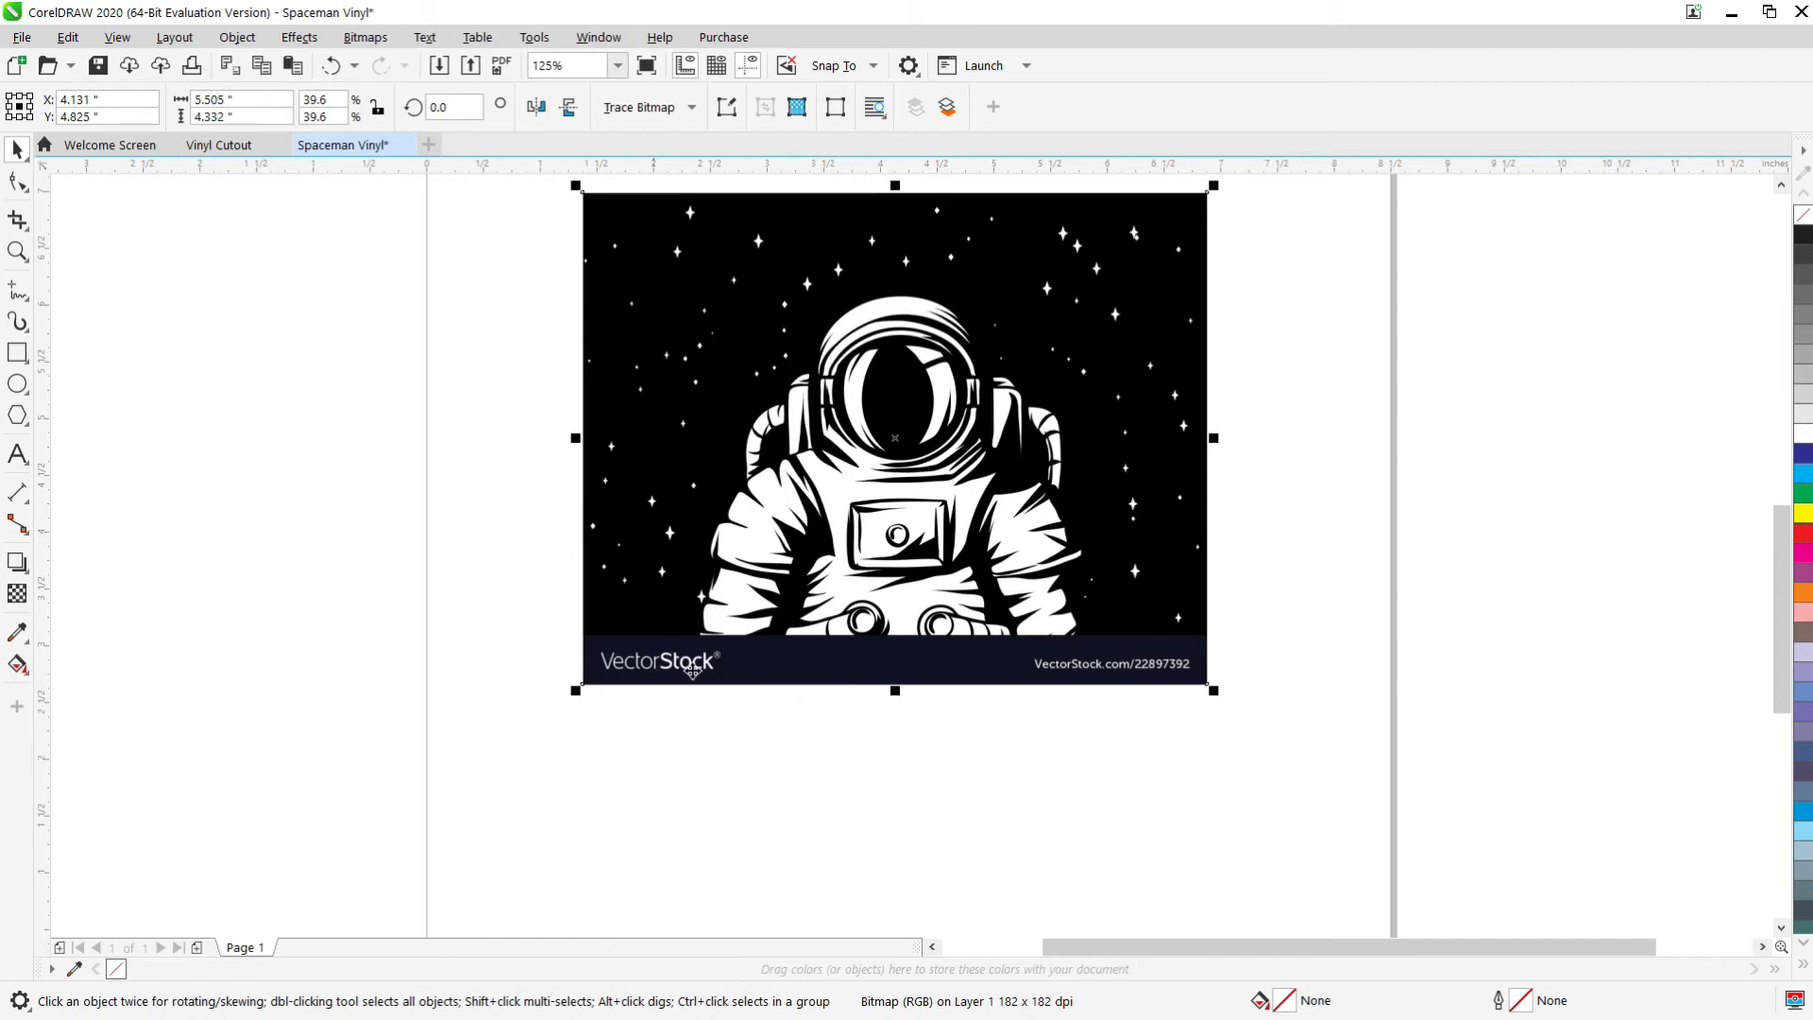
mouse_move(547, 738)
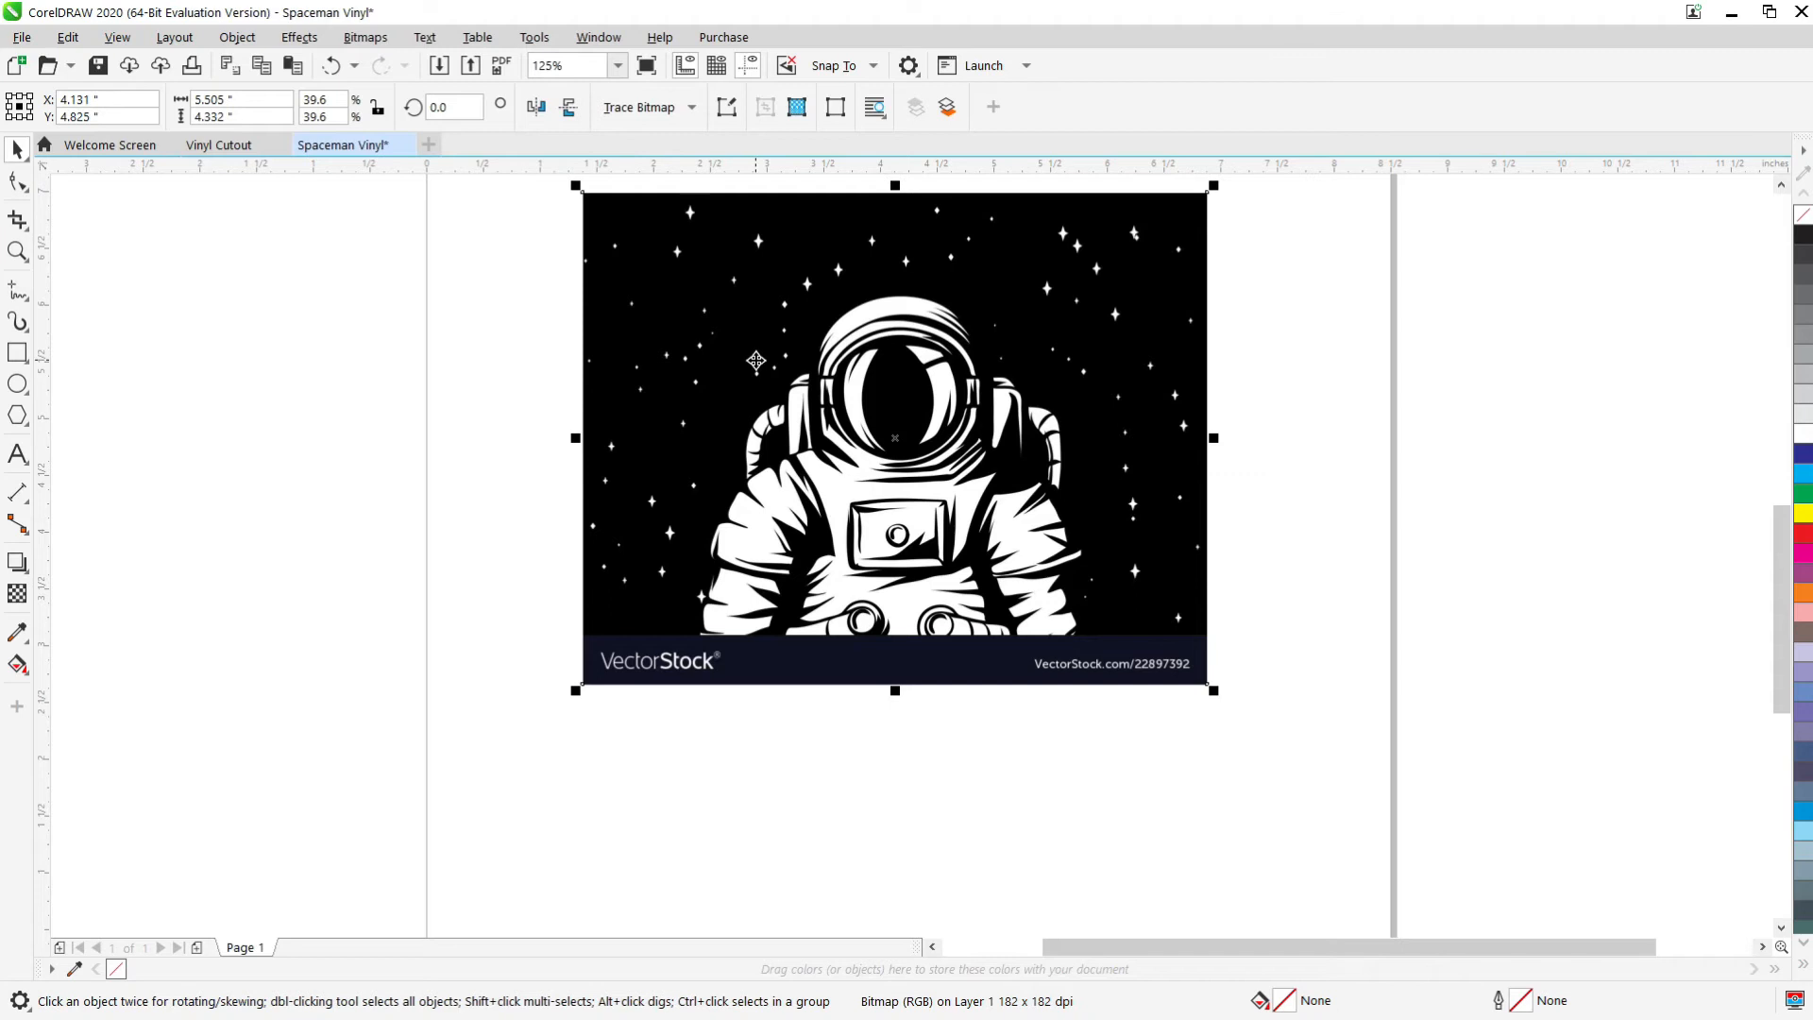
Crop the VectorStock watermark strip off the astronaut bitmap in PHOTO-PAINT and return to CorelDRAW.
right_click(756, 360)
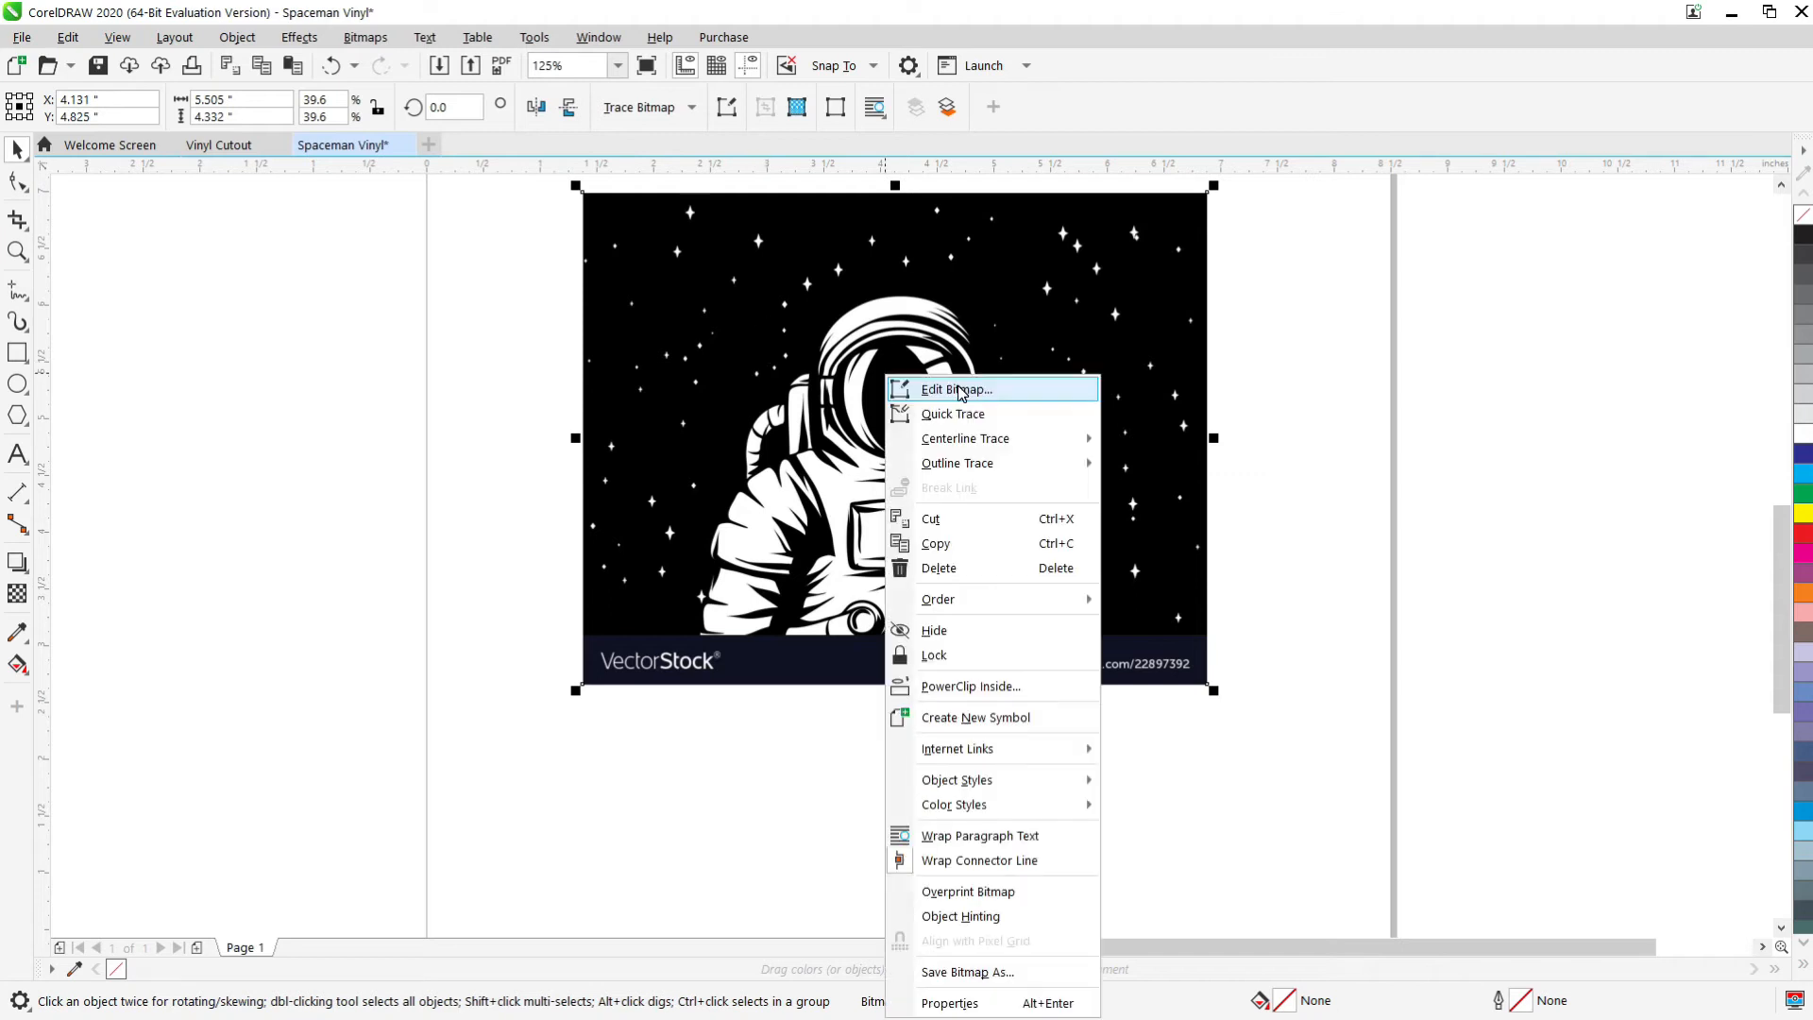
click(957, 387)
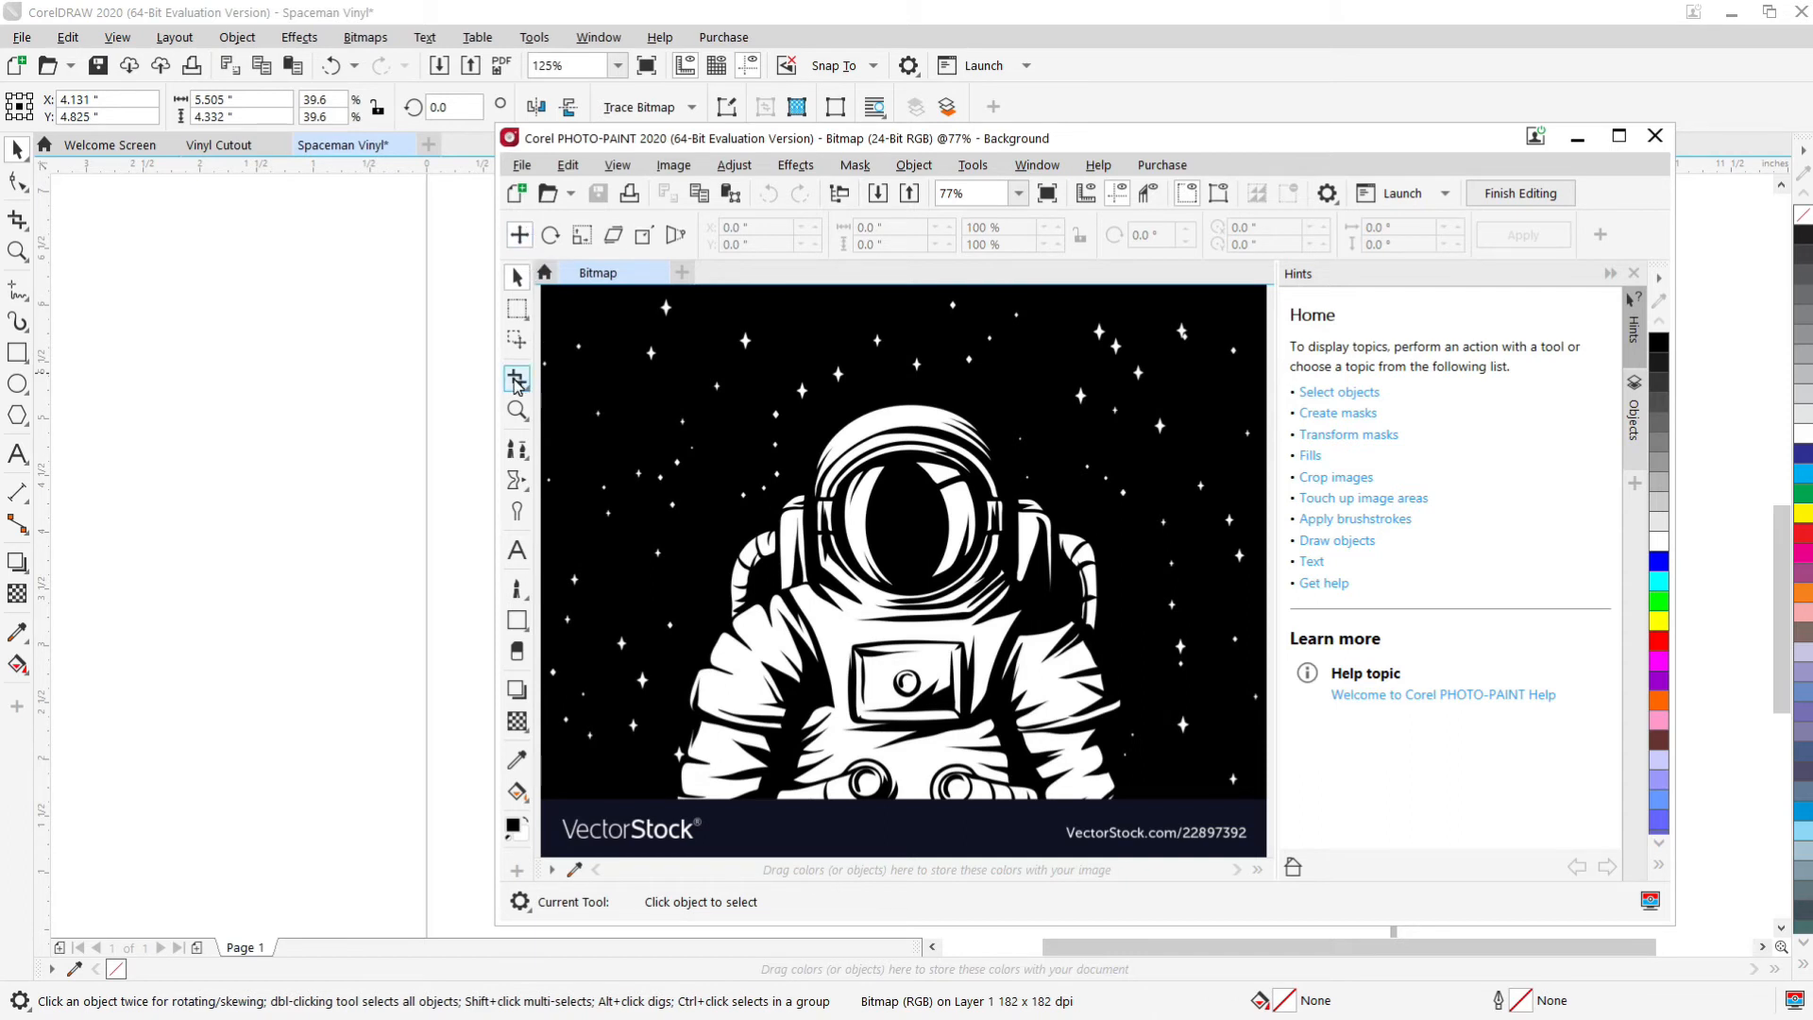
click(517, 380)
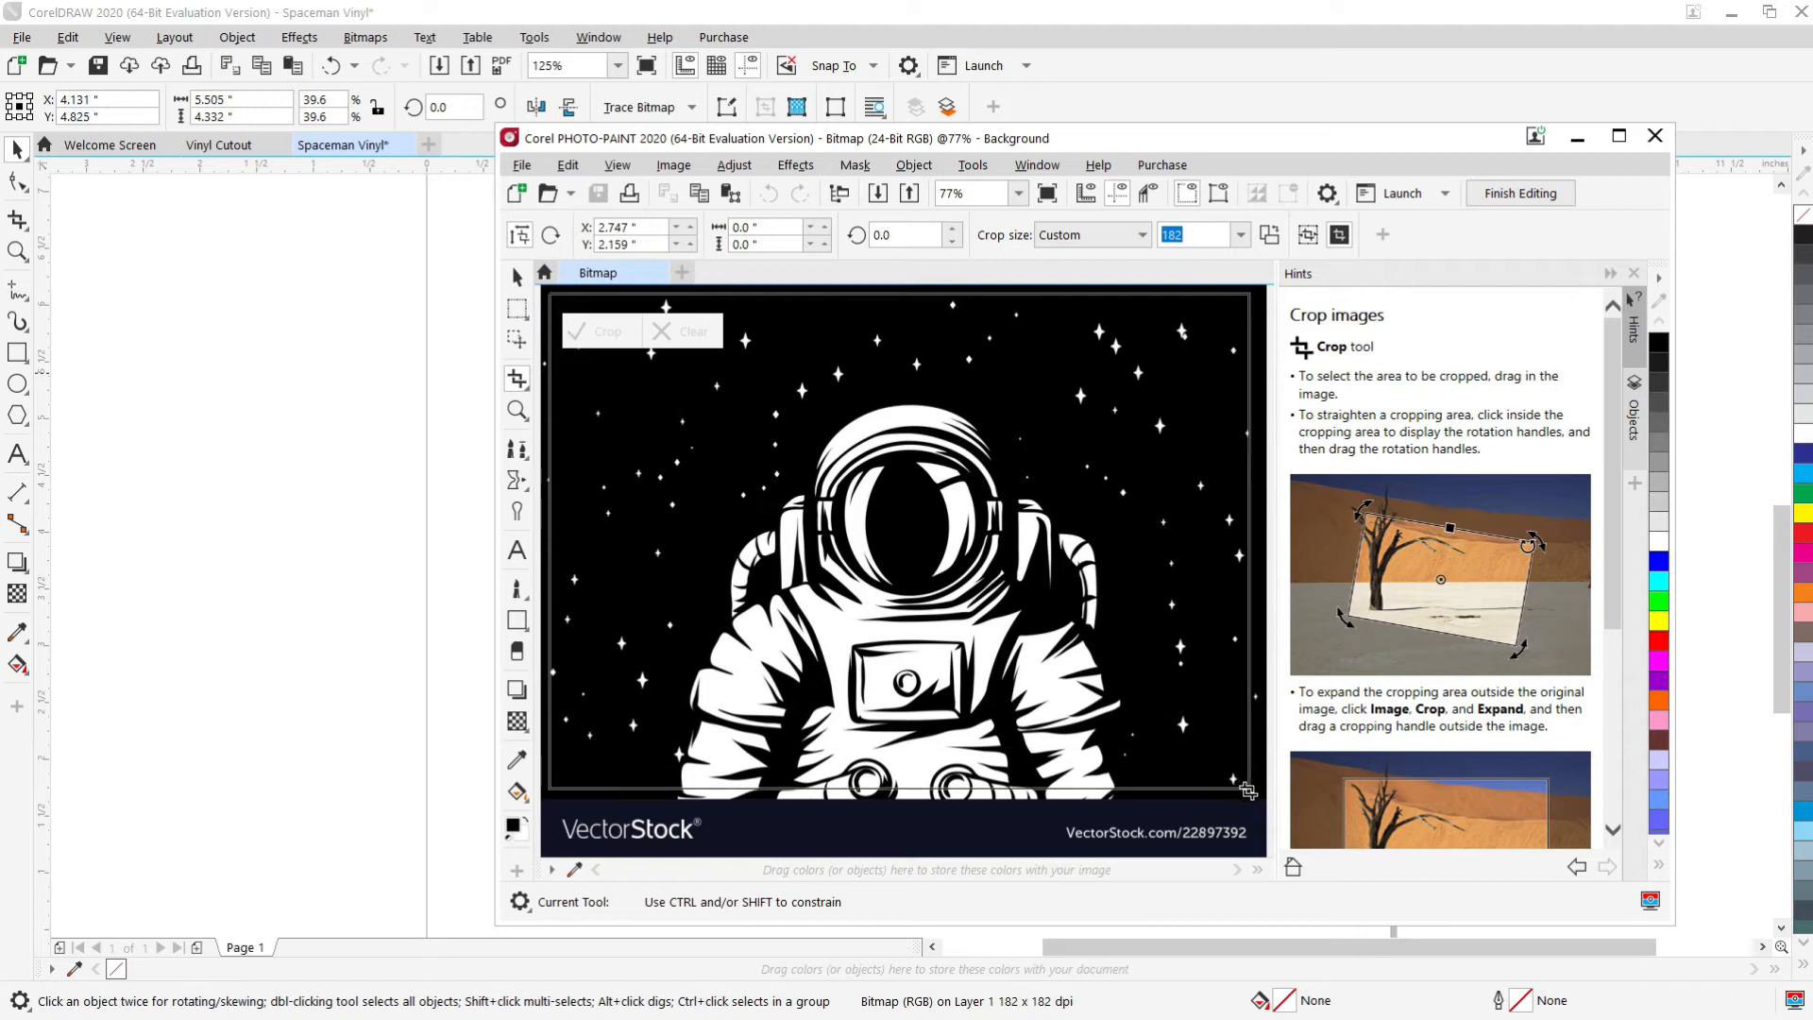
drag(1238, 792, 1258, 790)
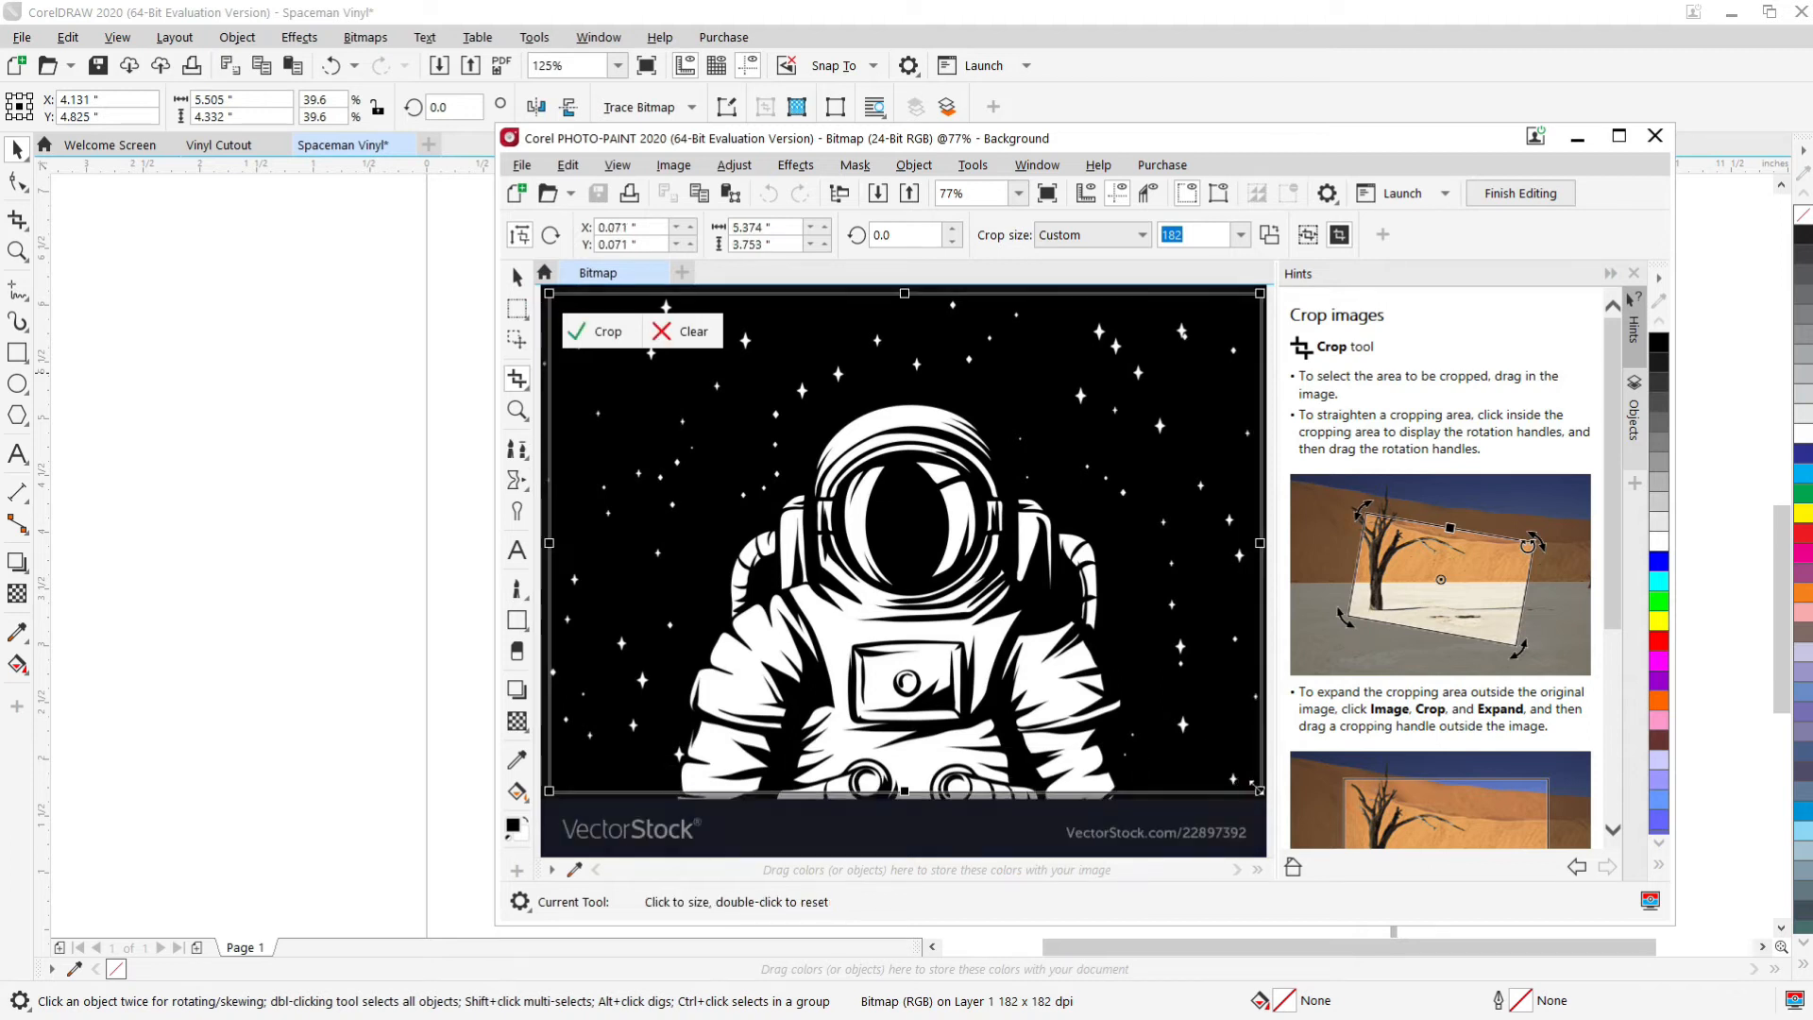
mouse_move(599, 339)
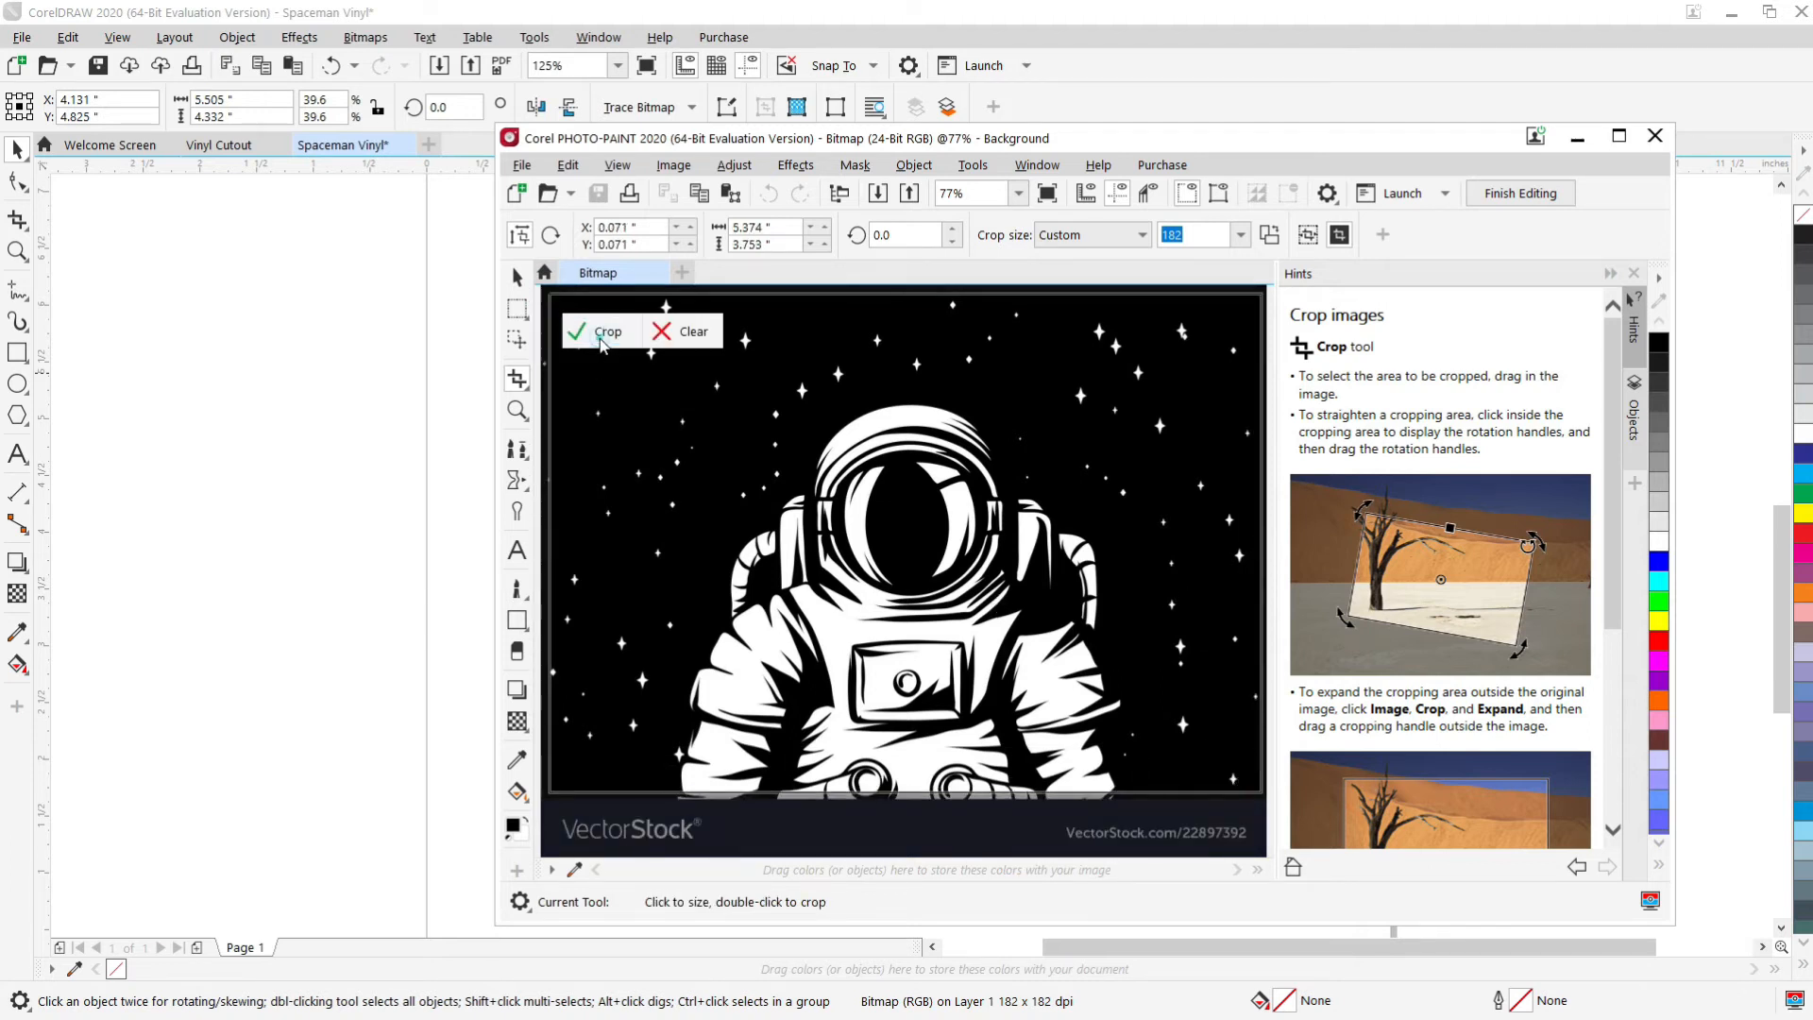
click(601, 331)
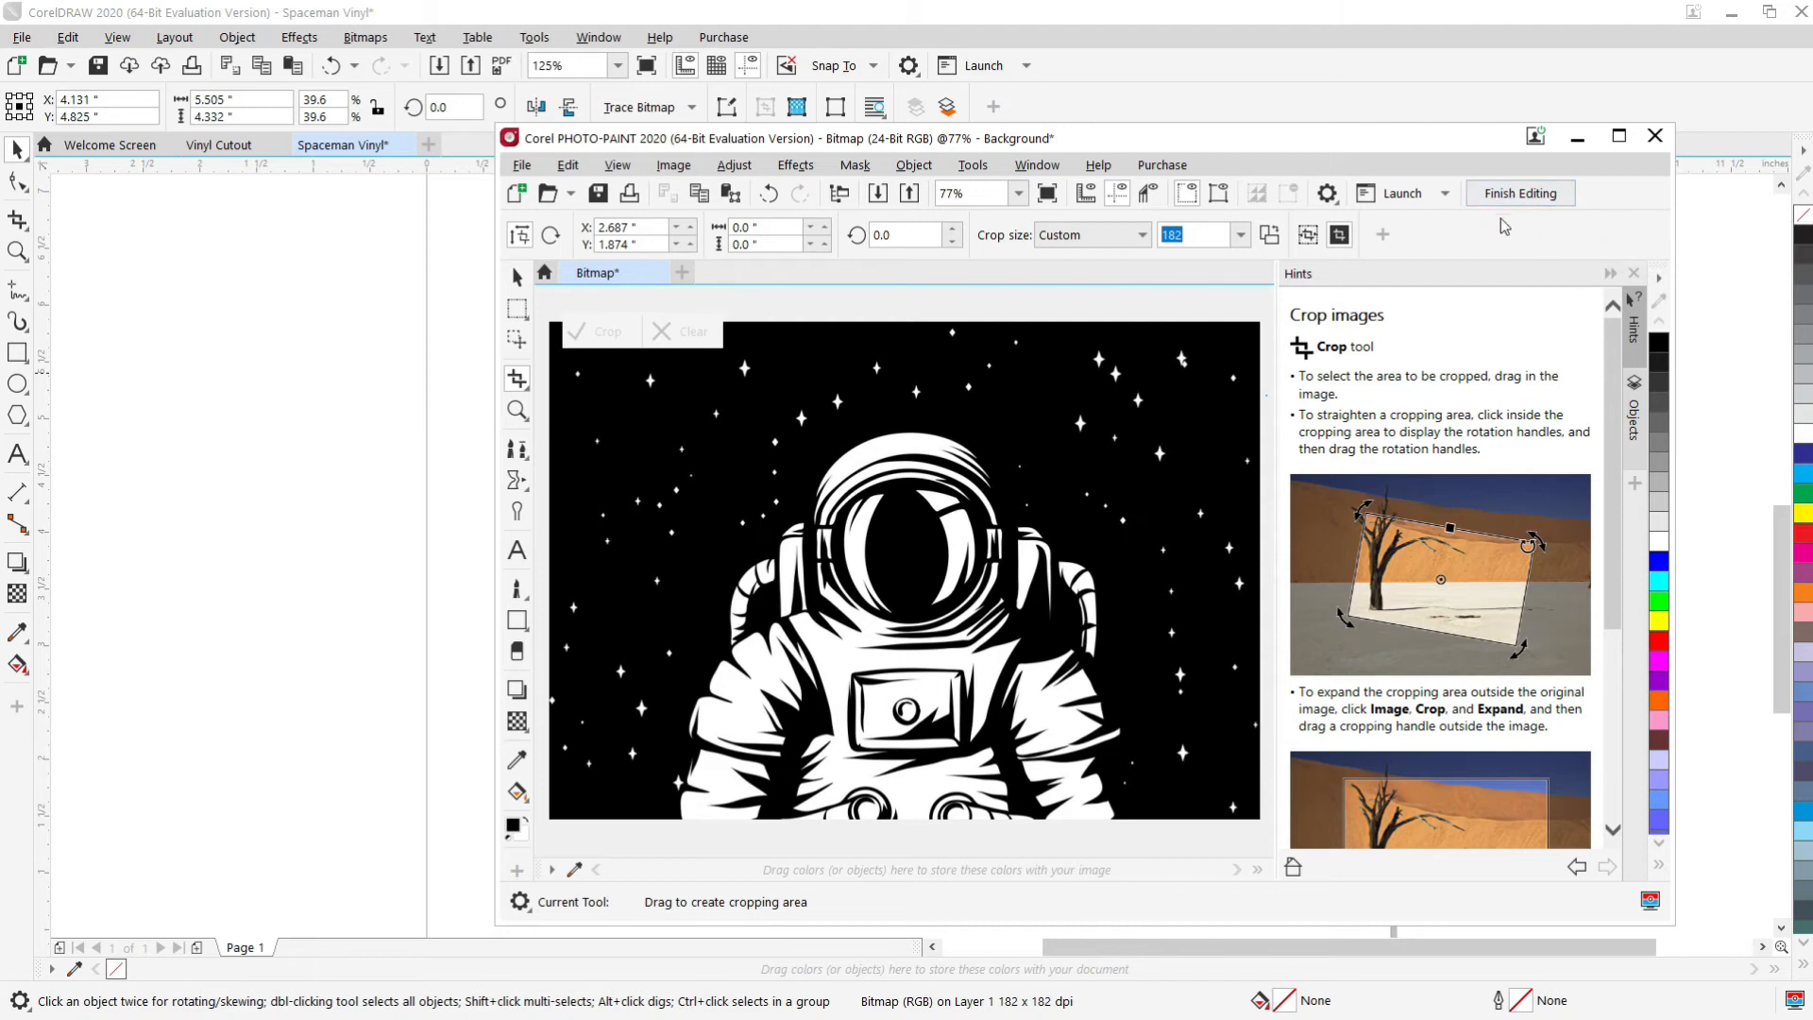
click(1520, 193)
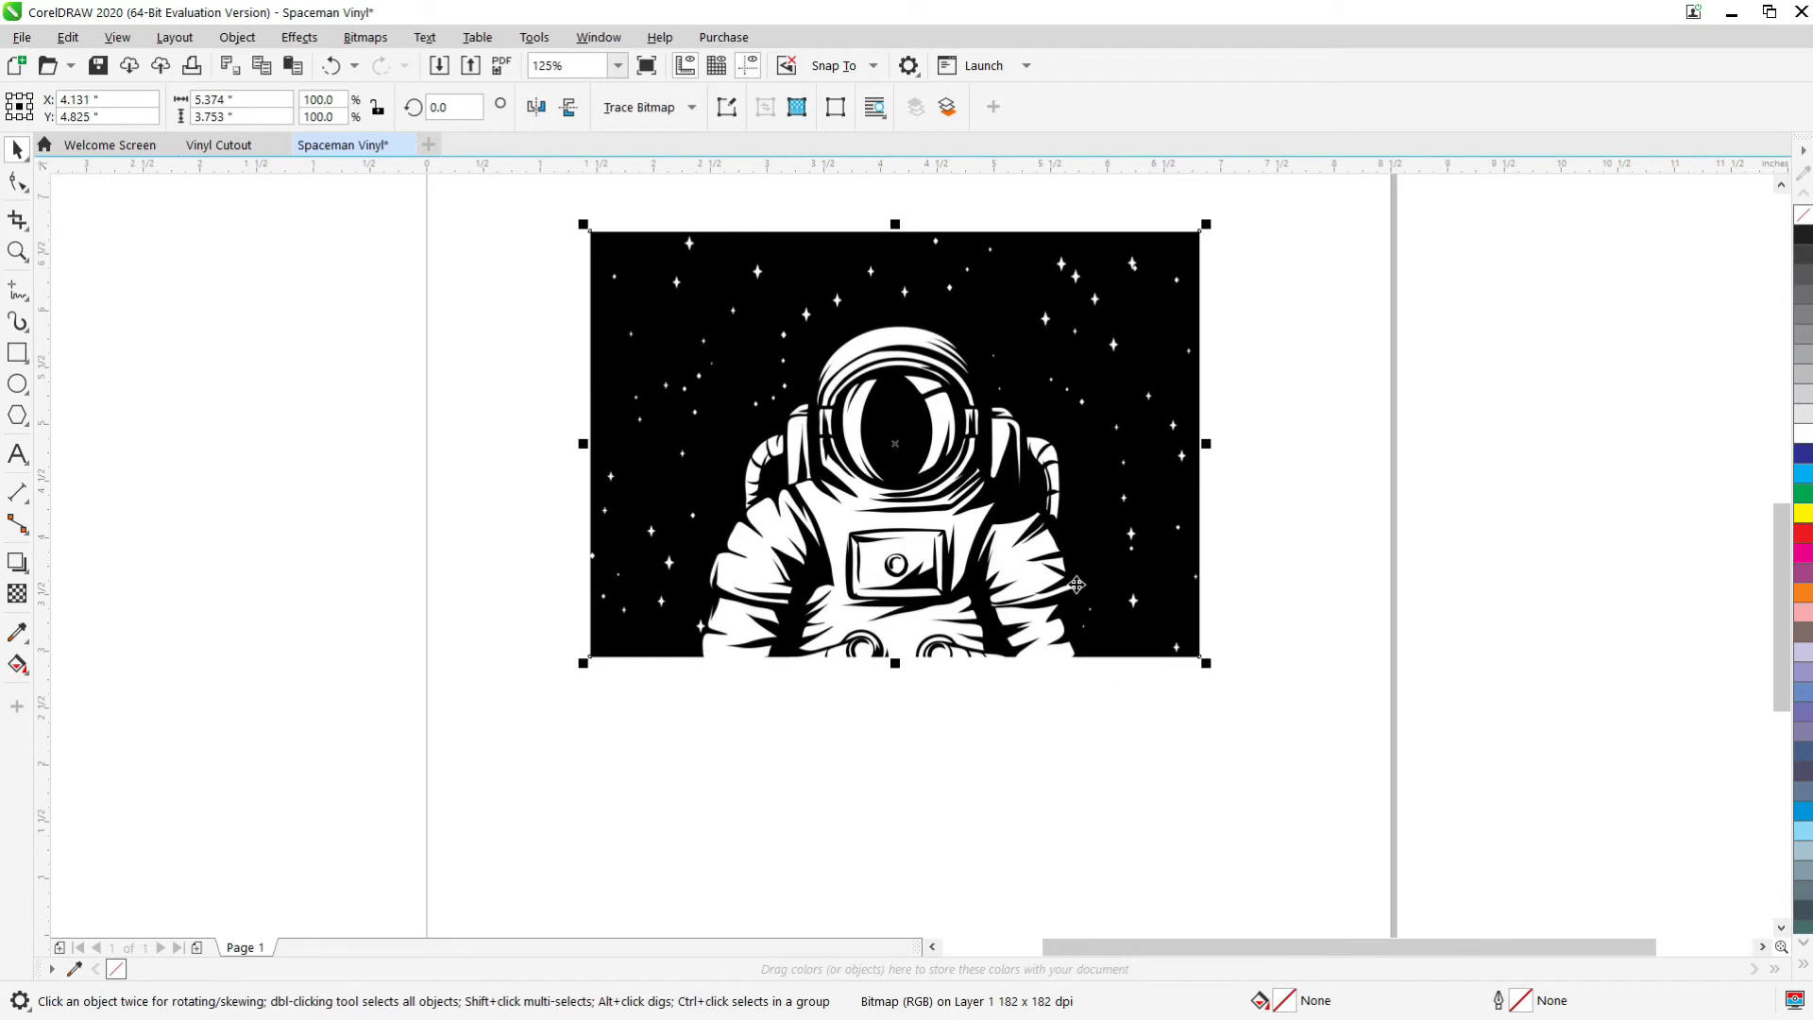
mouse_move(1340, 865)
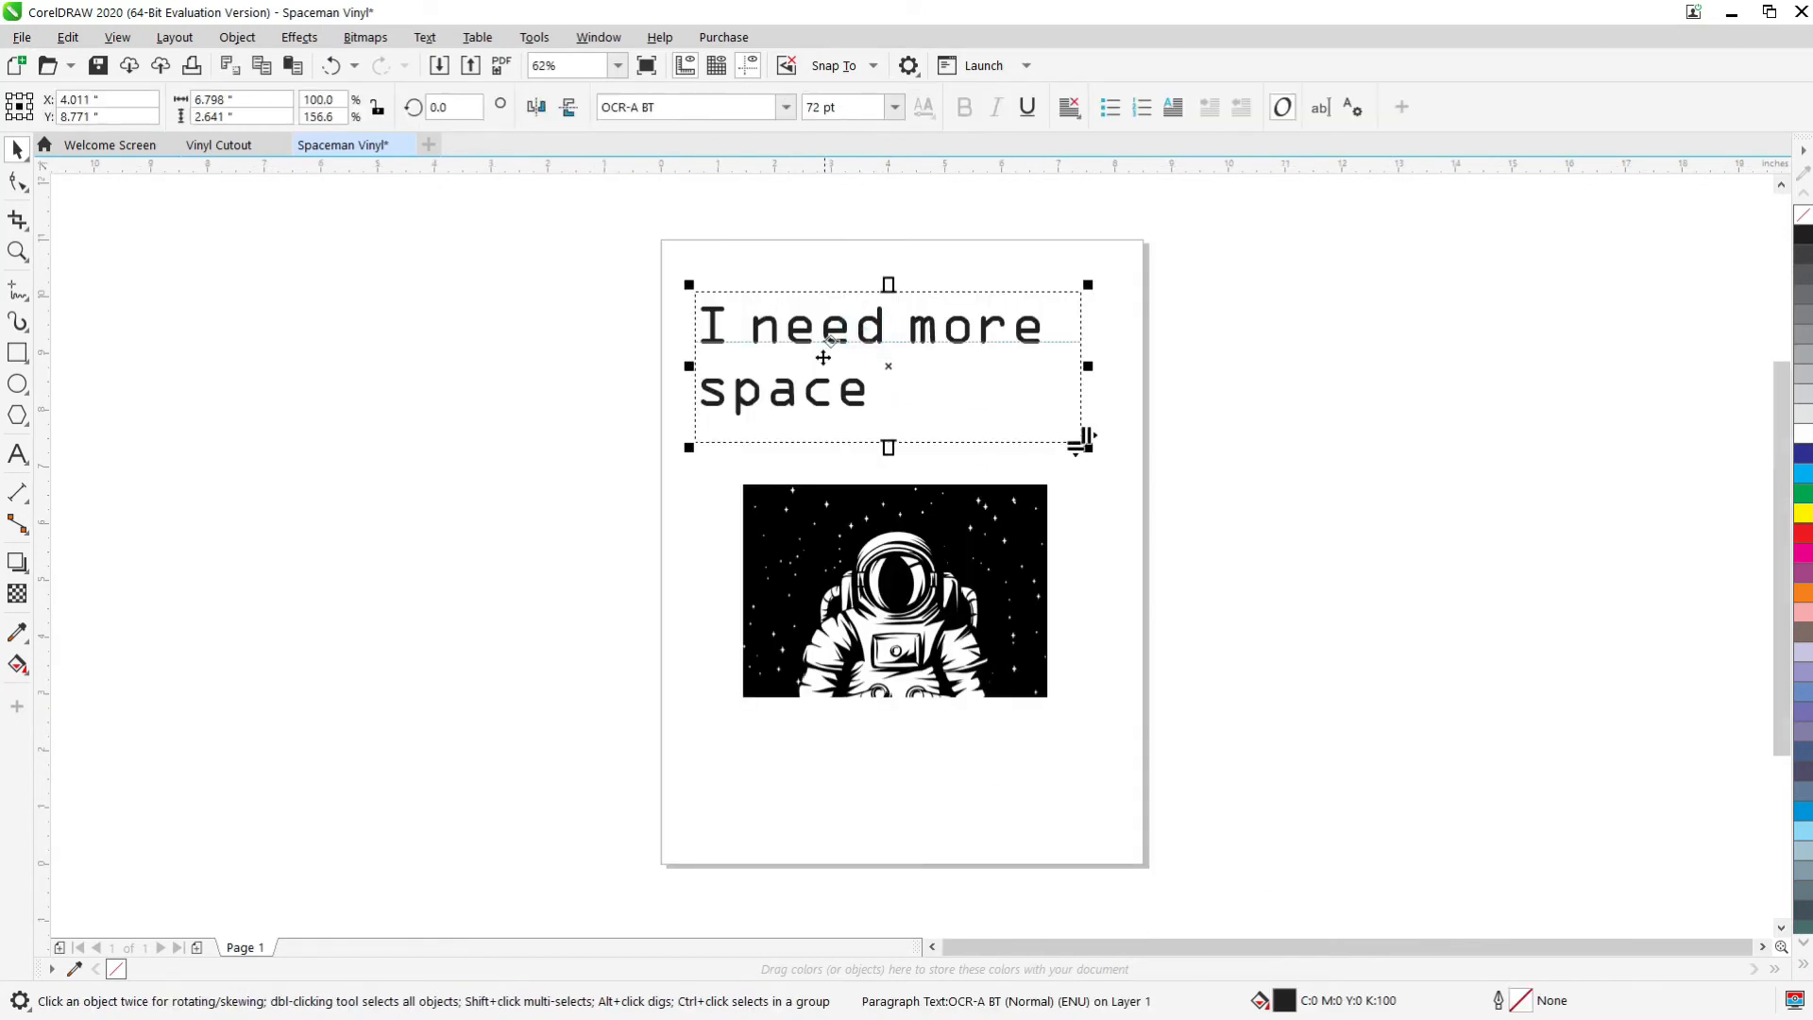
mouse_move(854, 281)
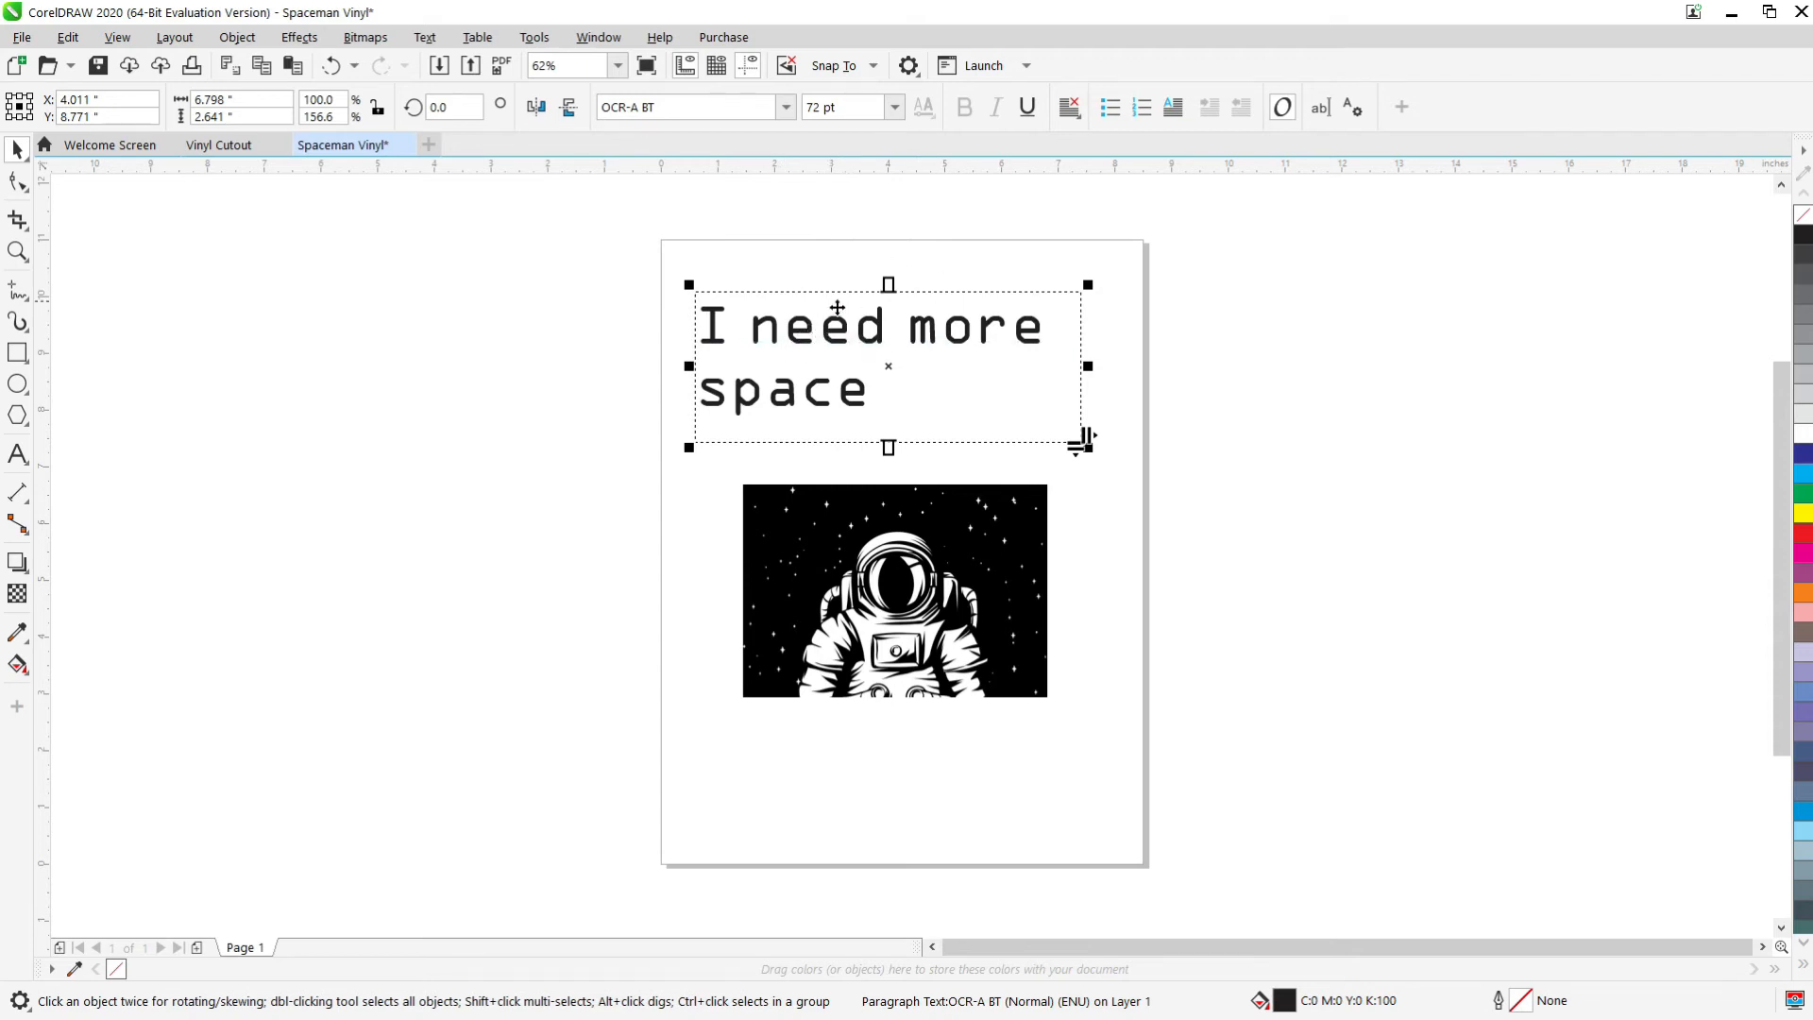
mouse_move(1025, 516)
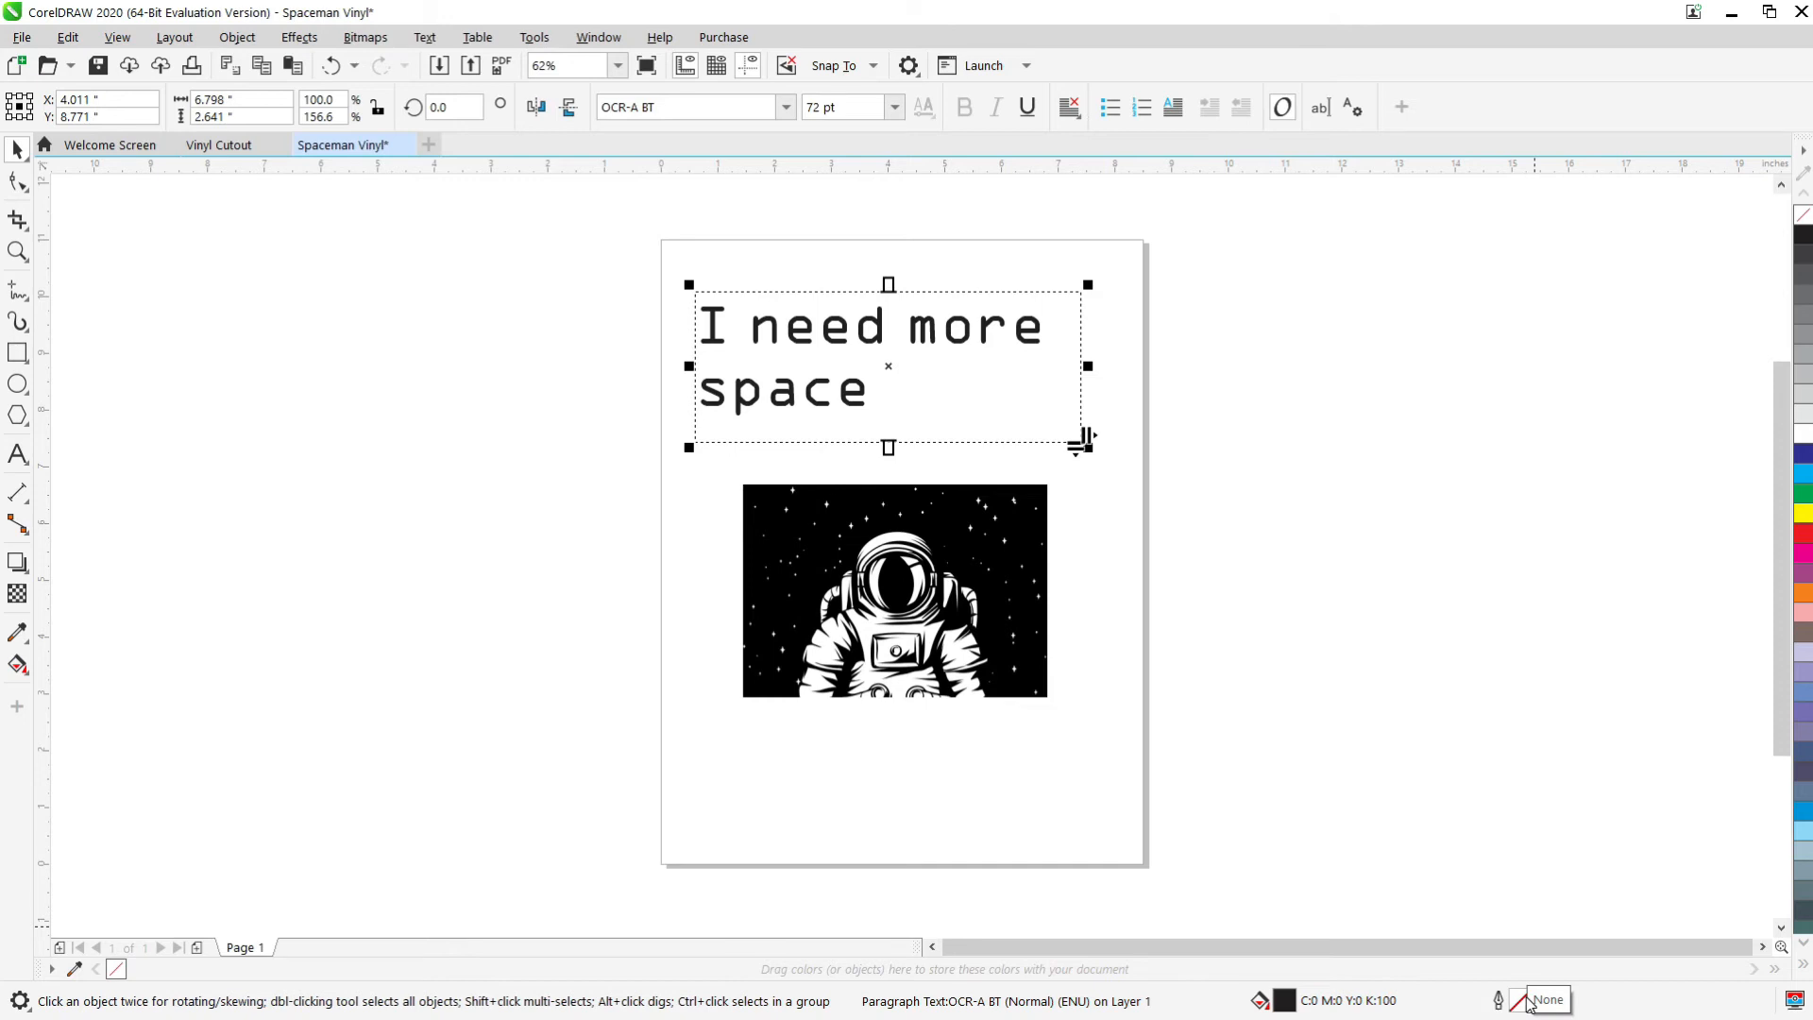
mouse_move(1558, 969)
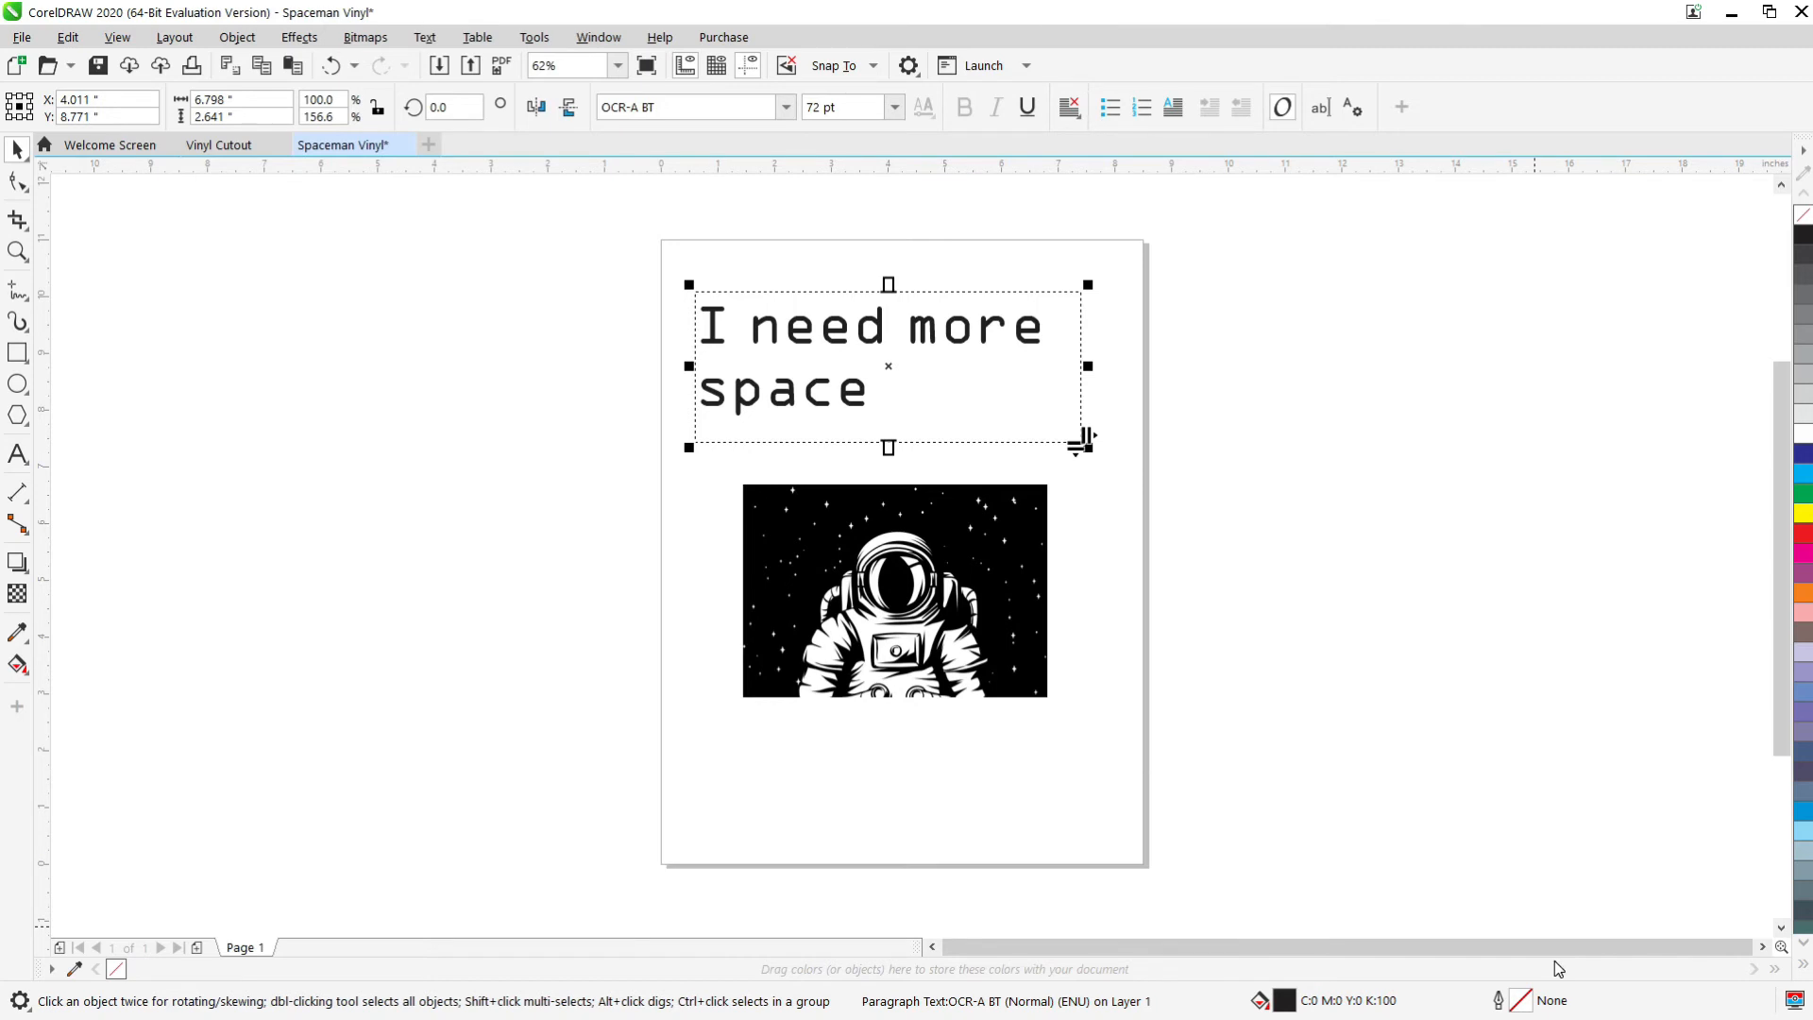
mouse_move(1542, 981)
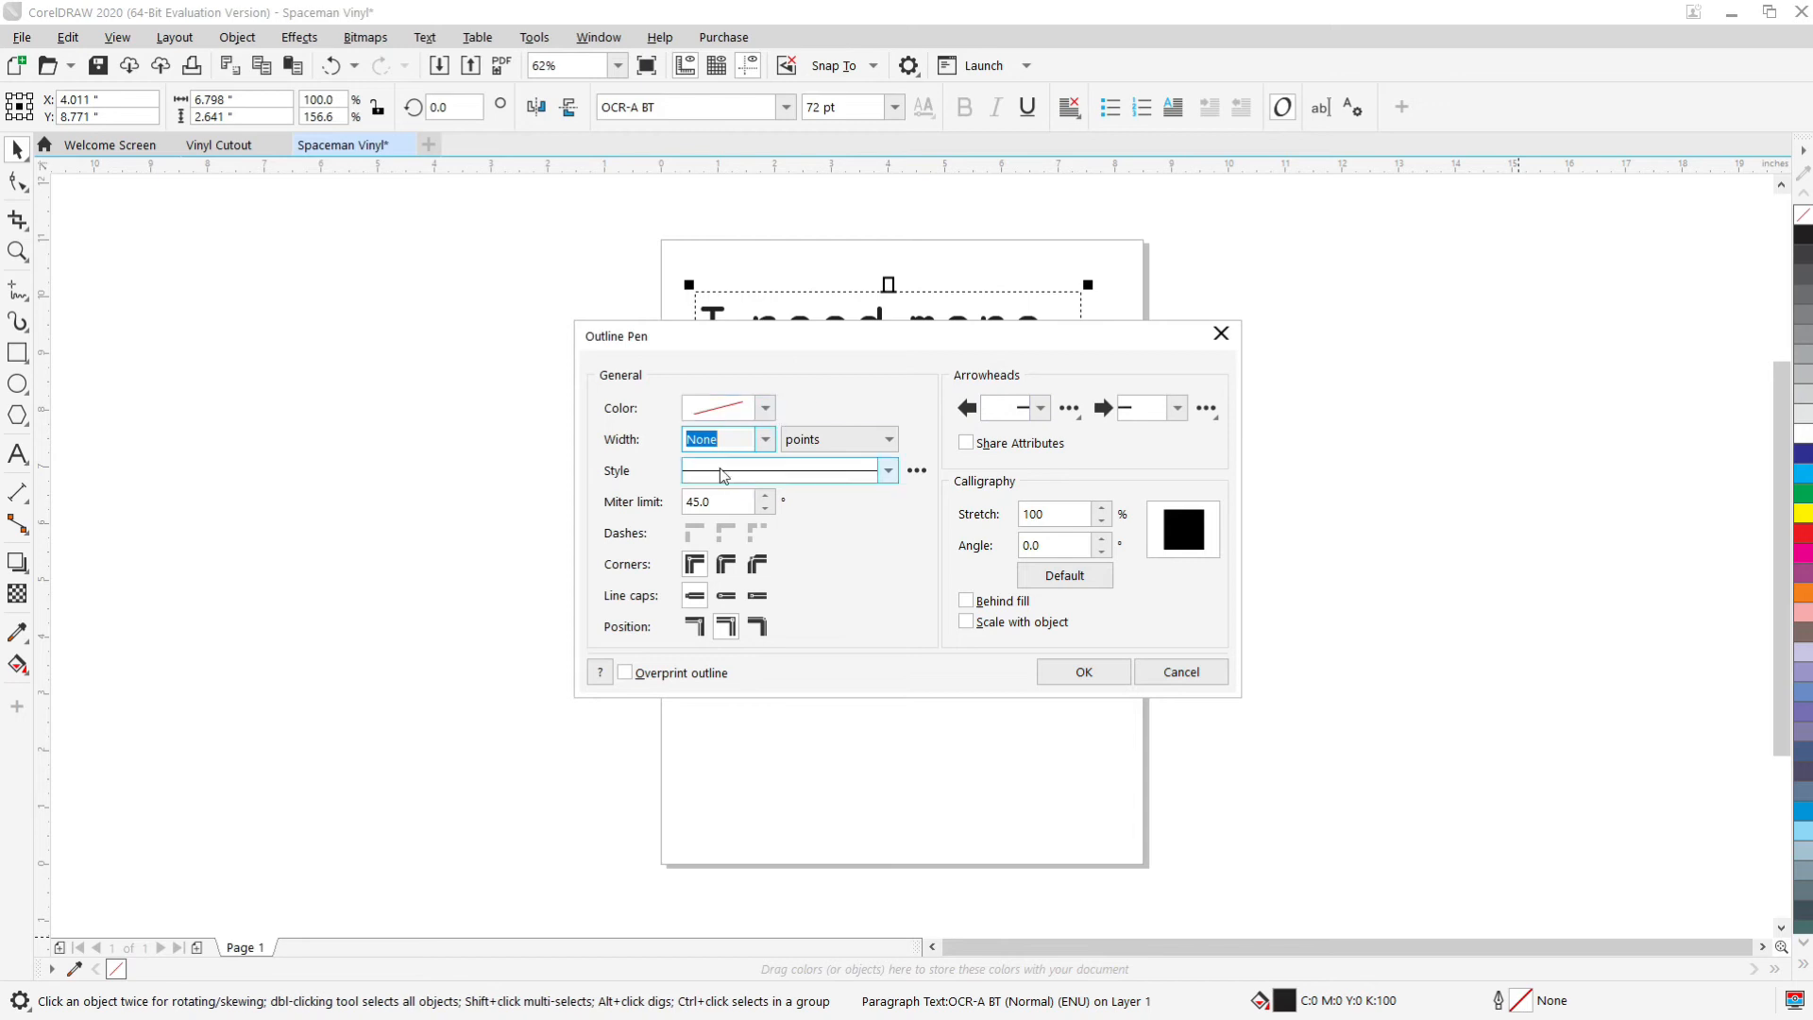
Set the 'I need more space' text outline width to Hairline.
click(763, 438)
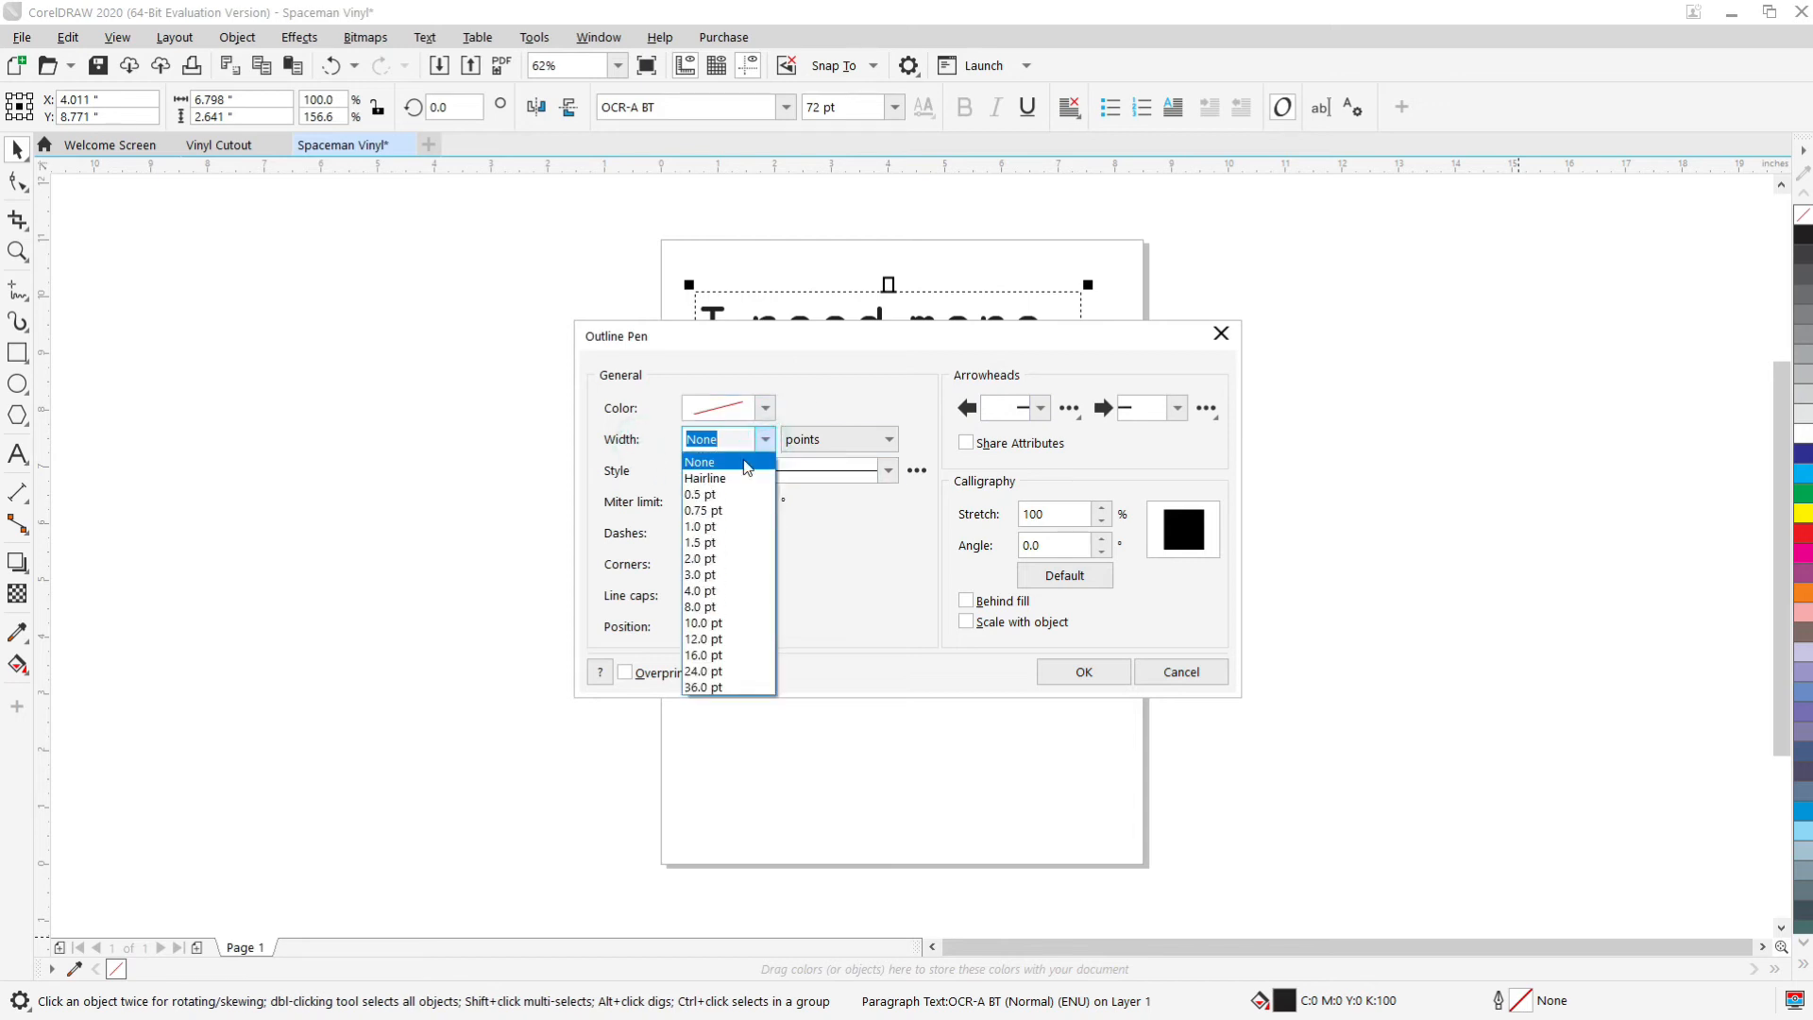
mouse_move(731, 478)
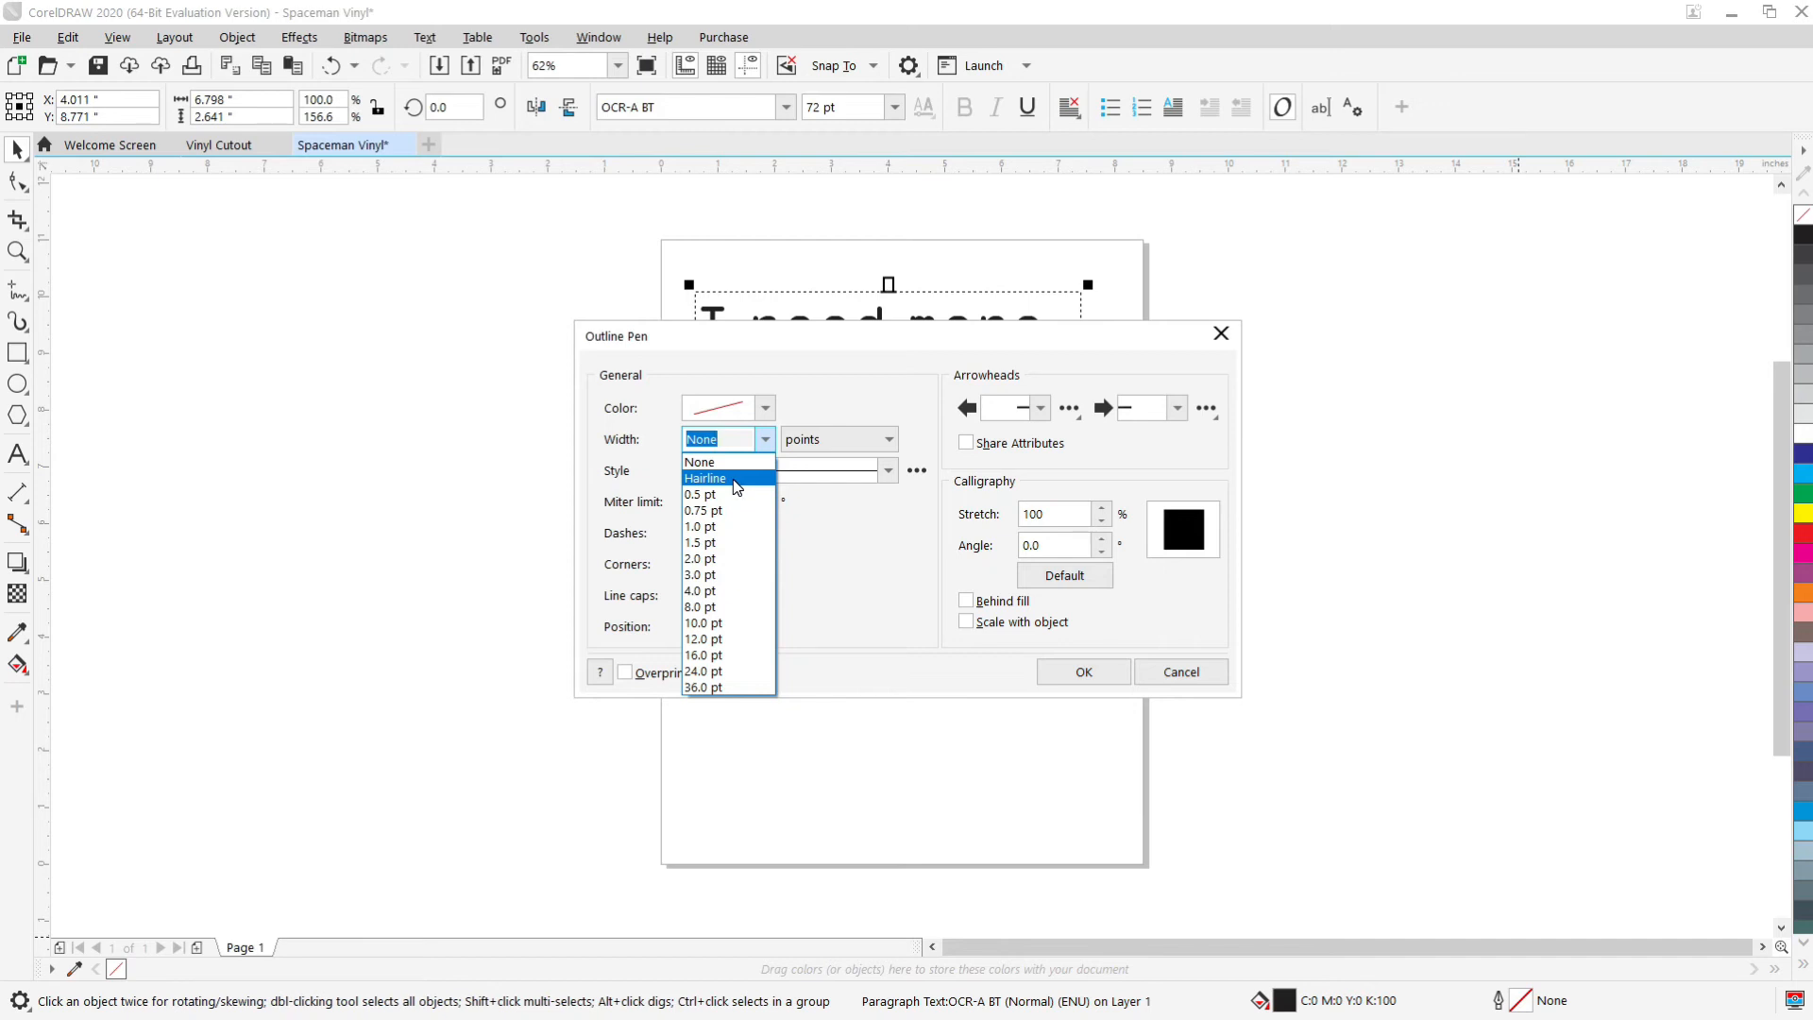
click(705, 478)
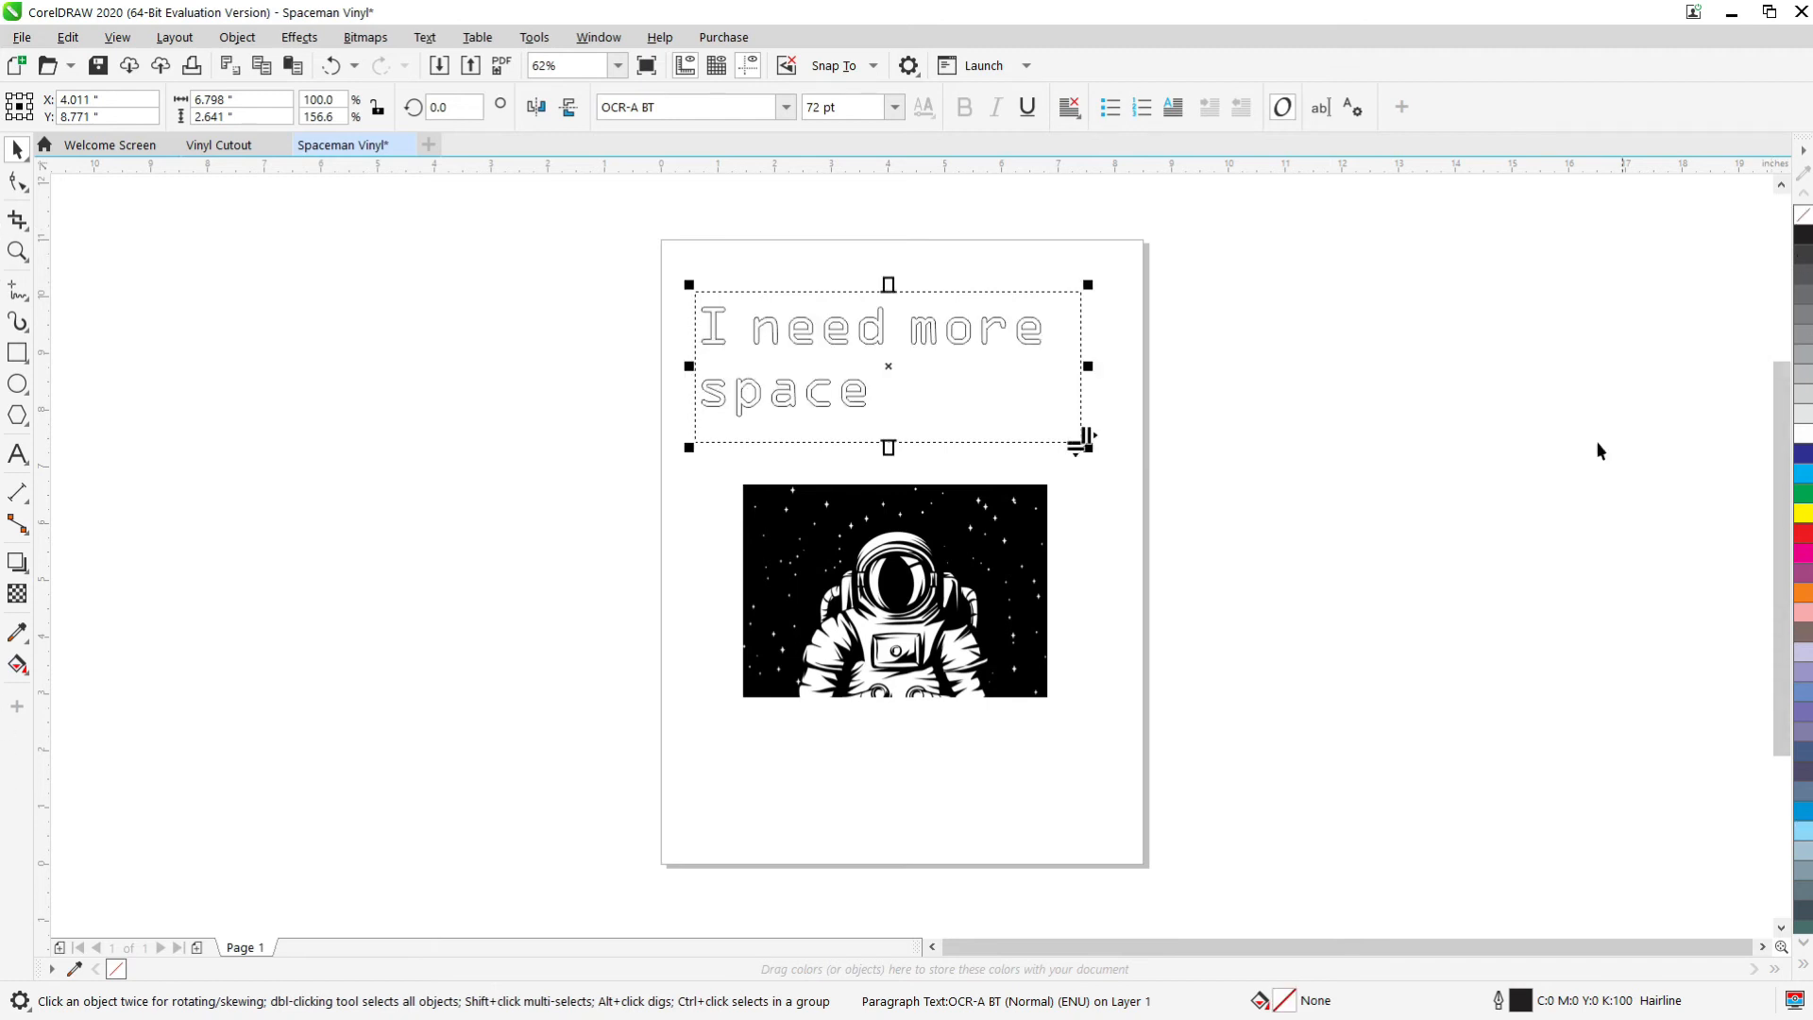
mouse_move(1475, 691)
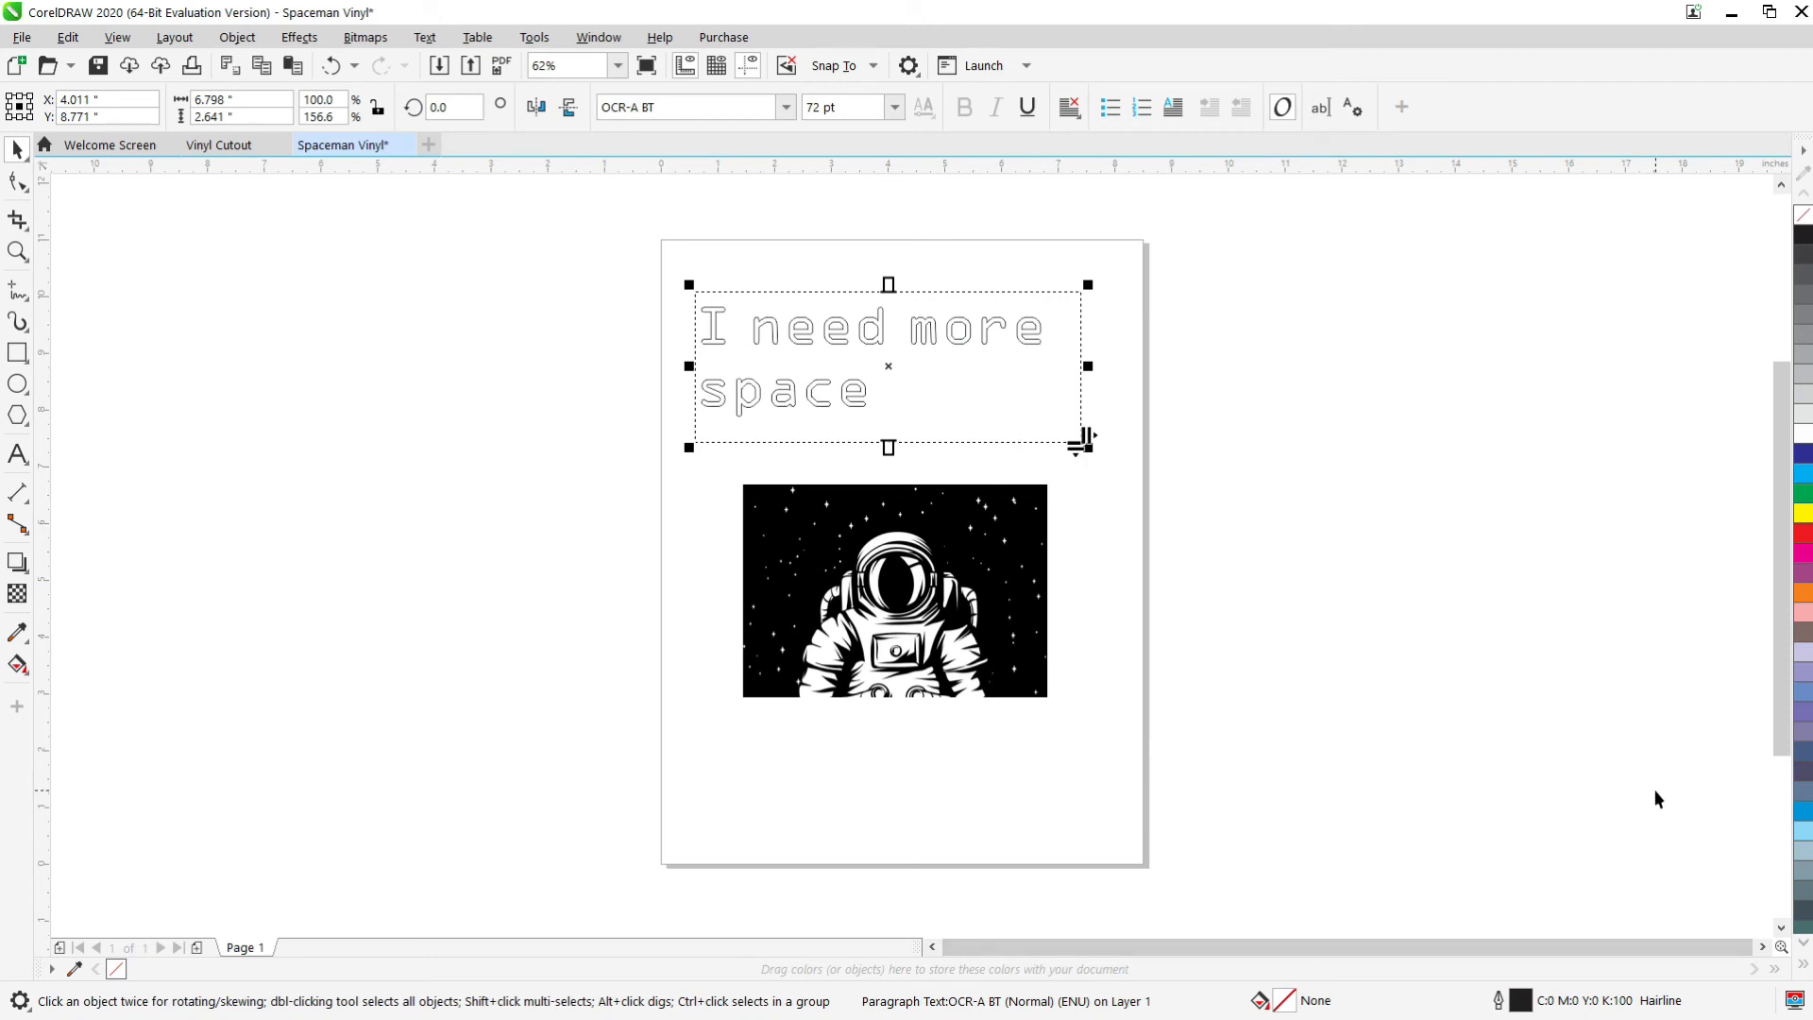
mouse_move(1280, 454)
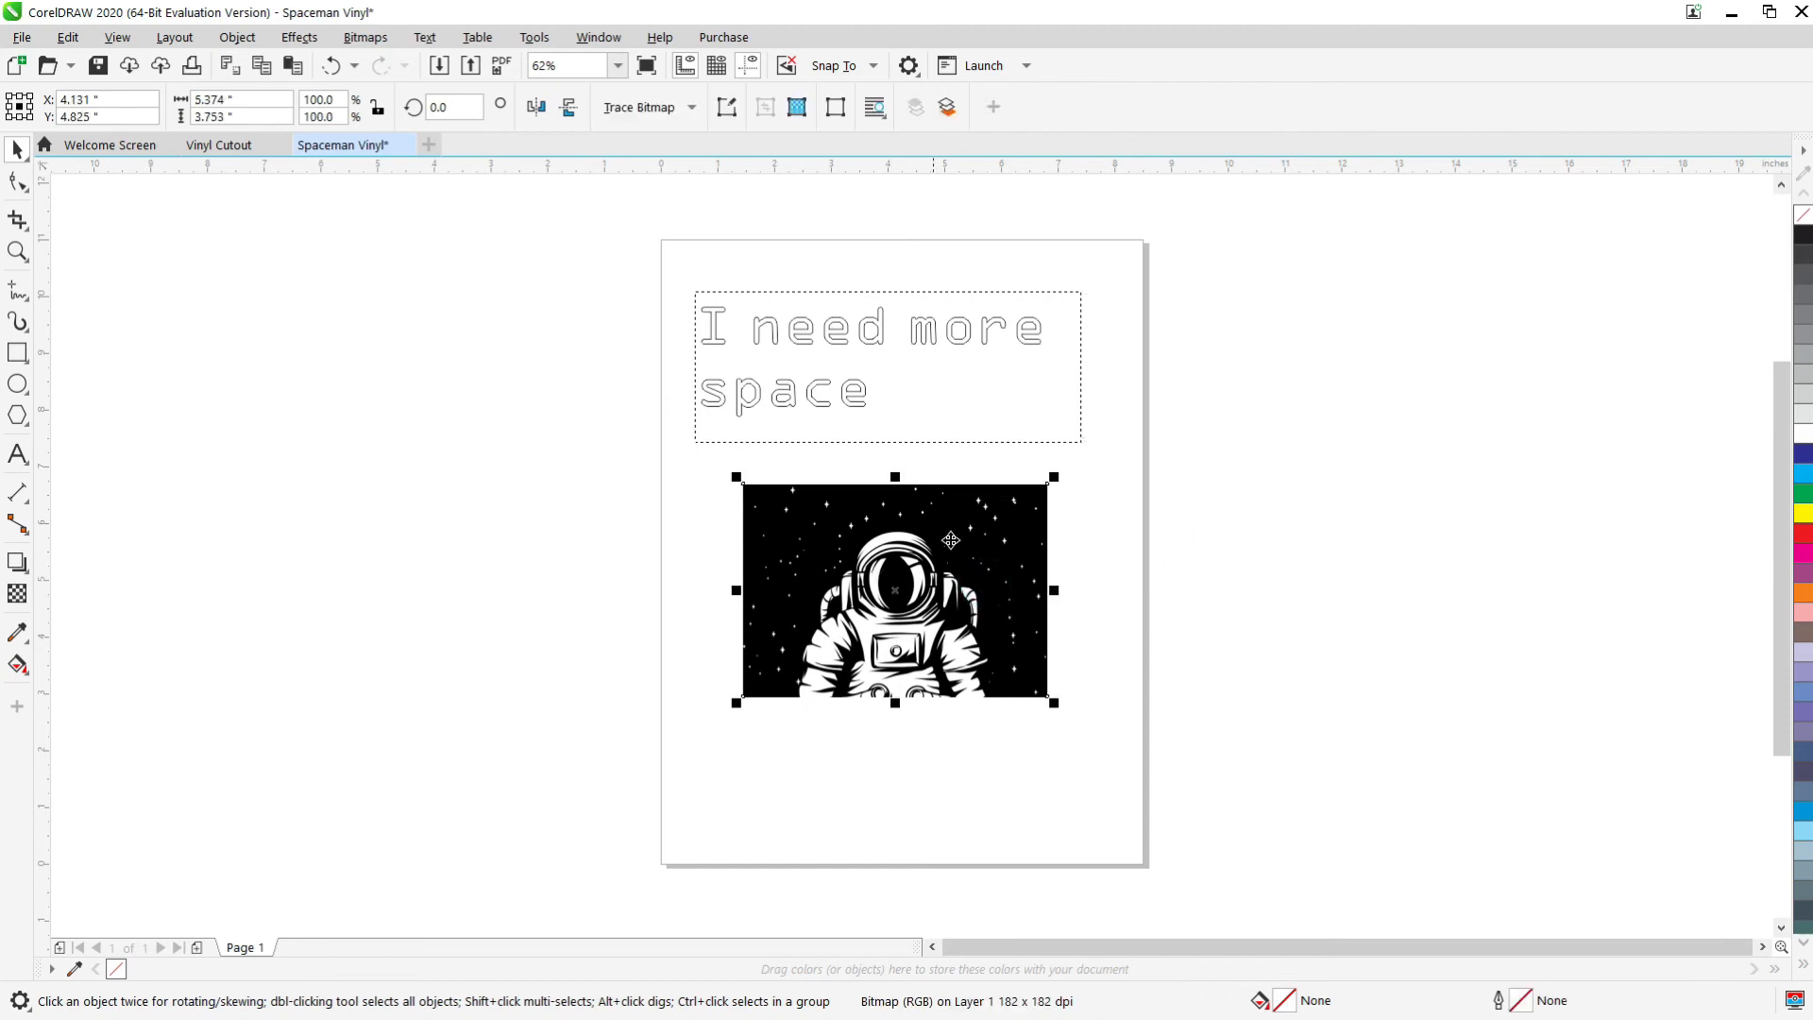
Quick Trace the astronaut bitmap, delete the original, and move the traced group below the text.
right_click(951, 540)
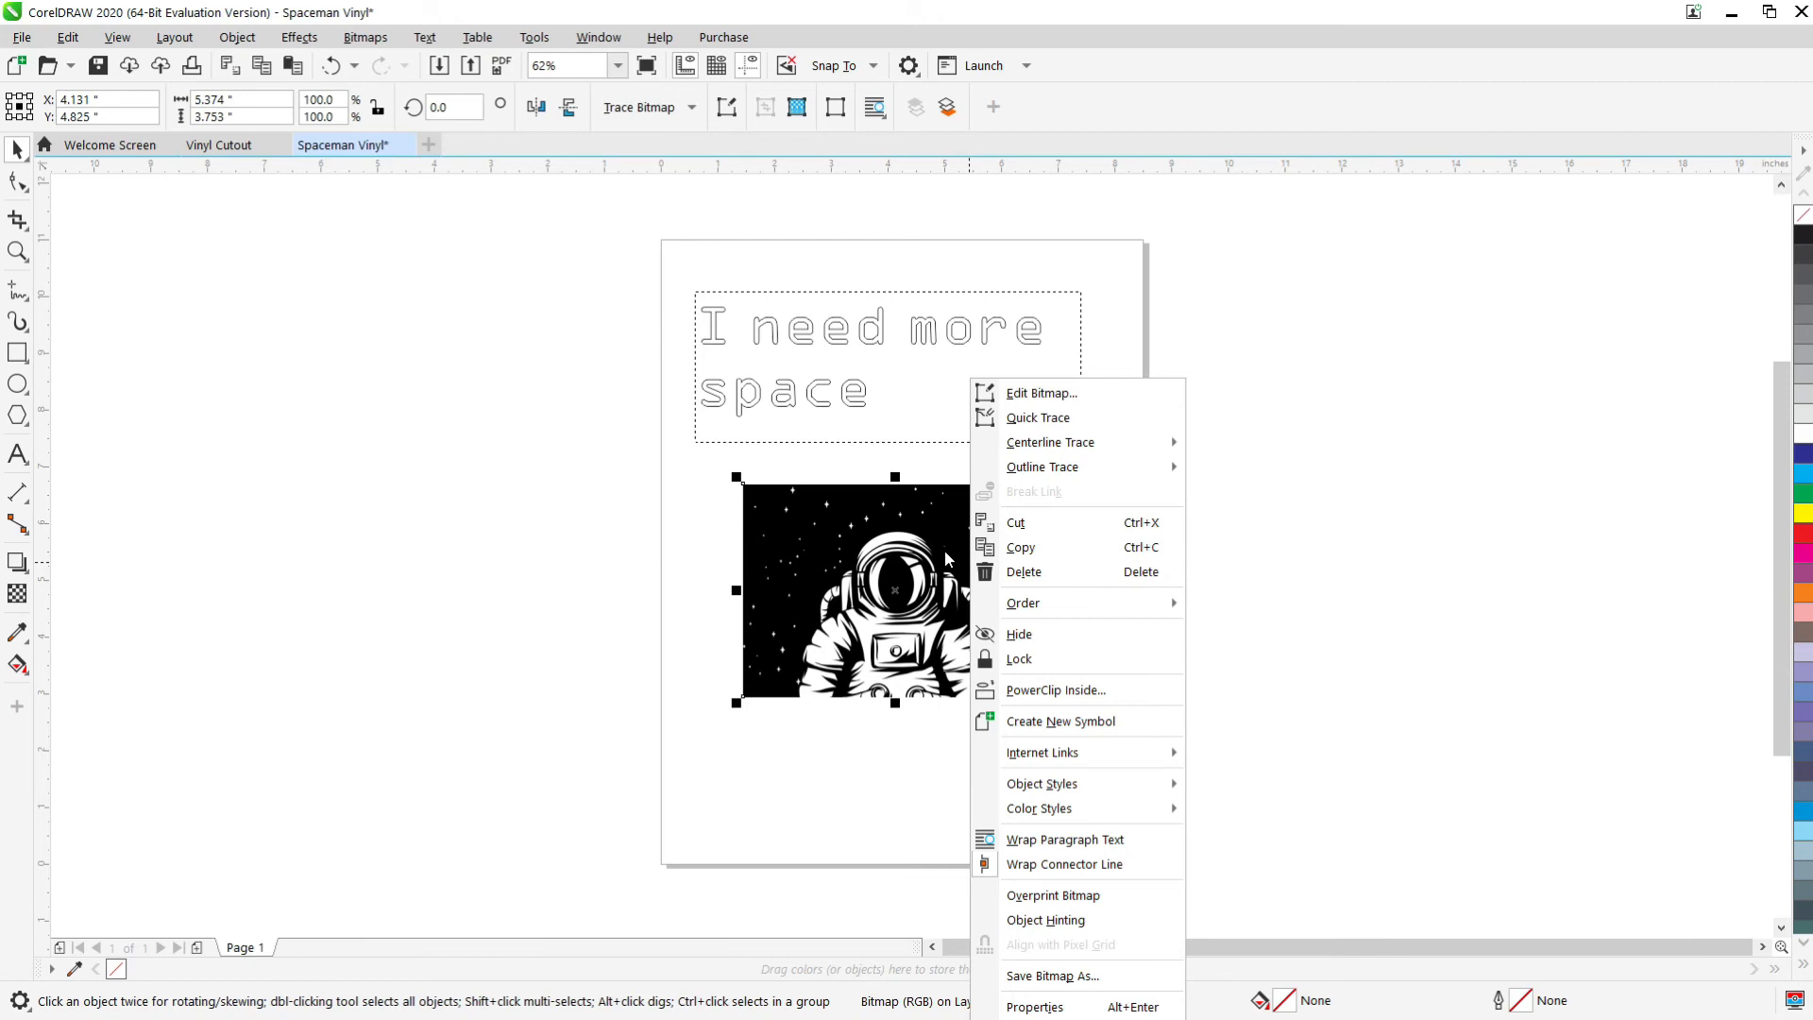
mouse_move(1050, 442)
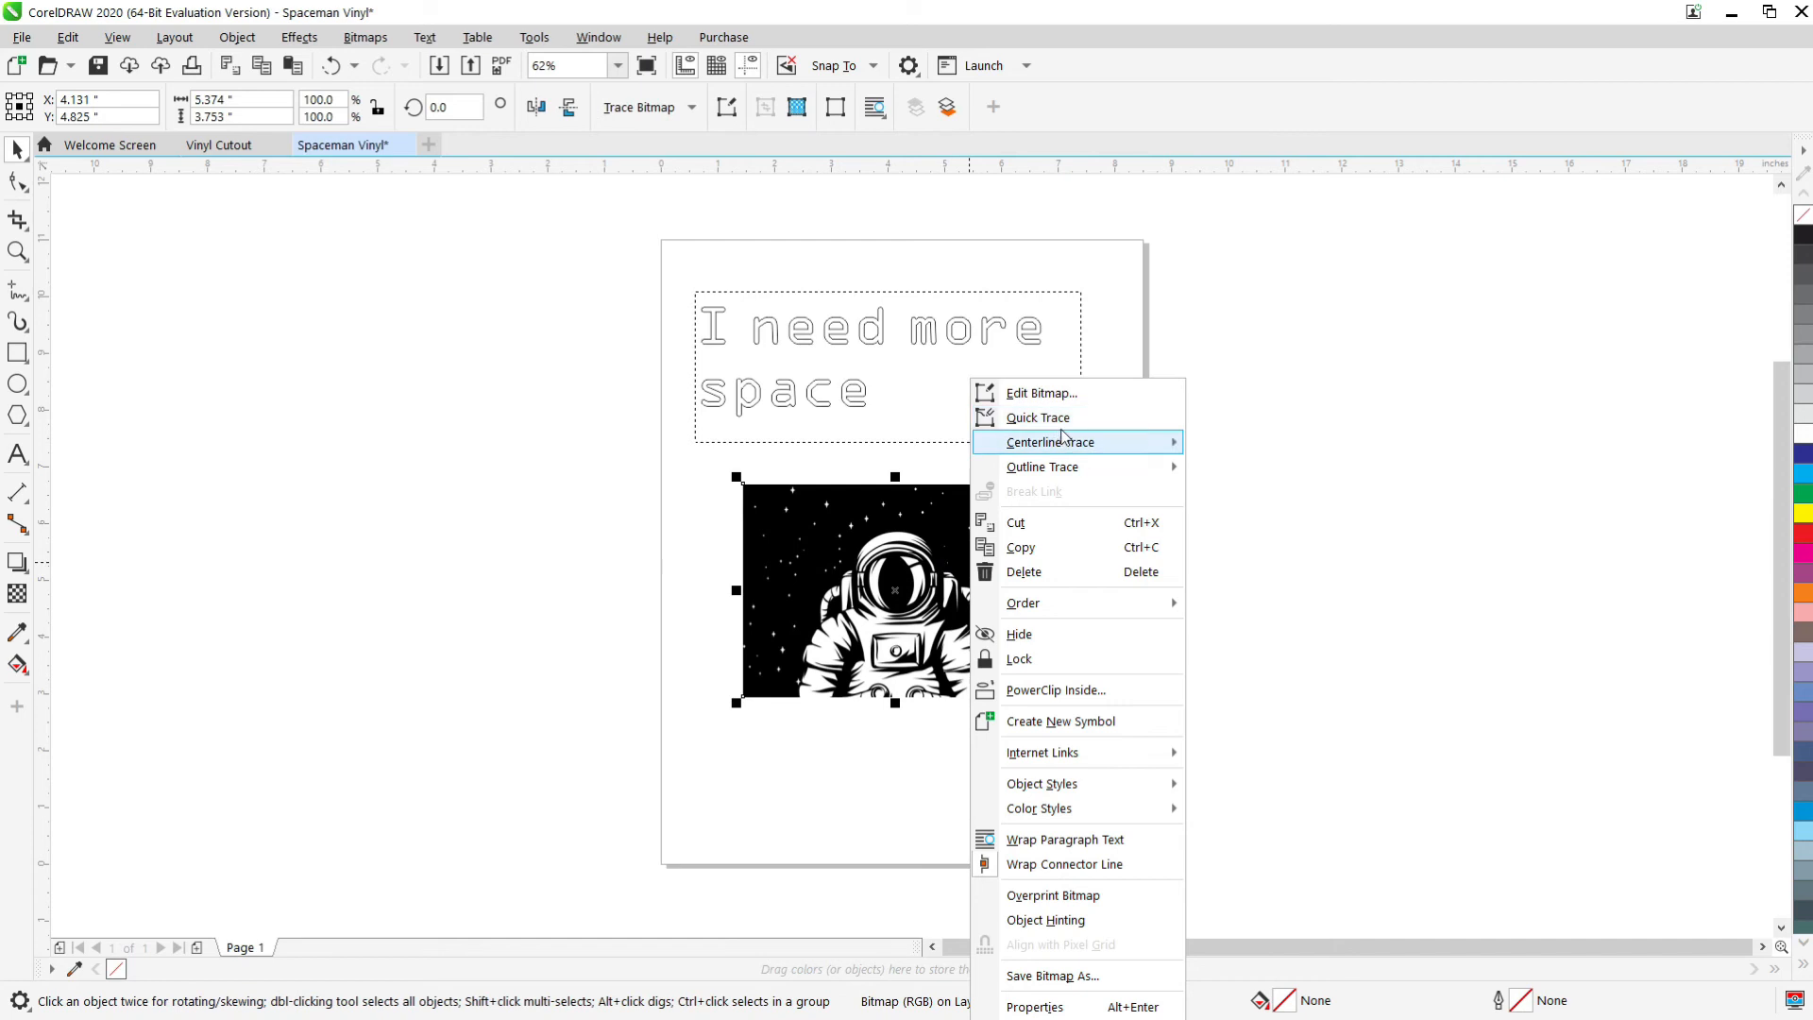
mouse_move(1039, 417)
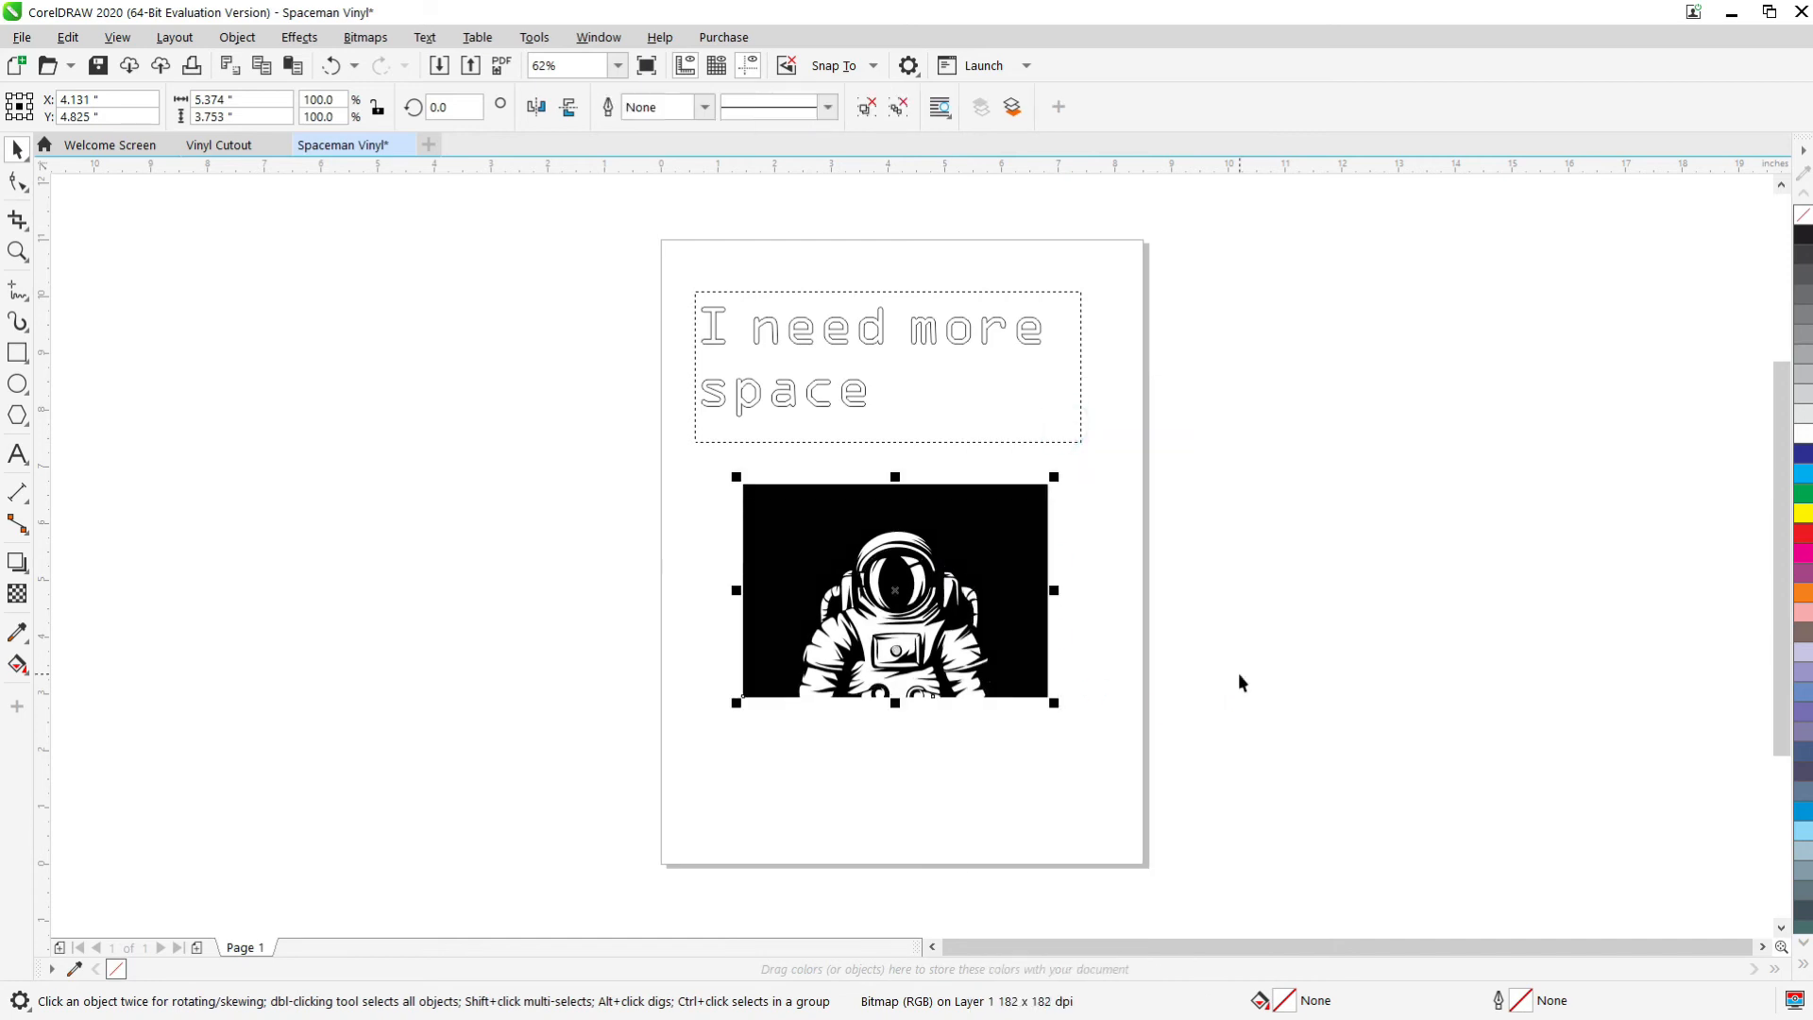
click(893, 590)
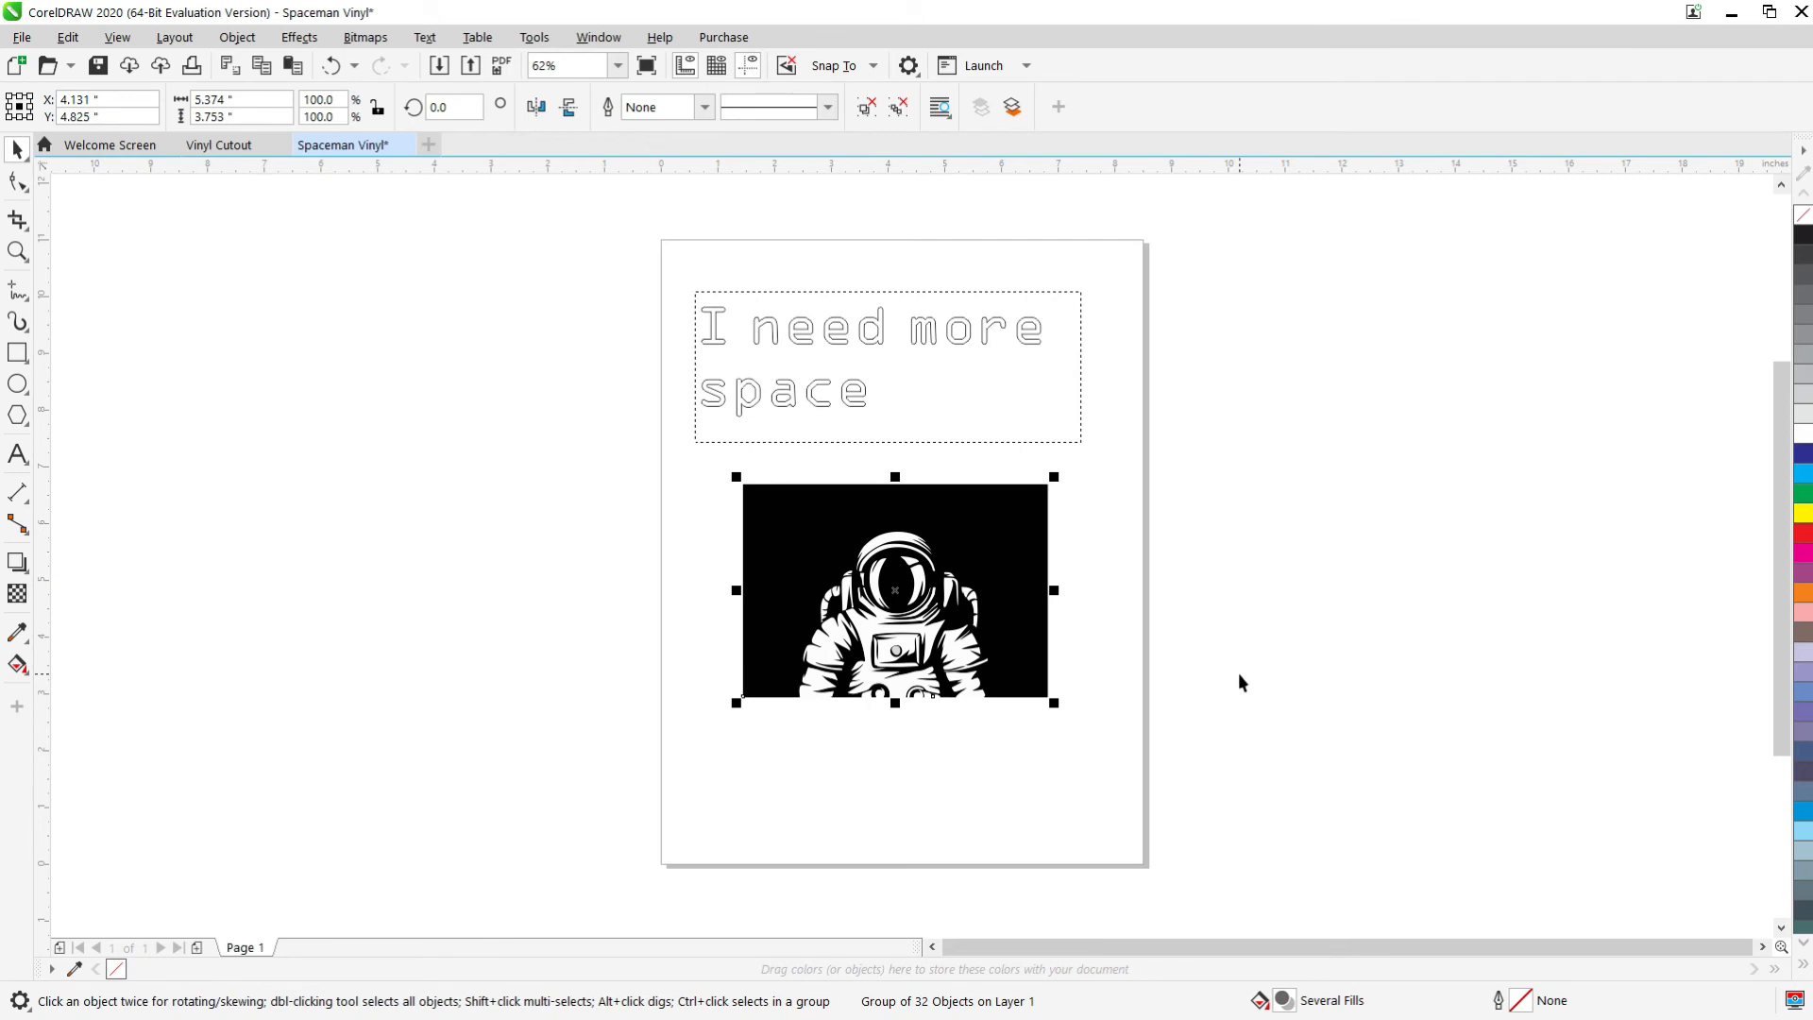
mouse_move(958, 587)
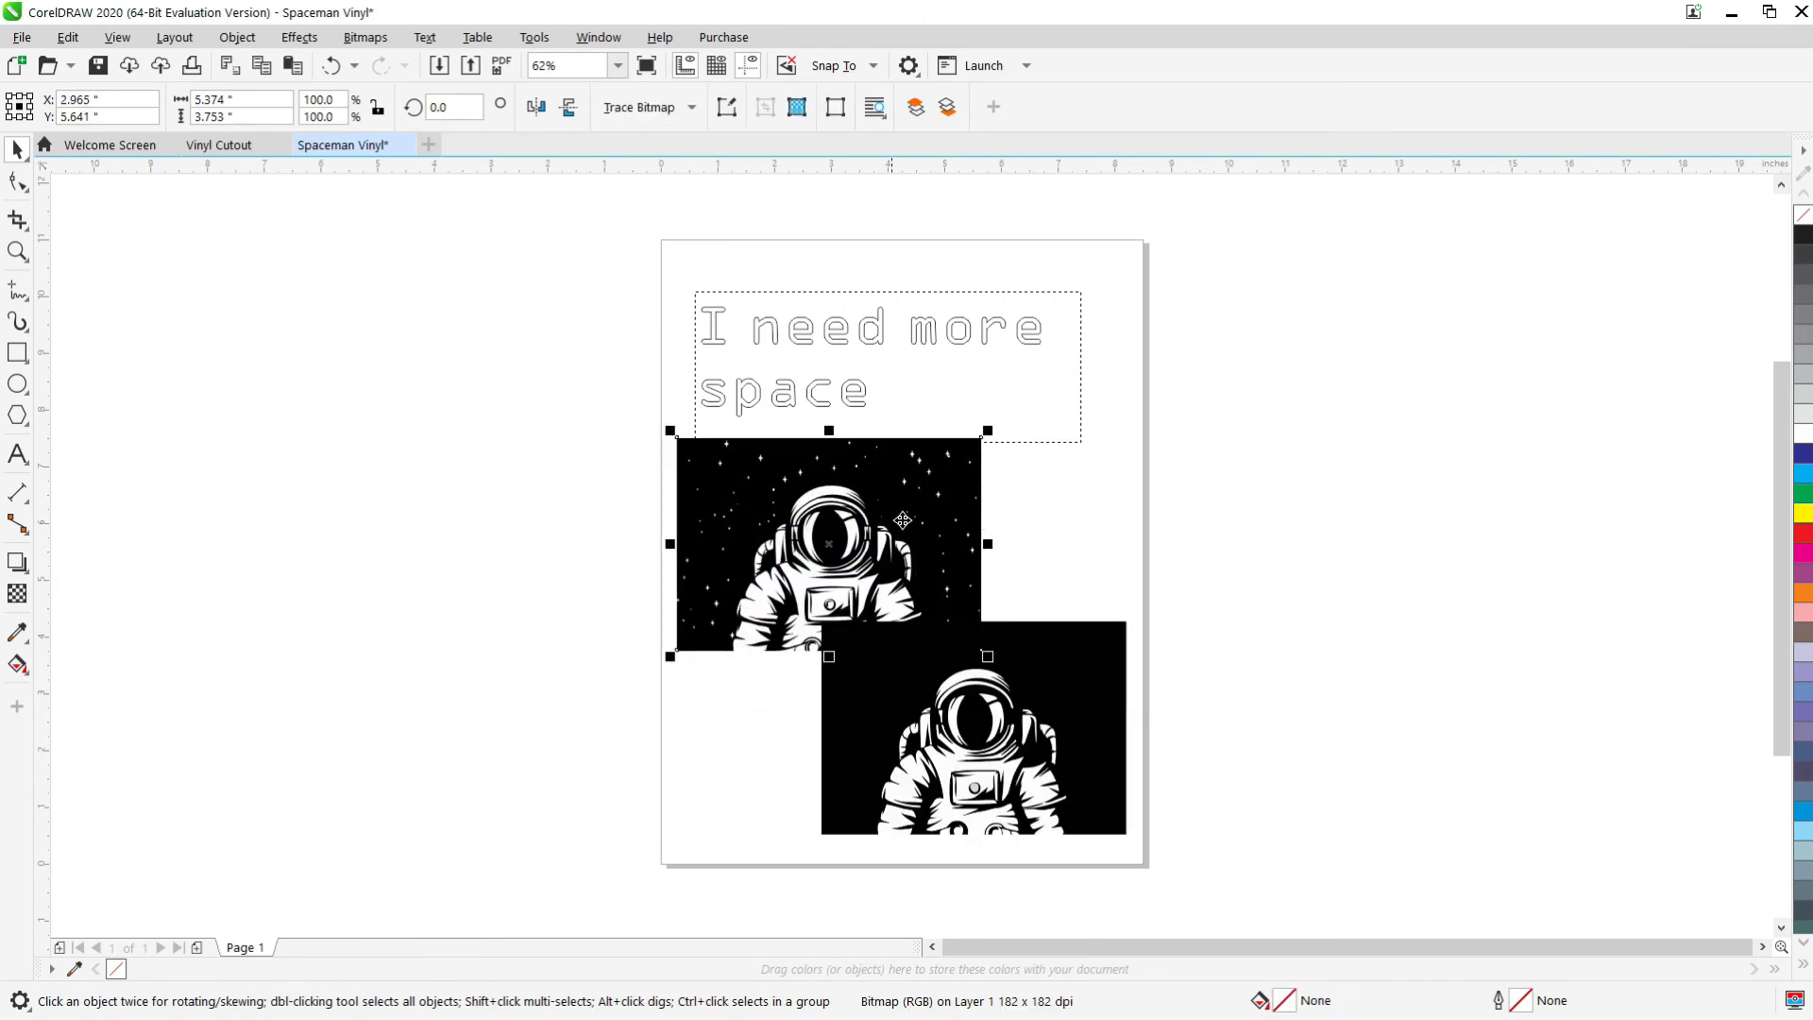
mouse_move(952, 568)
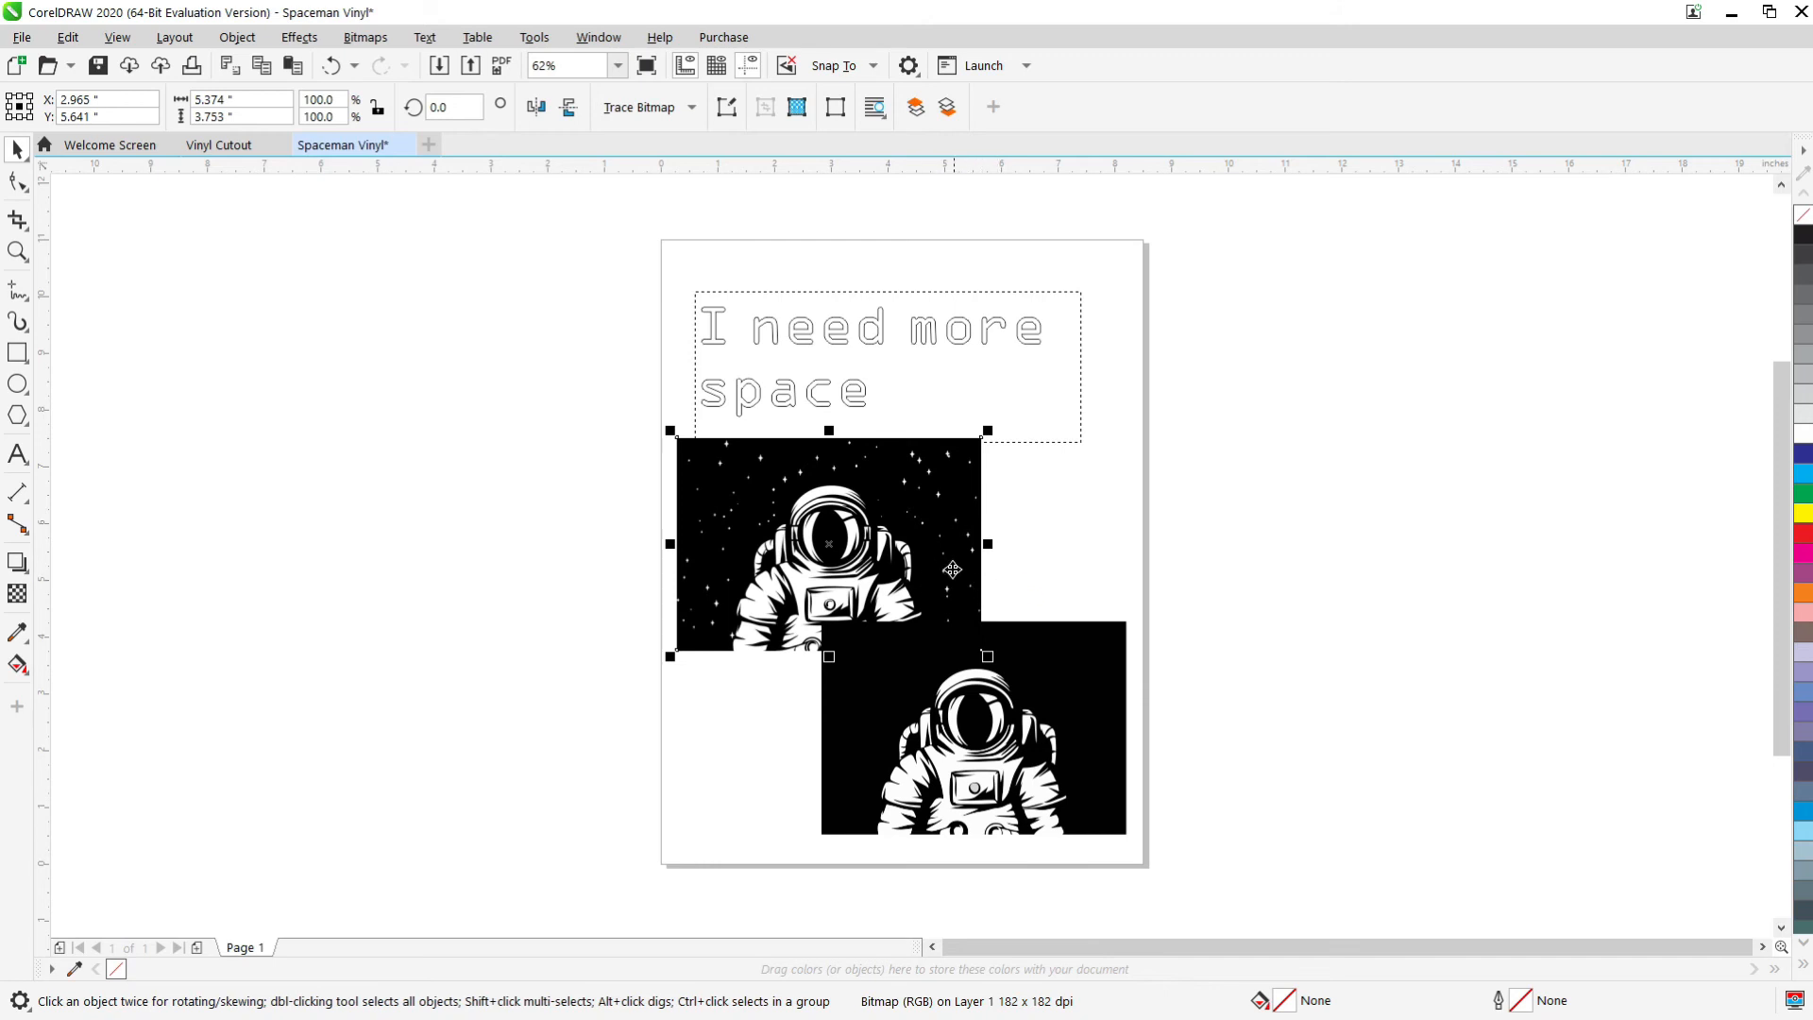
right_click(952, 568)
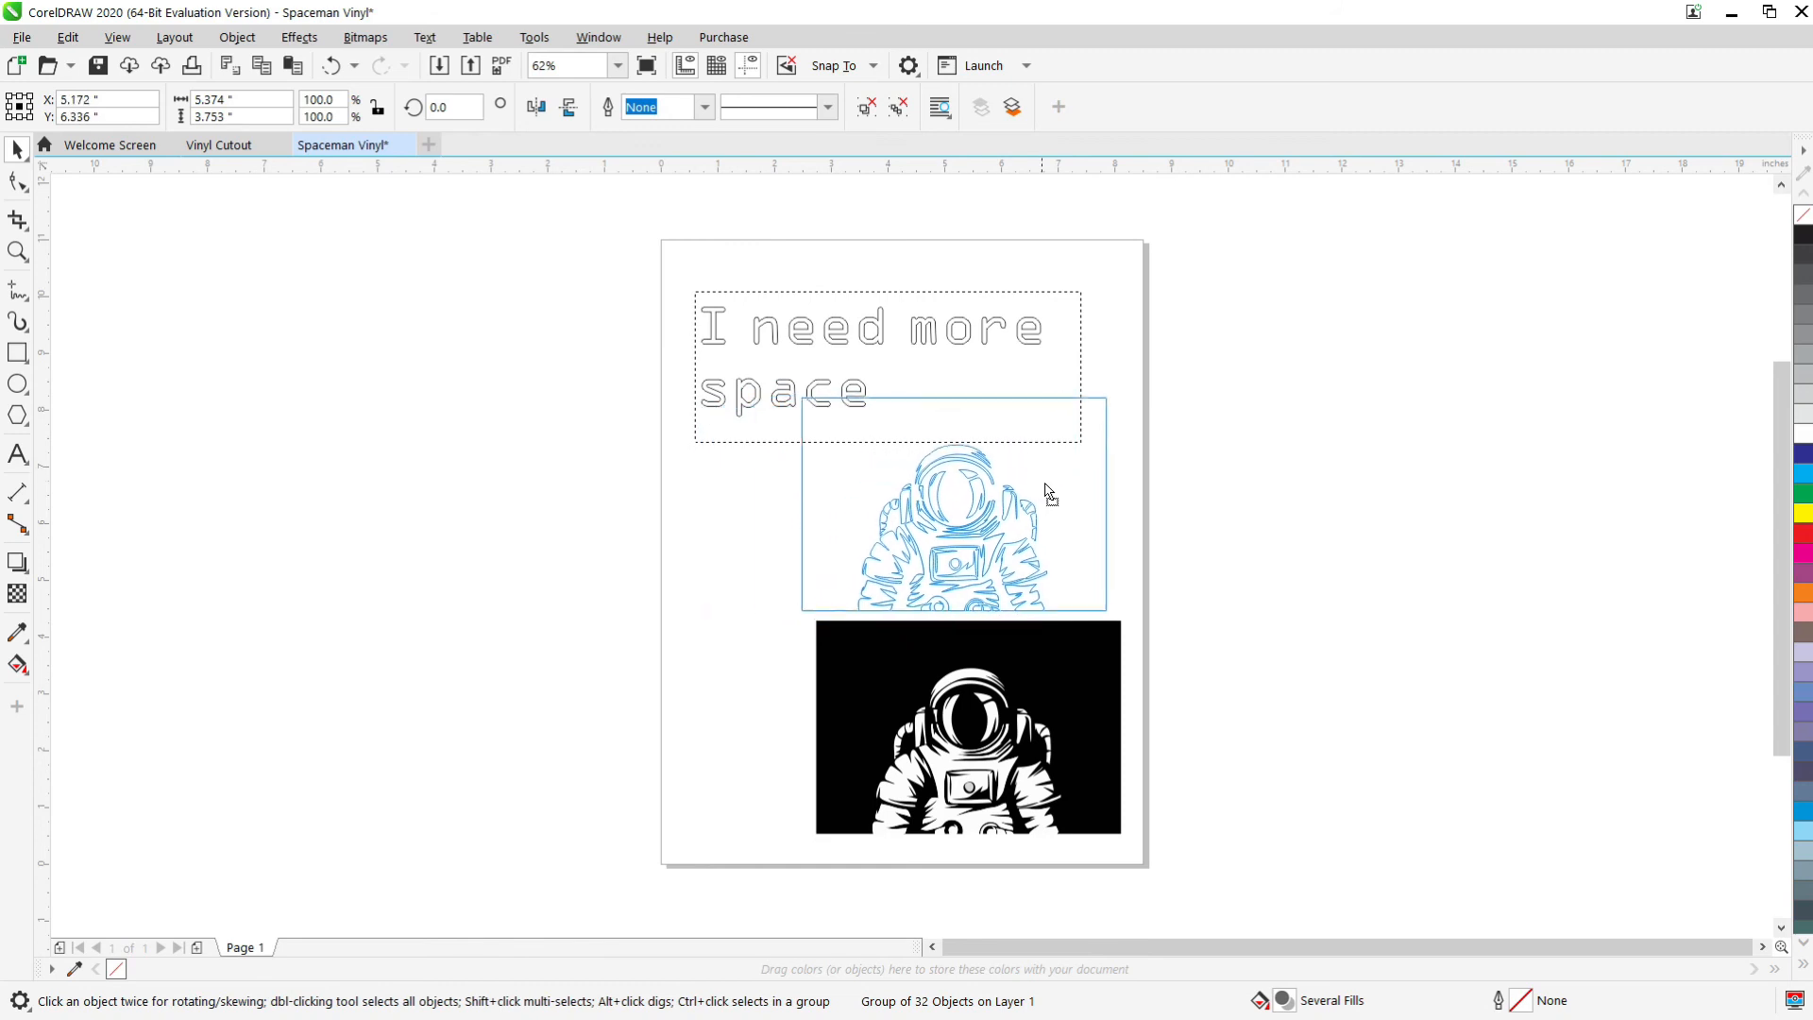
drag(1046, 491, 1024, 509)
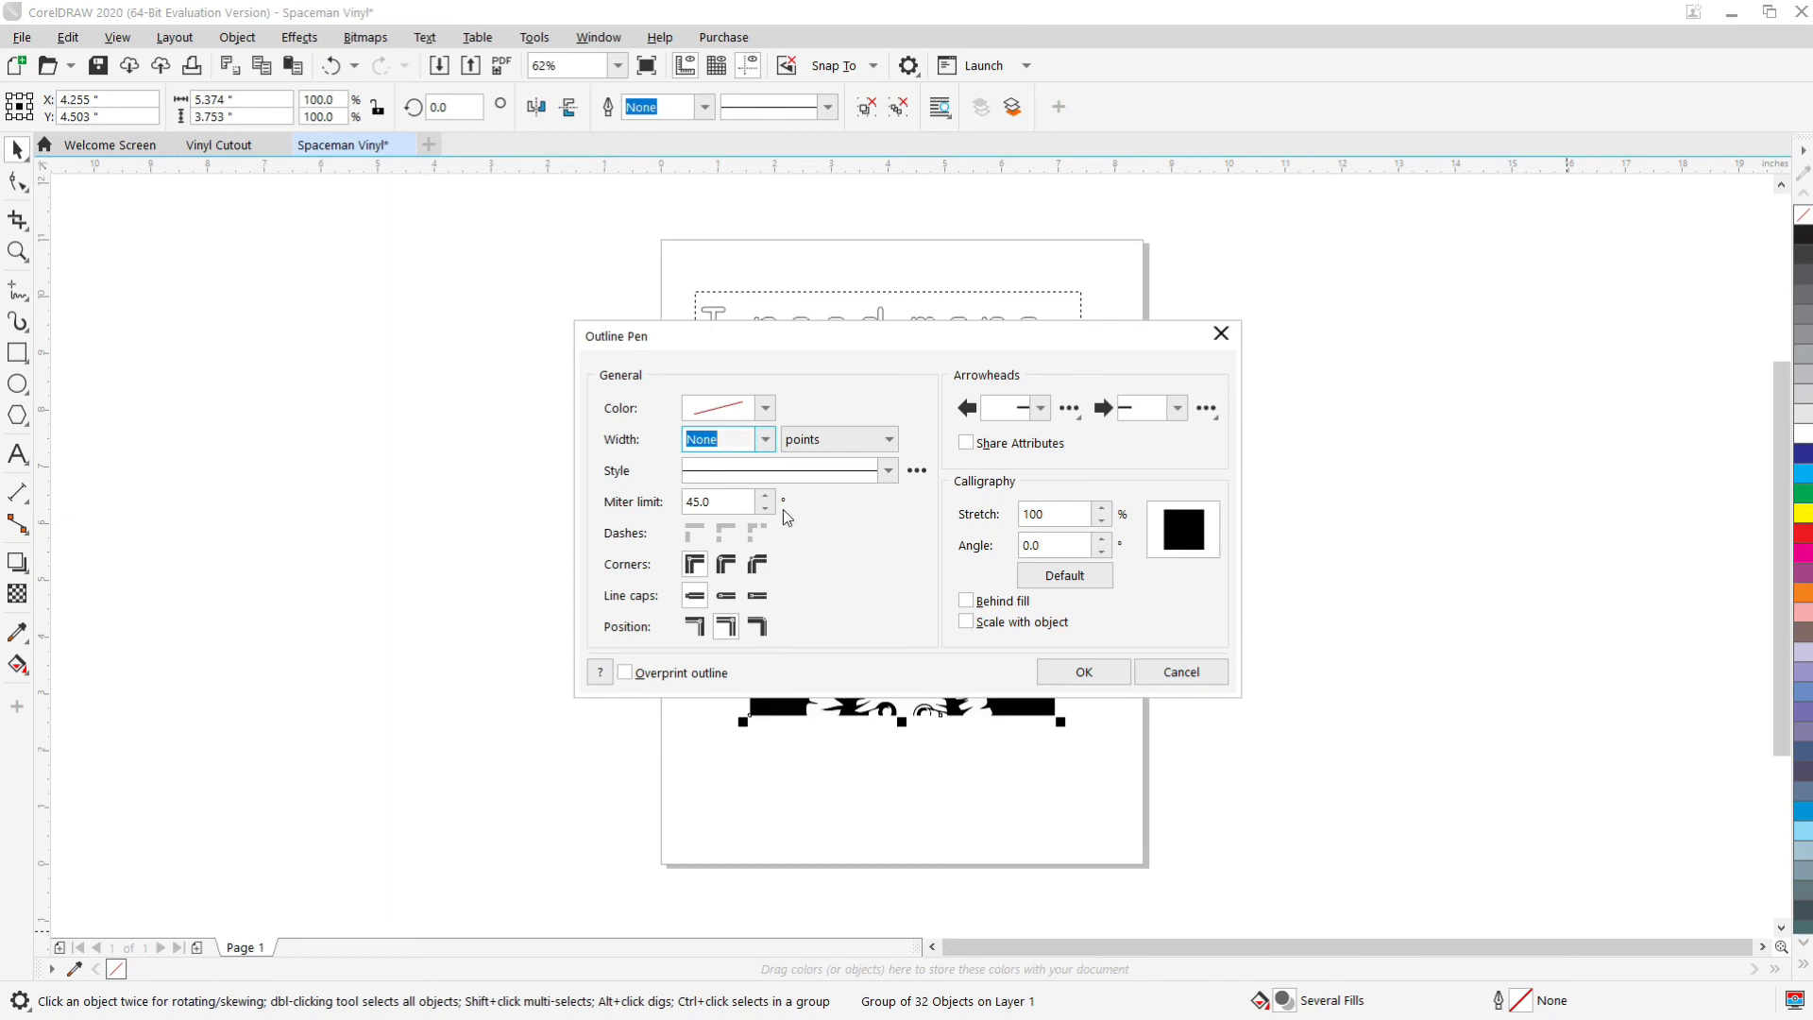
Set the traced astronaut's outline pen width to Hairline and confirm.
click(762, 438)
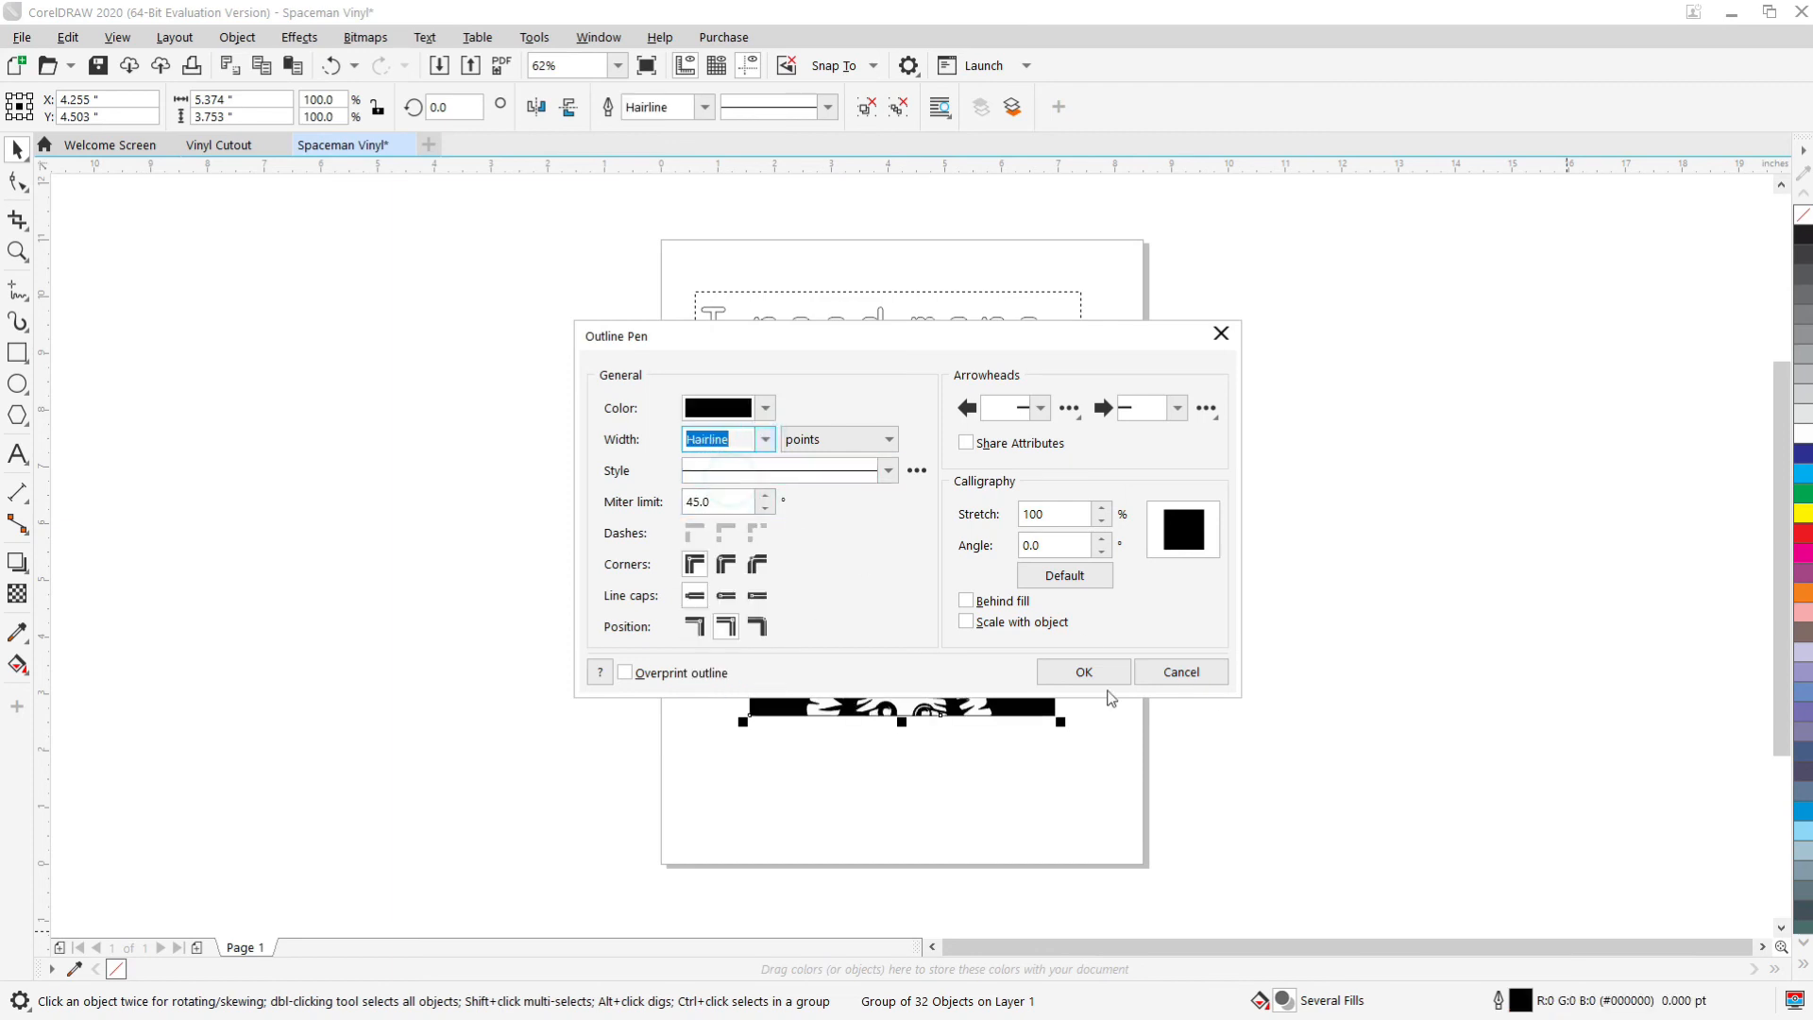
click(1082, 671)
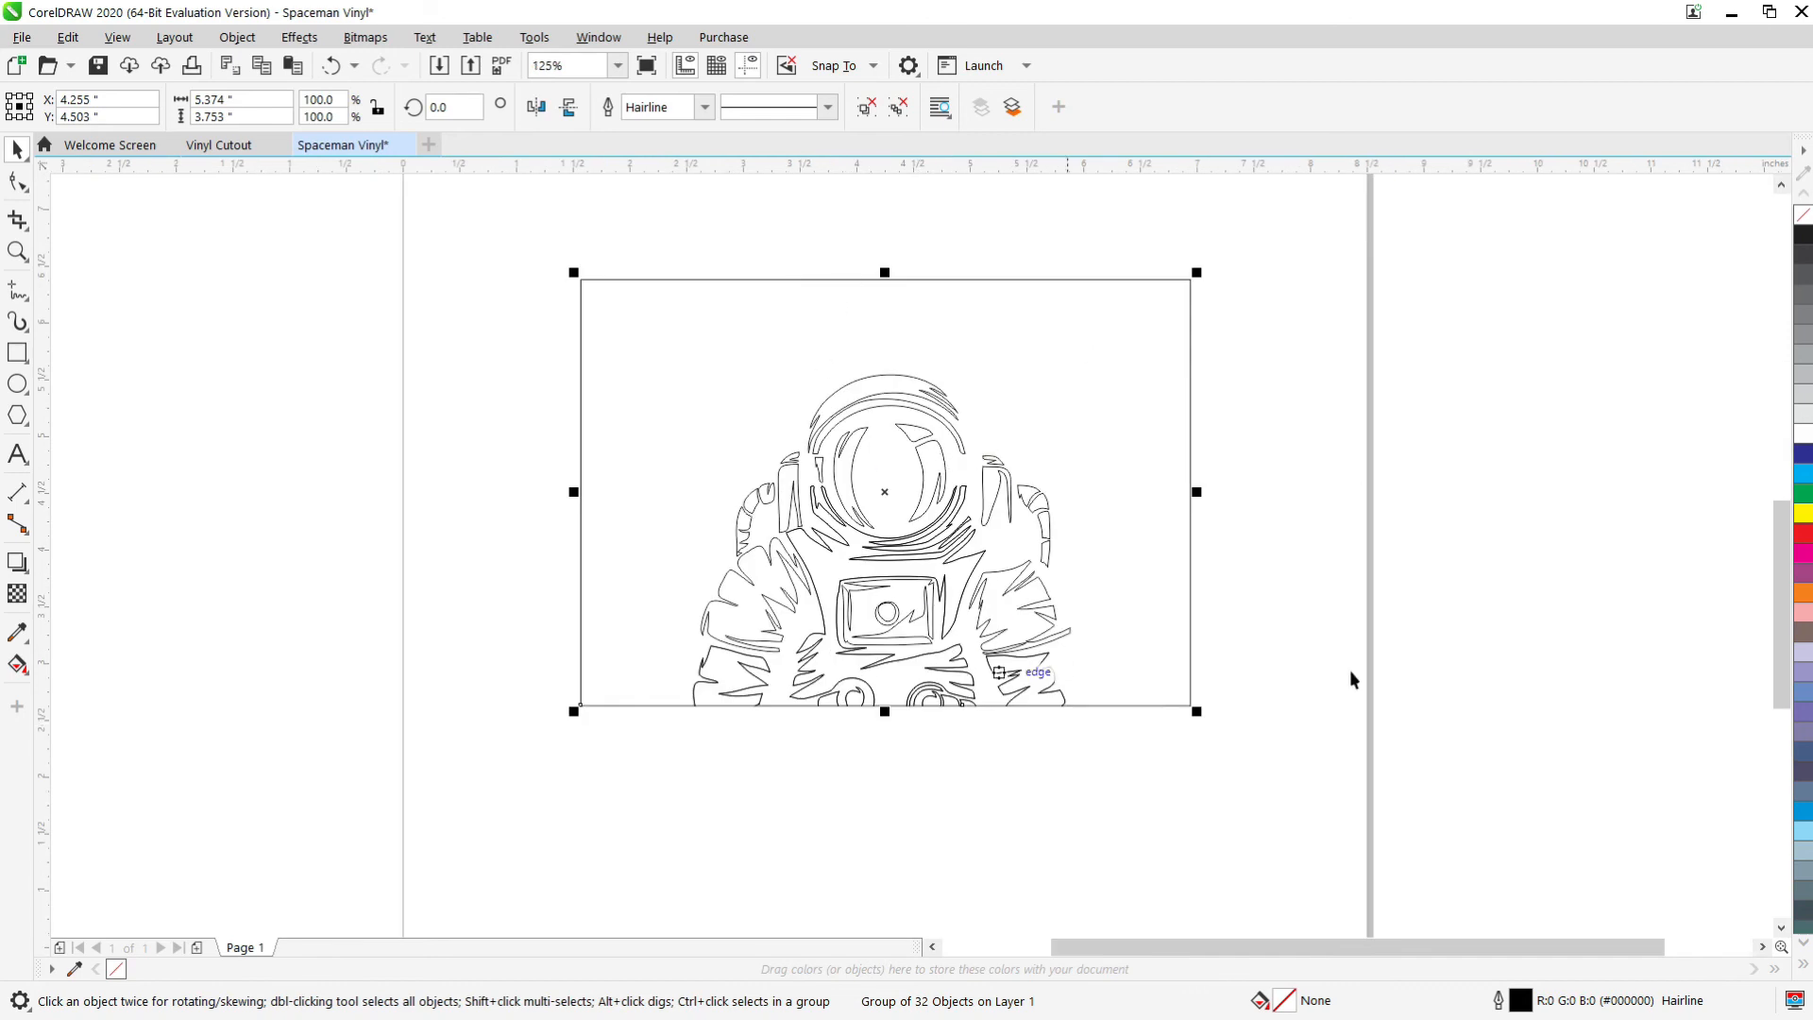
mouse_move(6, 480)
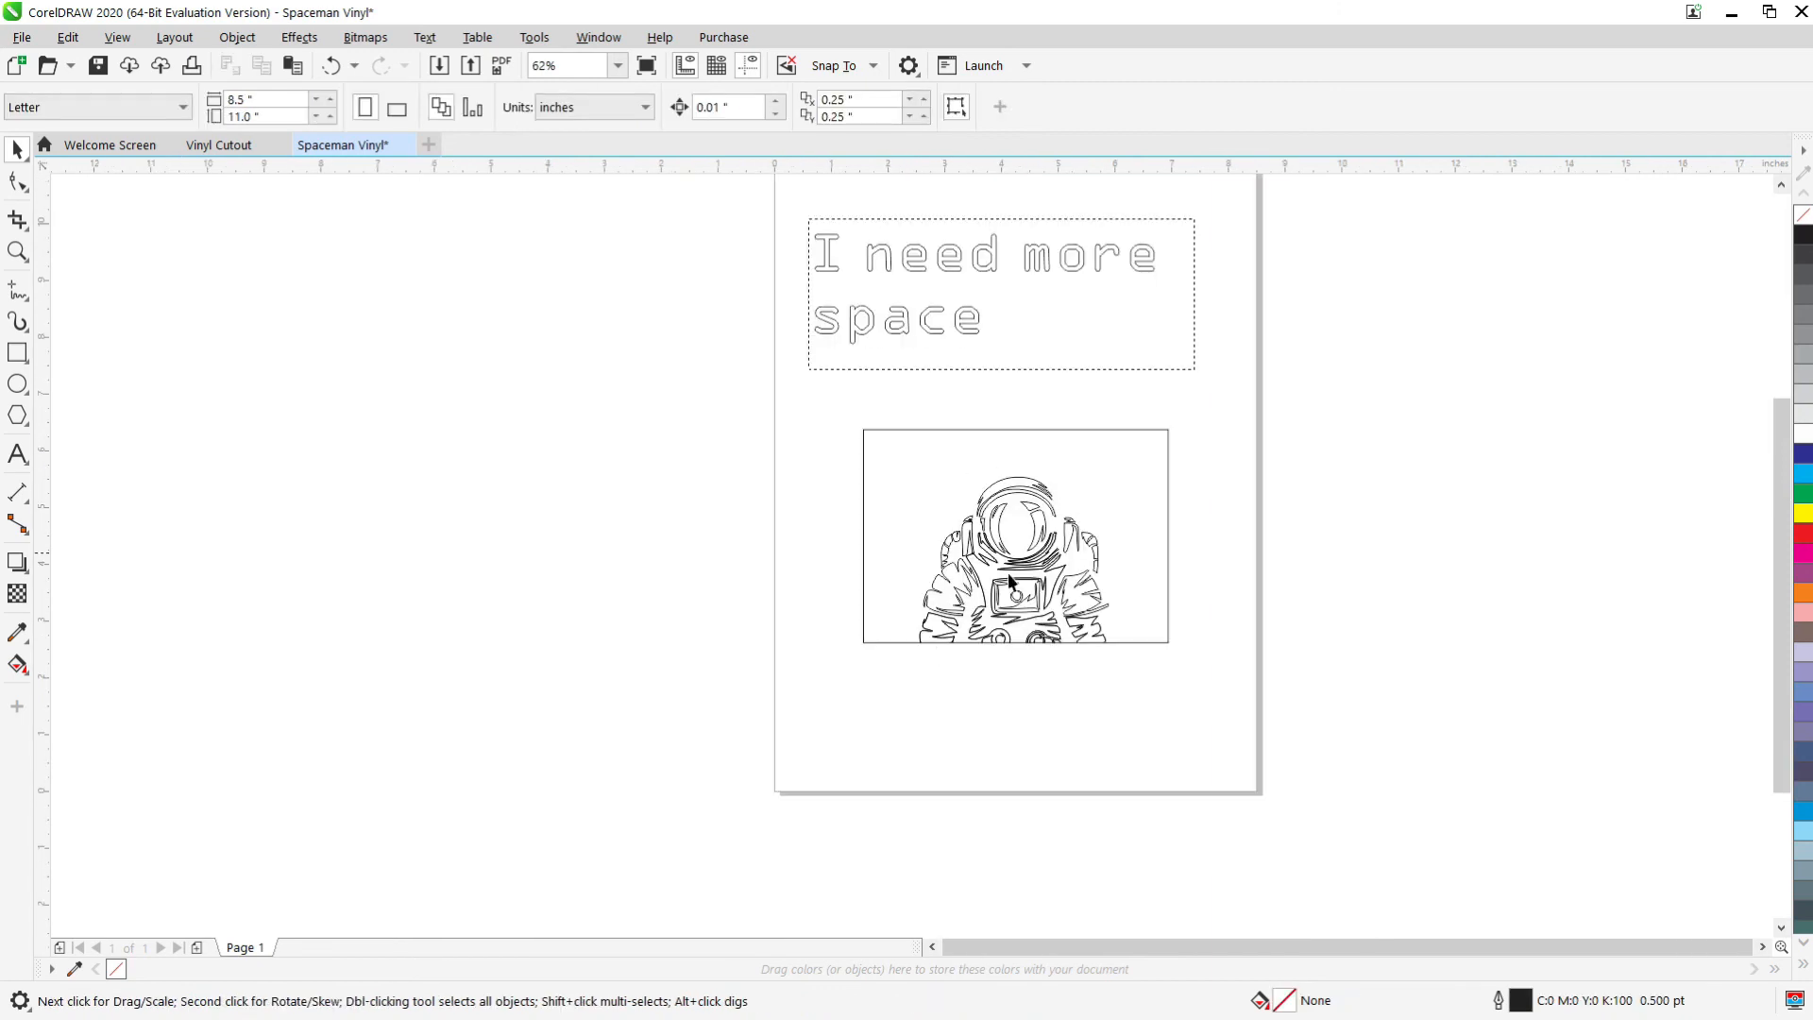
mouse_move(1021, 632)
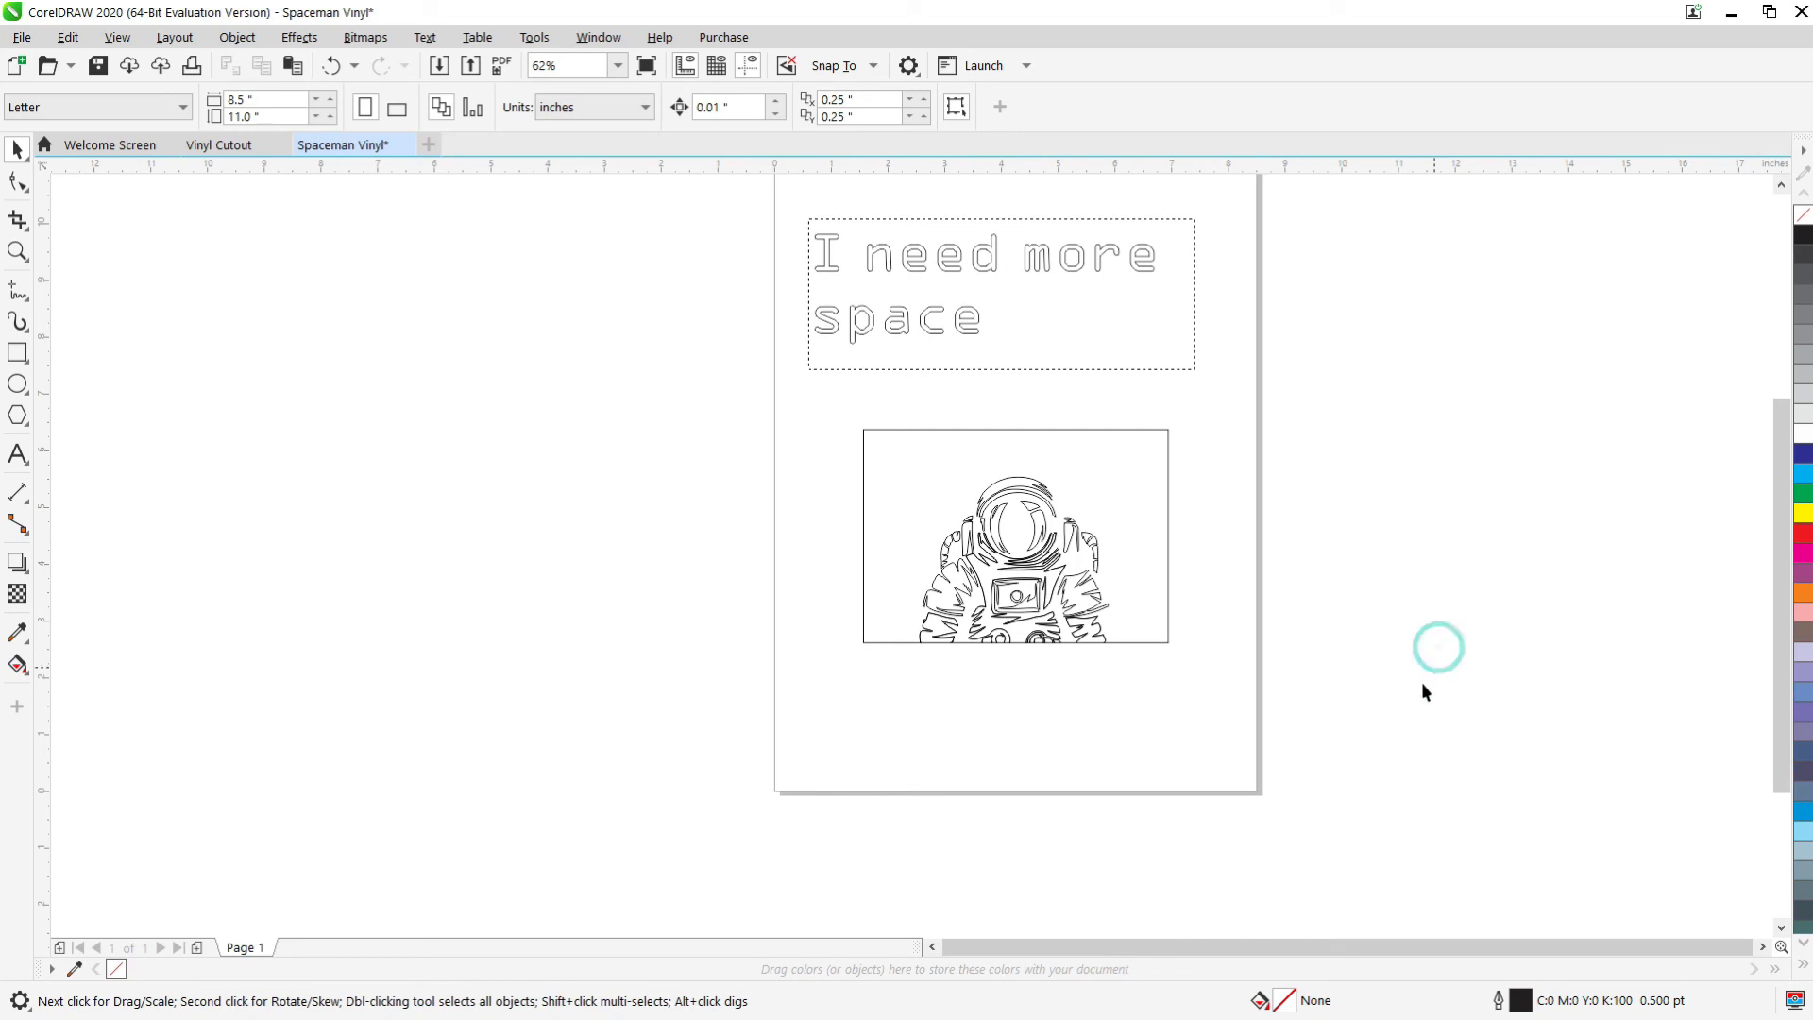
mouse_move(1453, 603)
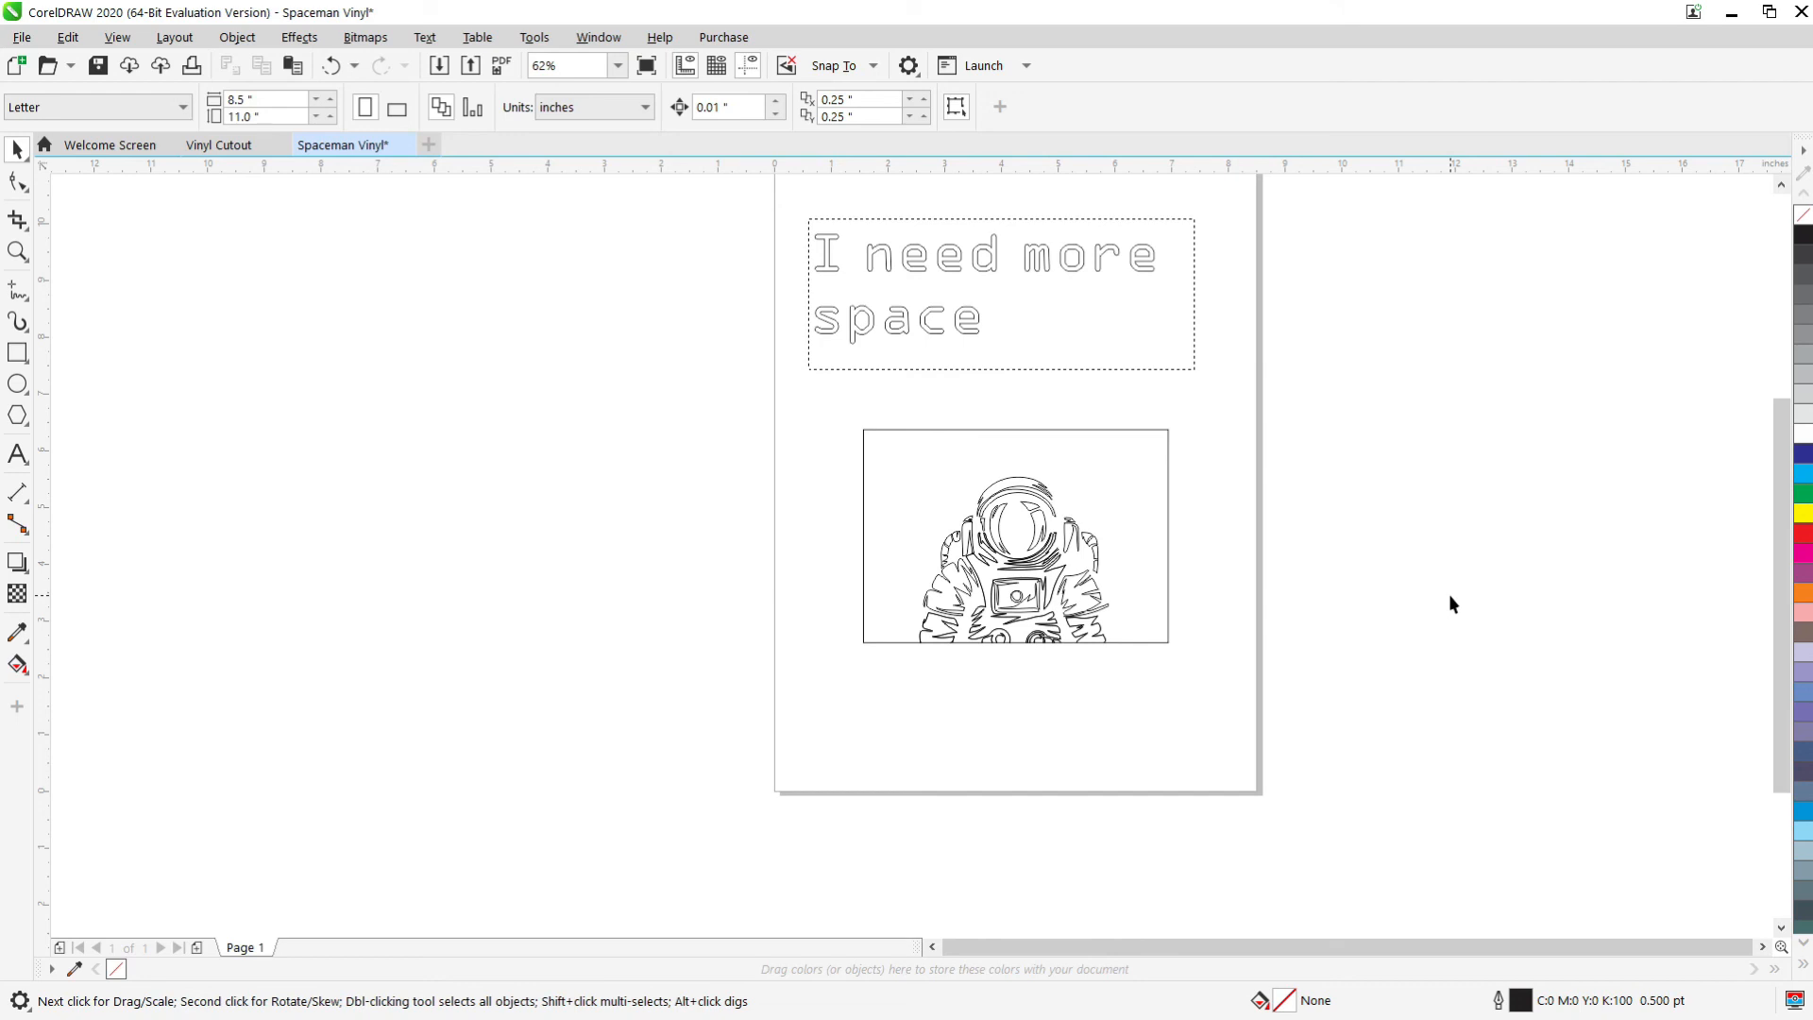
mouse_move(1360, 566)
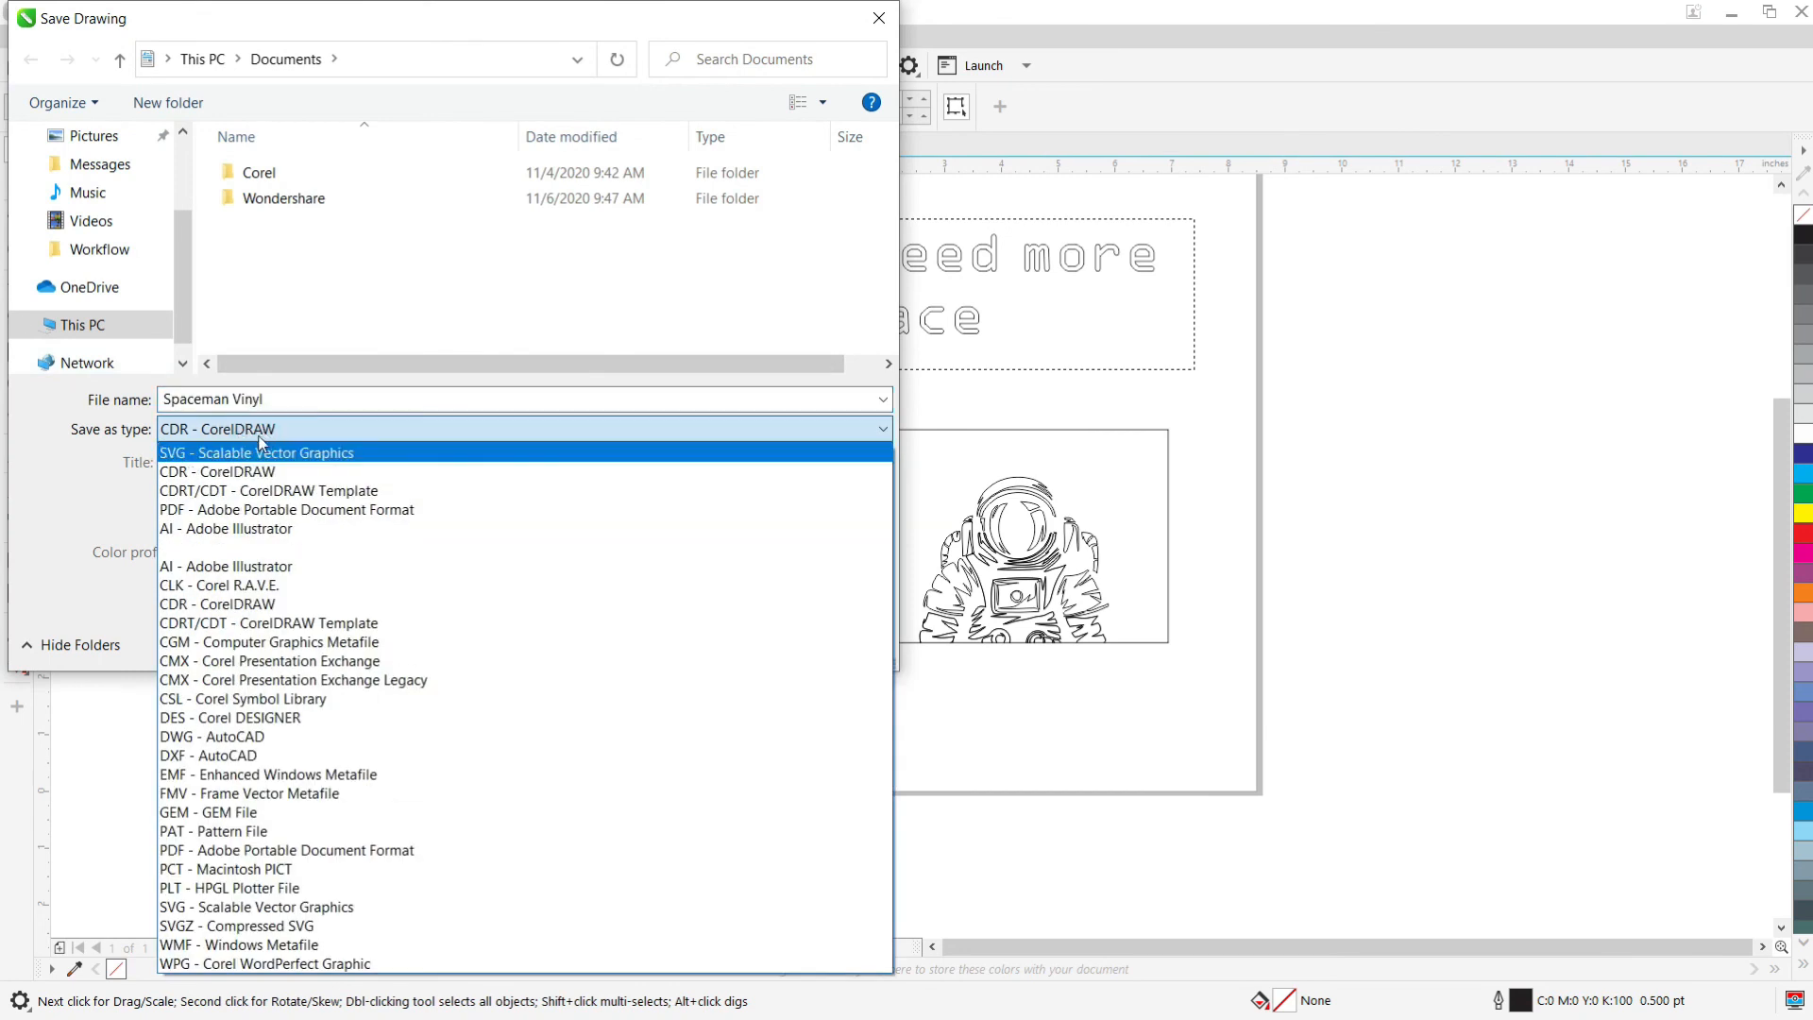
mouse_move(290, 469)
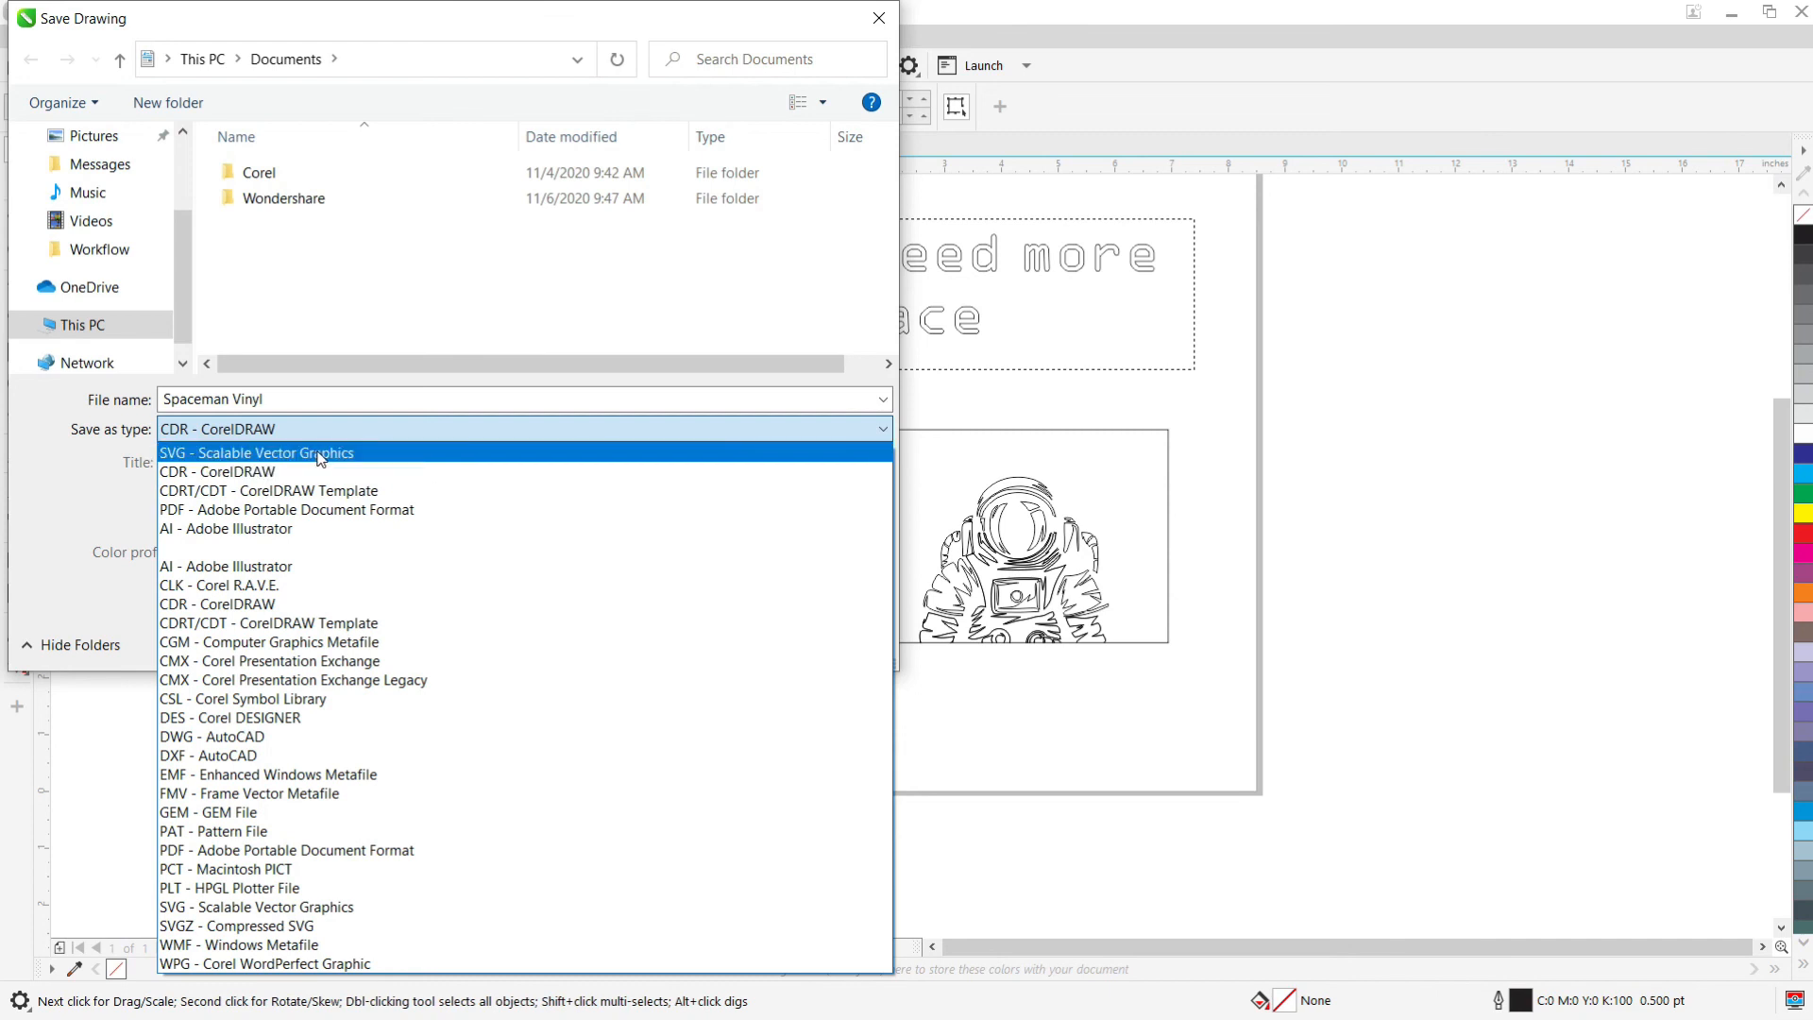
Save the Spaceman Vinyl drawing as SVG - Scalable Vector Graphics.
click(256, 453)
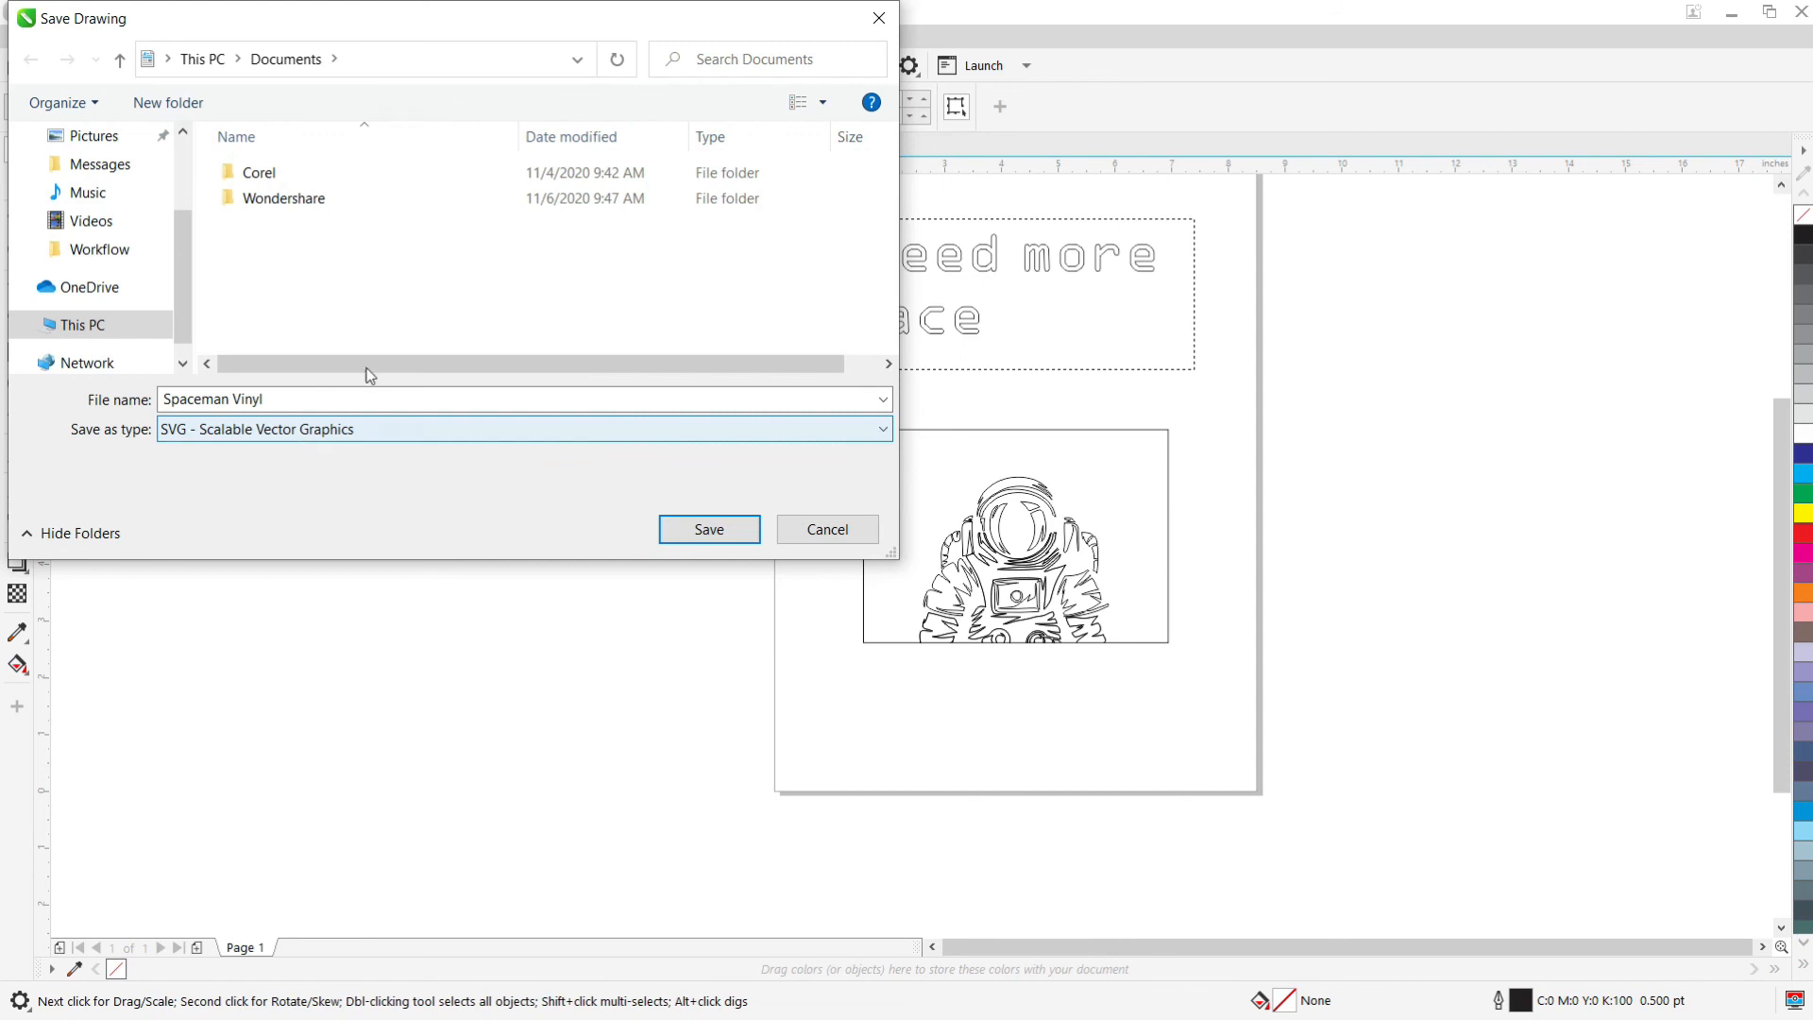
click(708, 530)
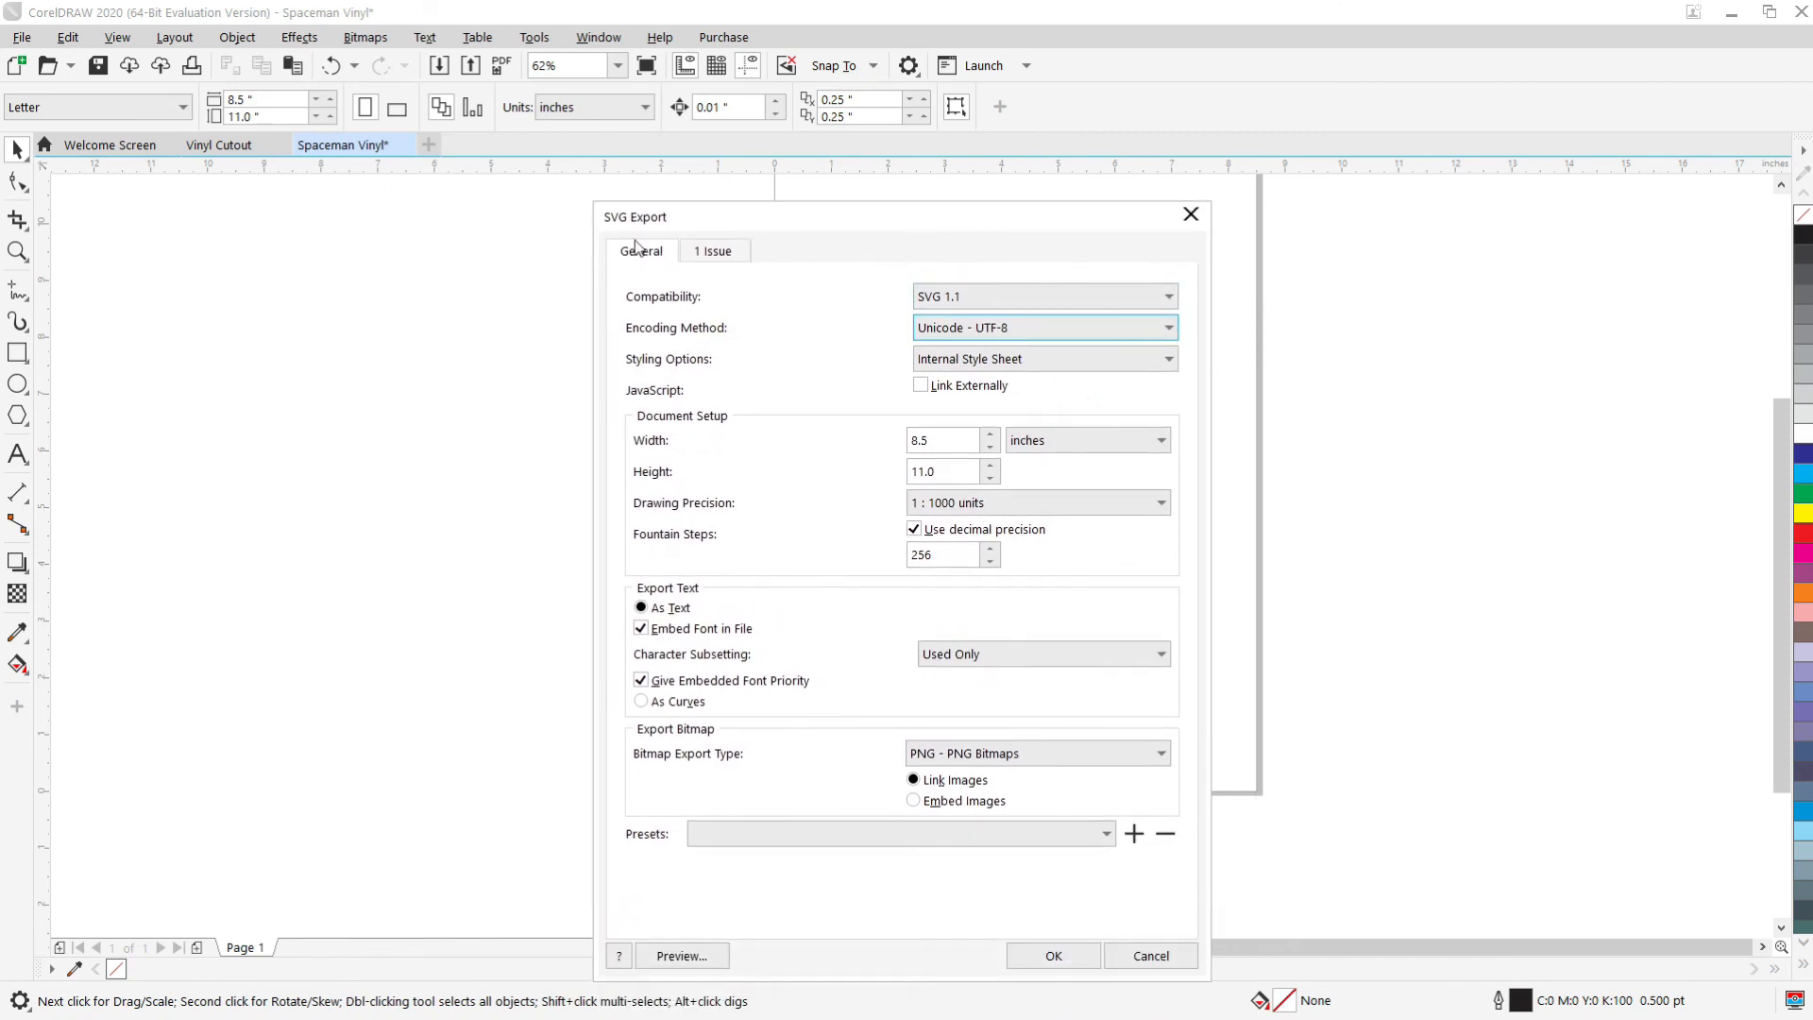
mouse_move(809, 594)
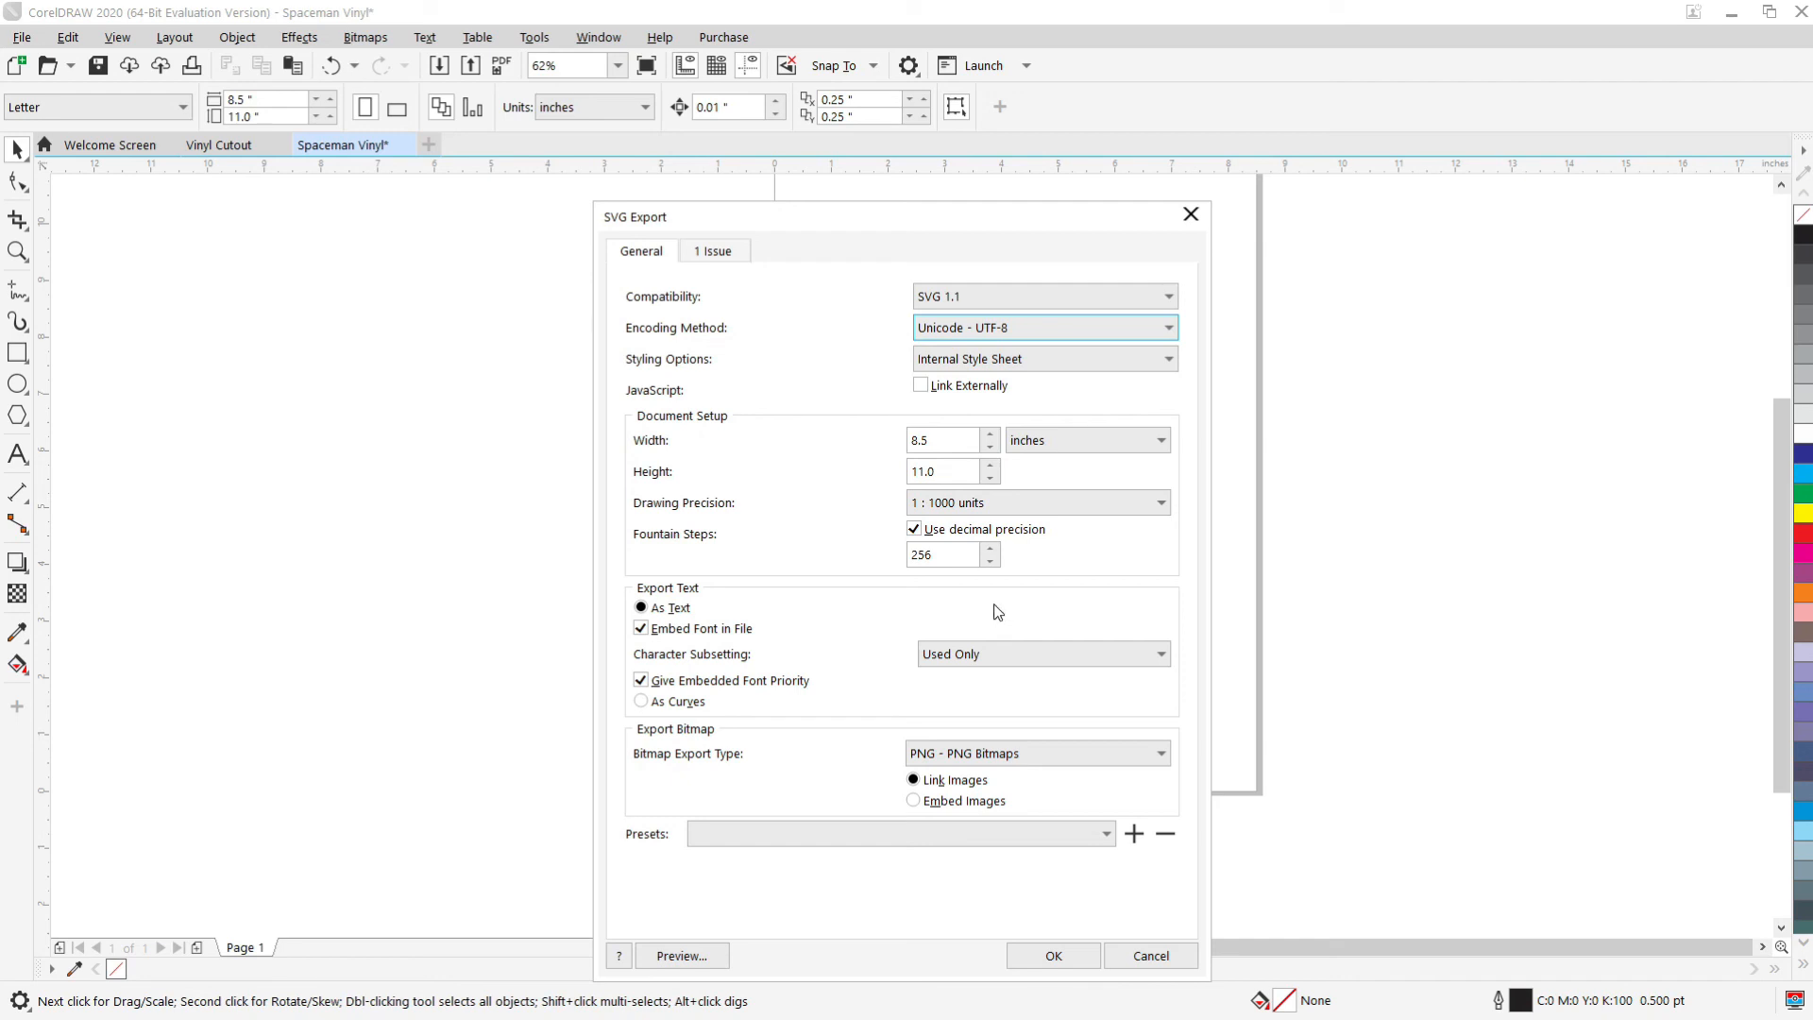
mouse_move(973, 876)
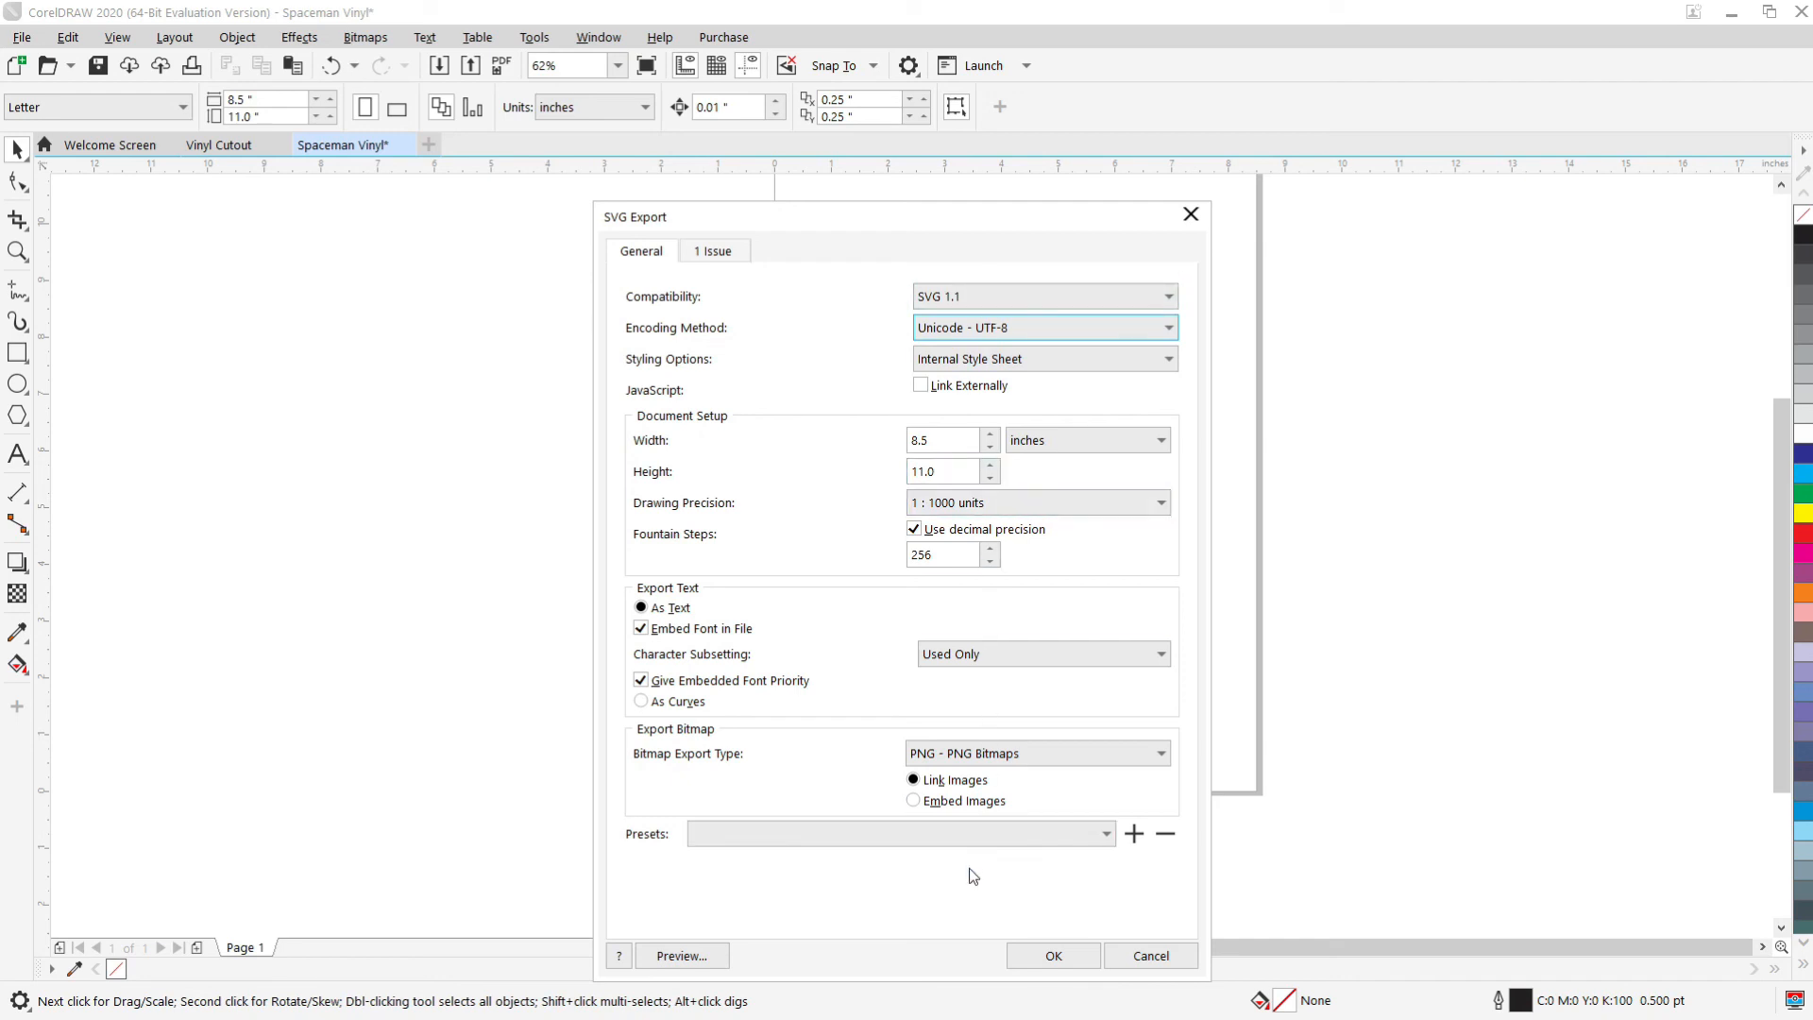
mouse_move(1150, 955)
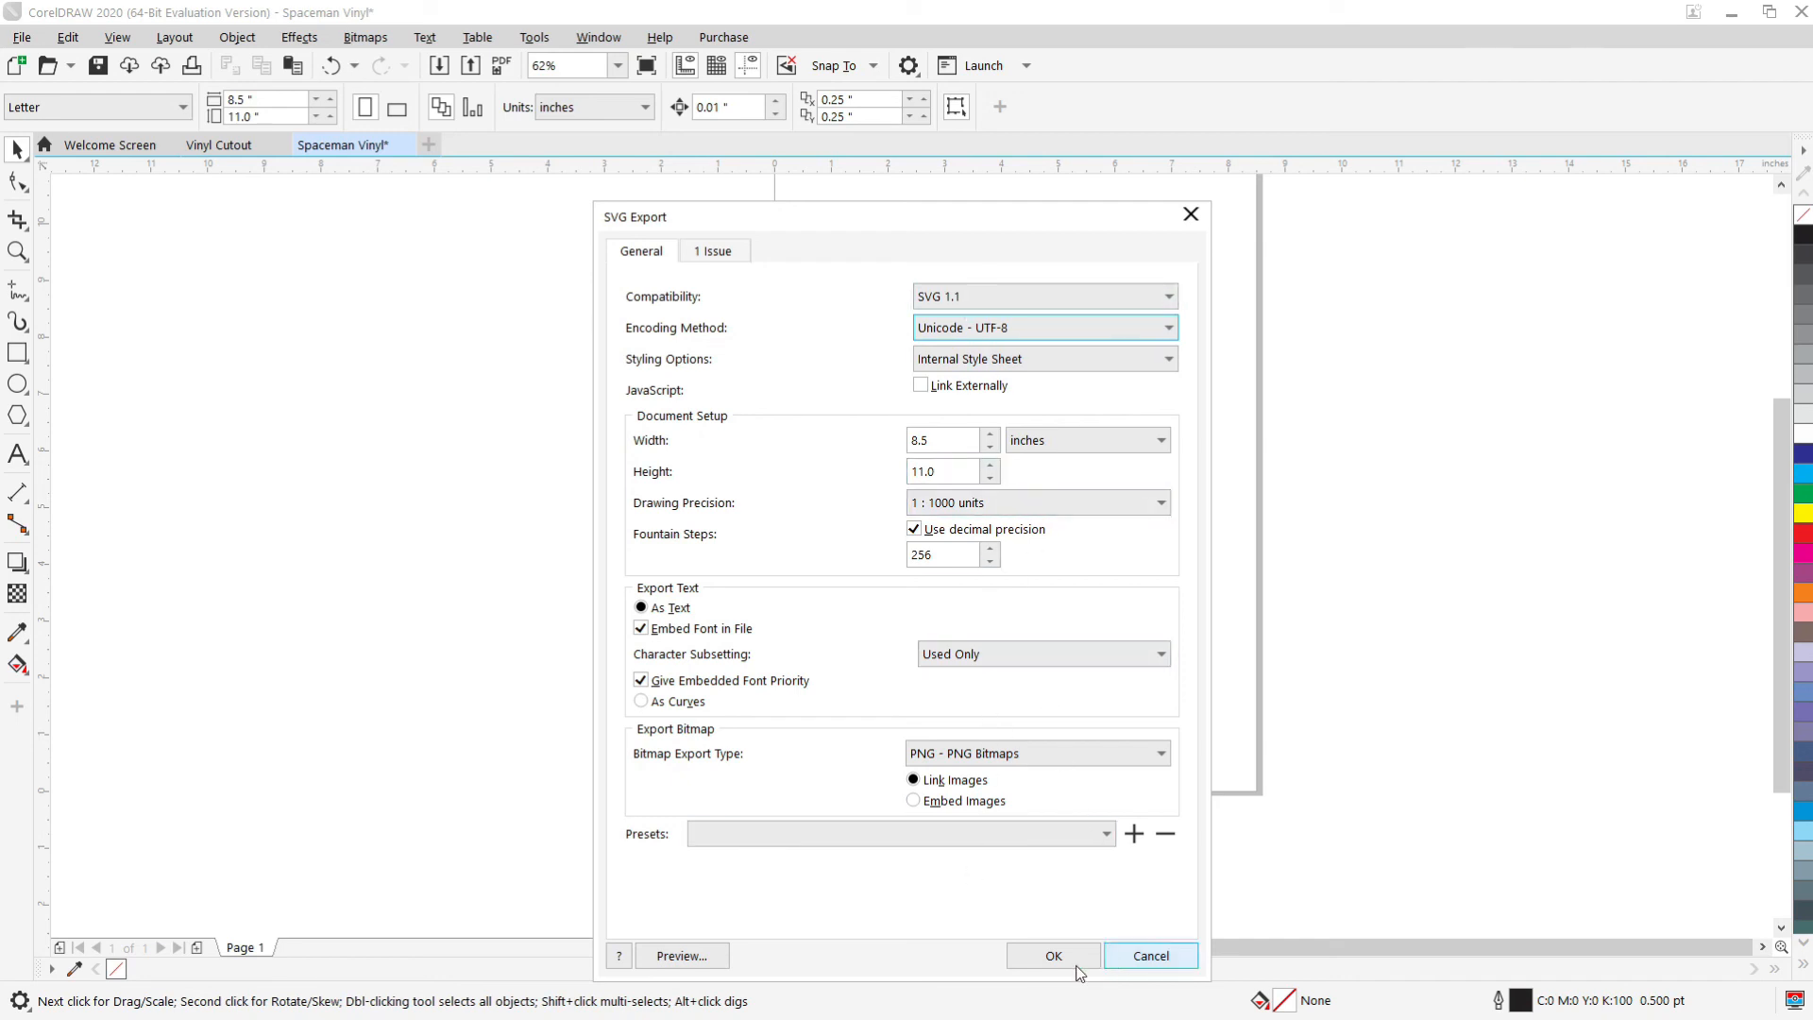